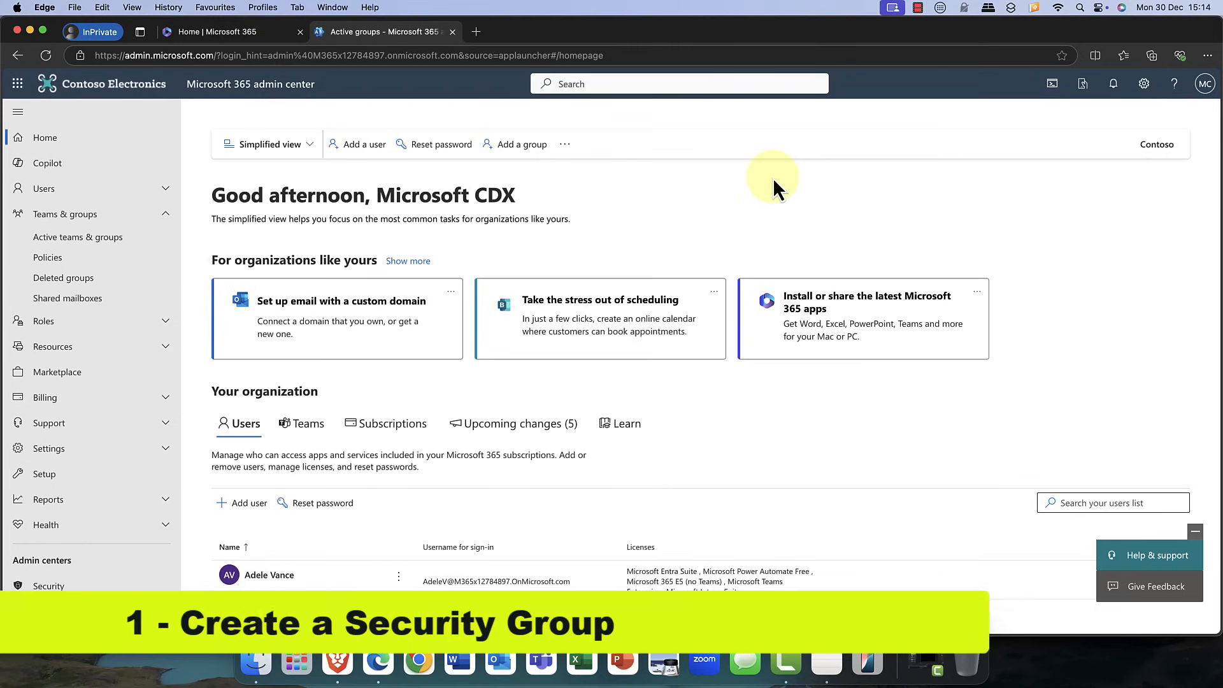
{"action": "mouse_move", "coordinate": [763, 191]}
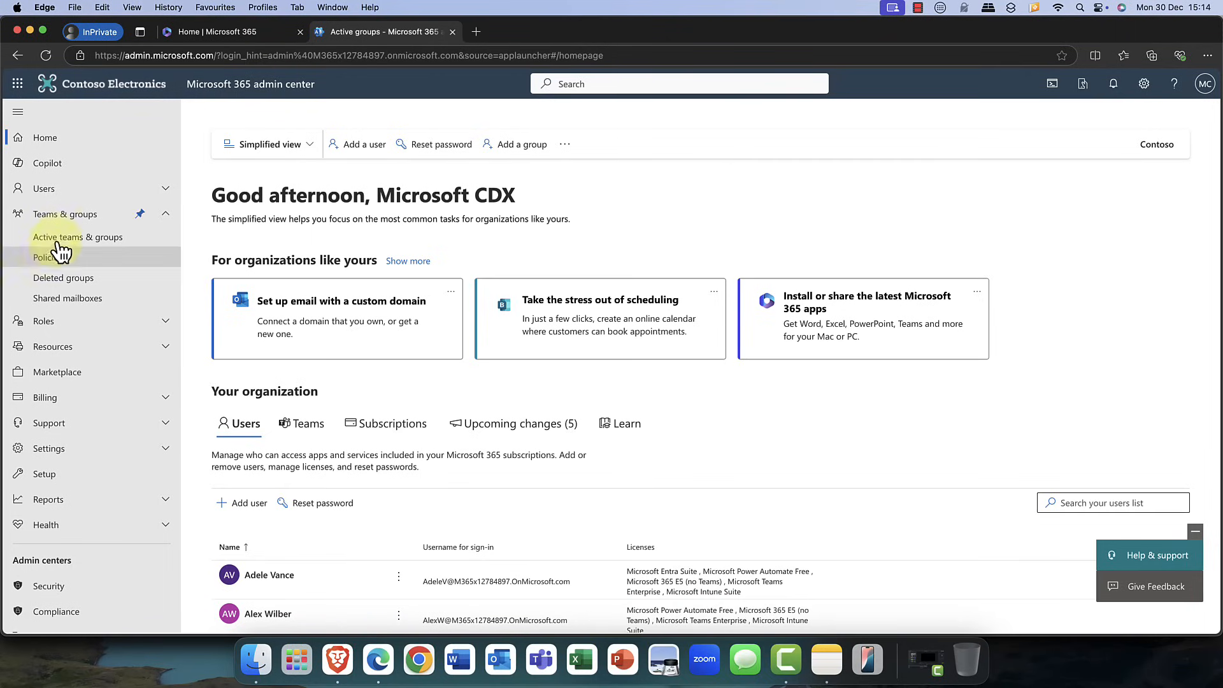
- Start a new security group named 'London Office Users' from Security groups
{"action": "left_click", "coordinate": [77, 237]}
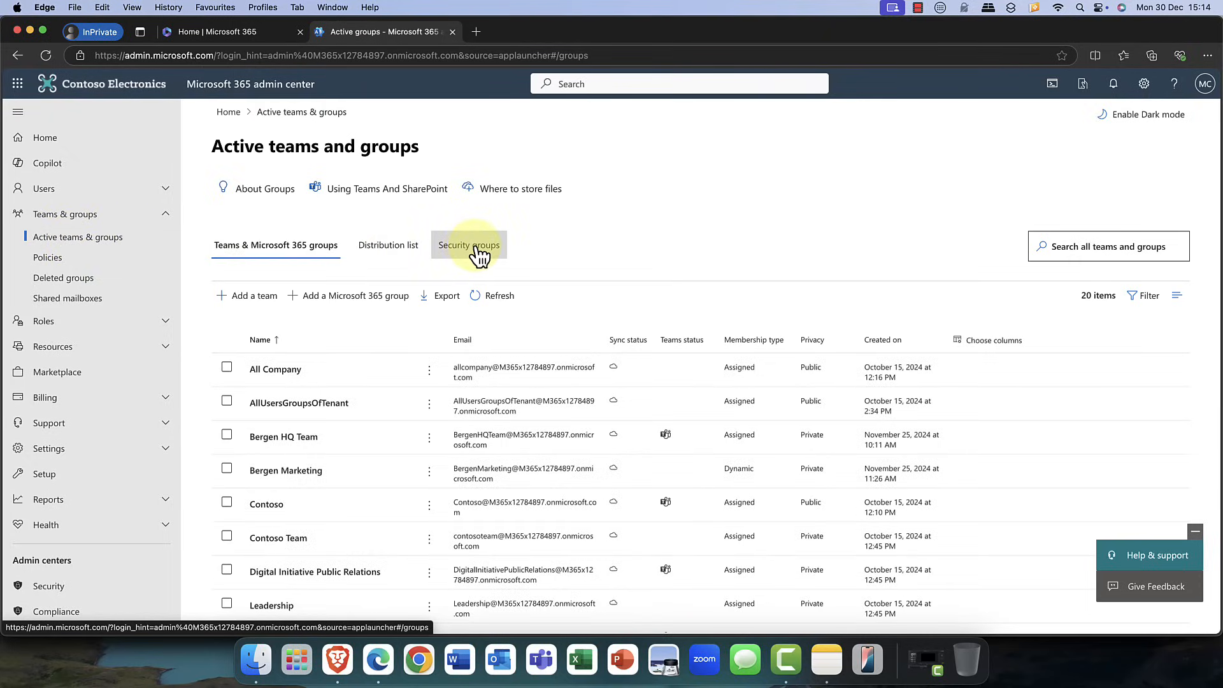
{"action": "left_click", "coordinate": [468, 245]}
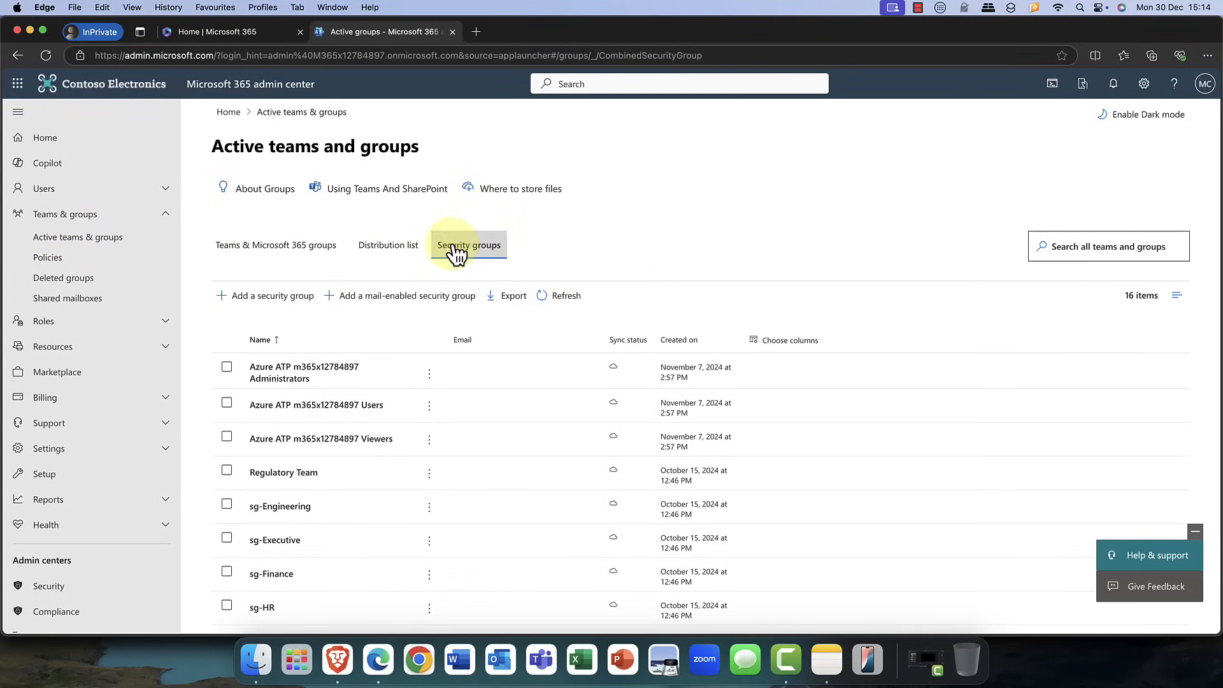
{"action": "left_click", "coordinate": [271, 295]}
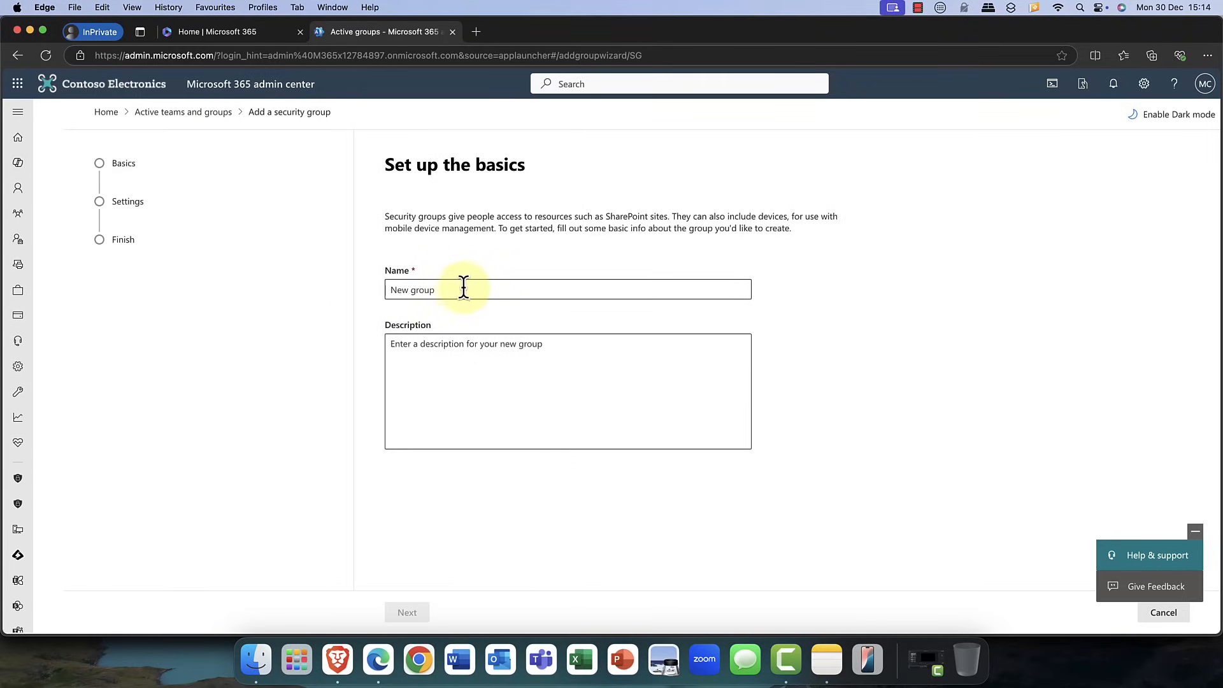
{"action": "type", "text": "London Office Users"}
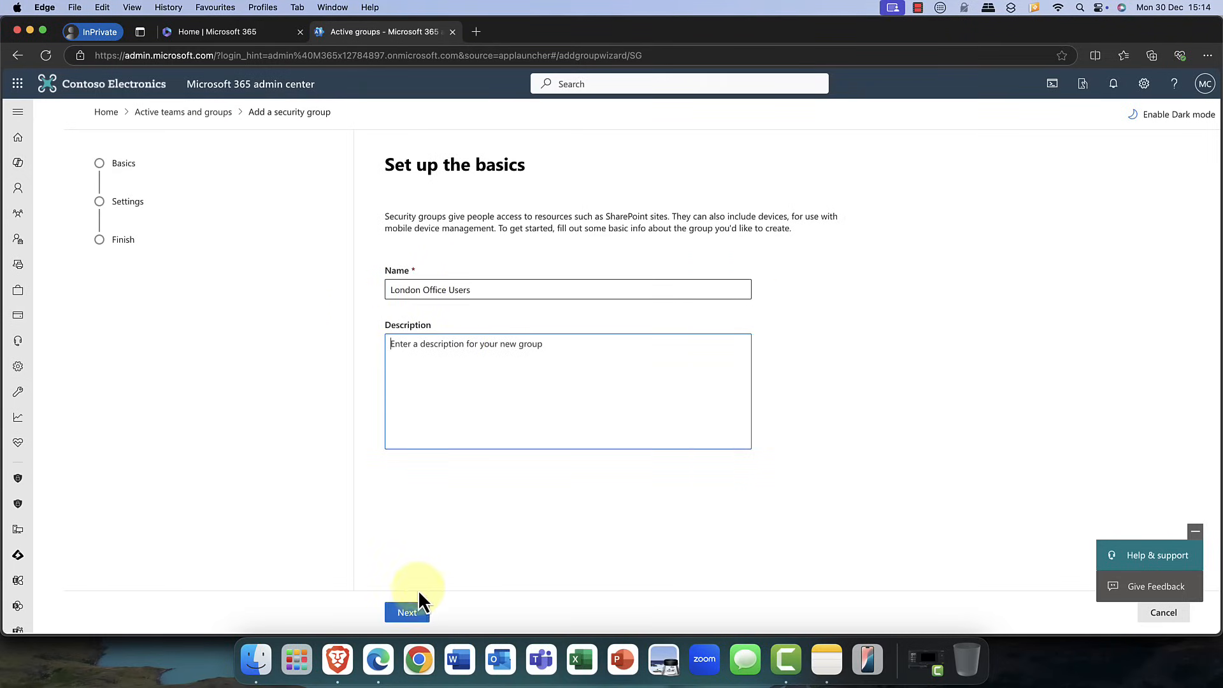
- Leave Azure AD role assignment disabled and create the group
{"action": "left_click", "coordinate": [406, 612]}
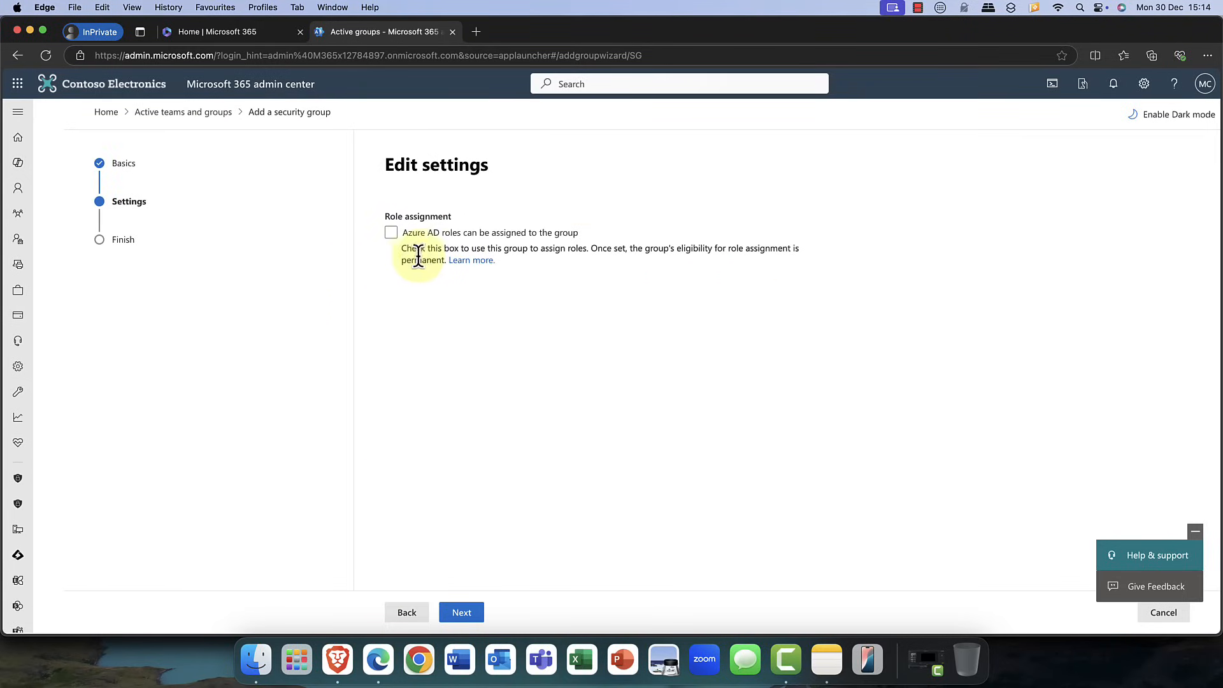
{"action": "left_click", "coordinate": [391, 233]}
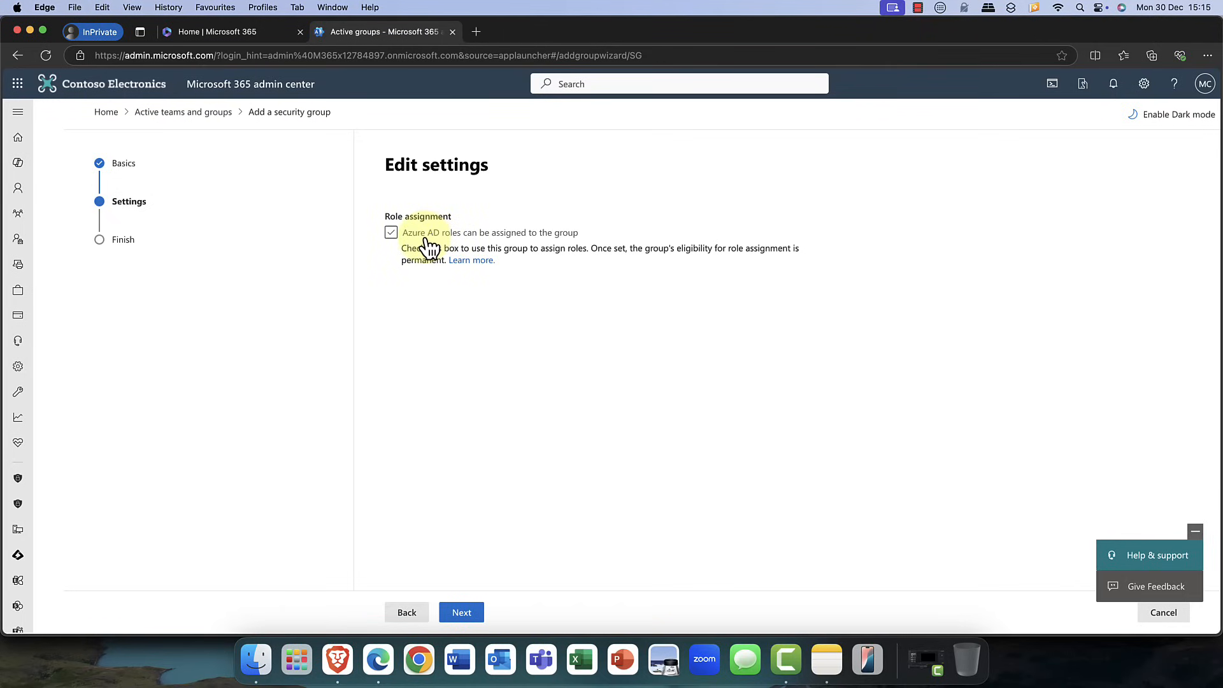
{"action": "left_click", "coordinate": [391, 232]}
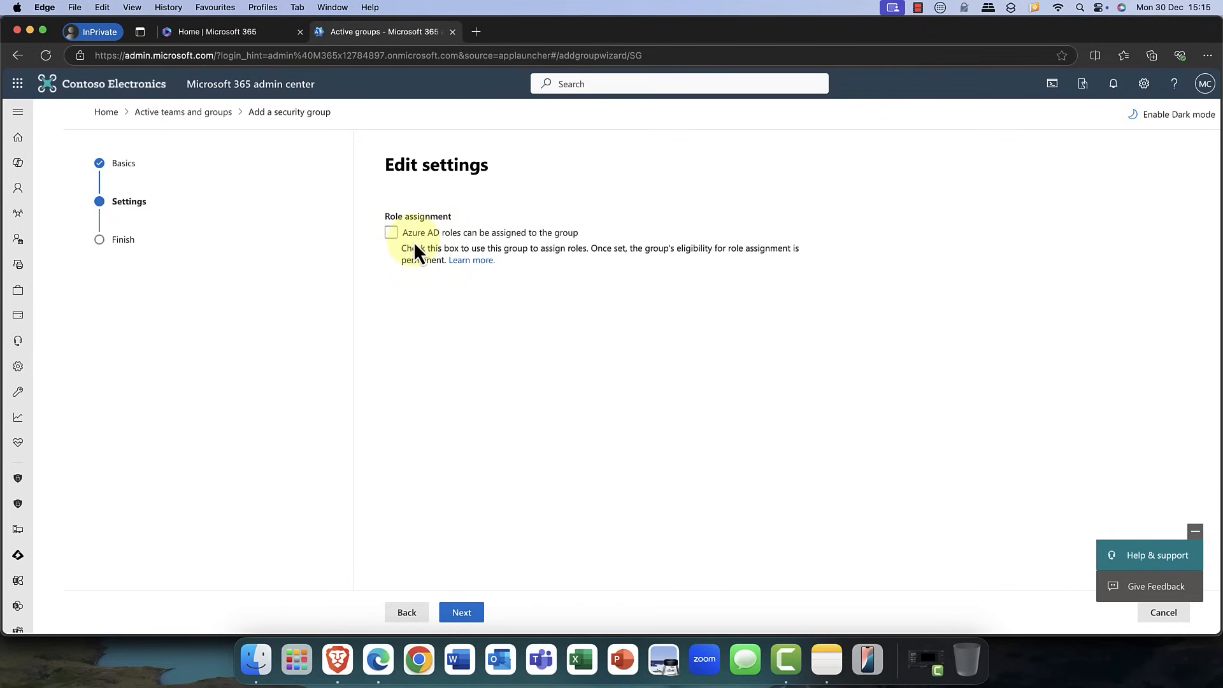
{"action": "left_click", "coordinate": [390, 233]}
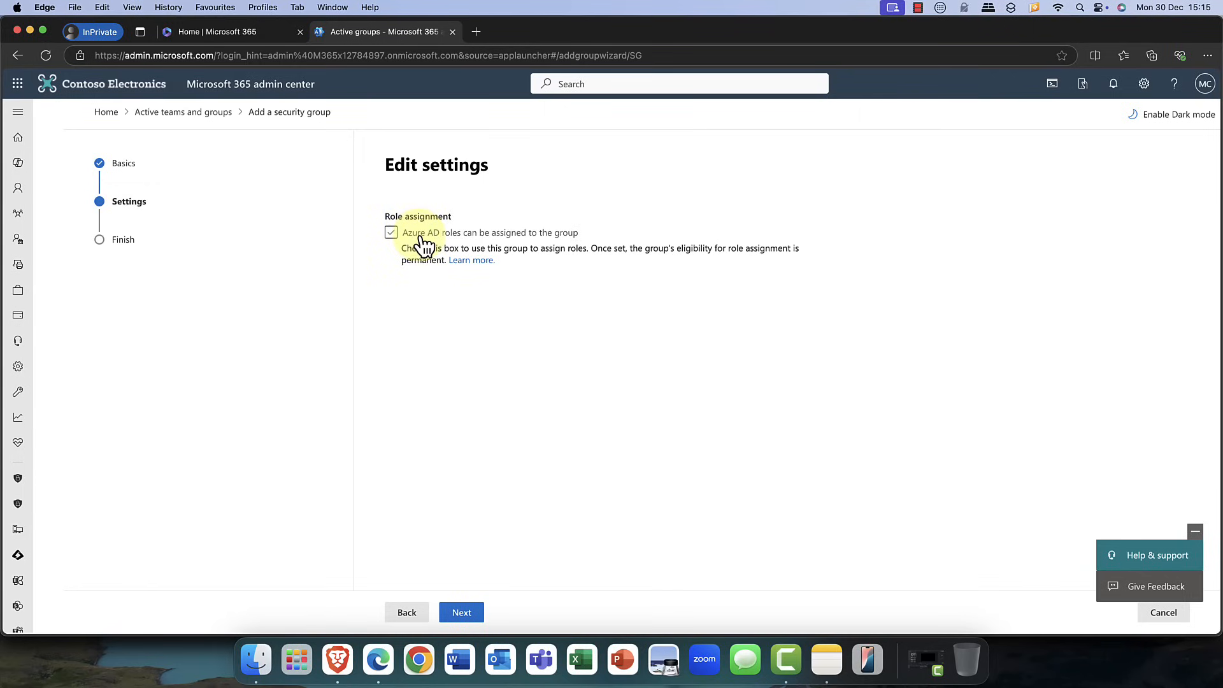
{"action": "left_click", "coordinate": [390, 233]}
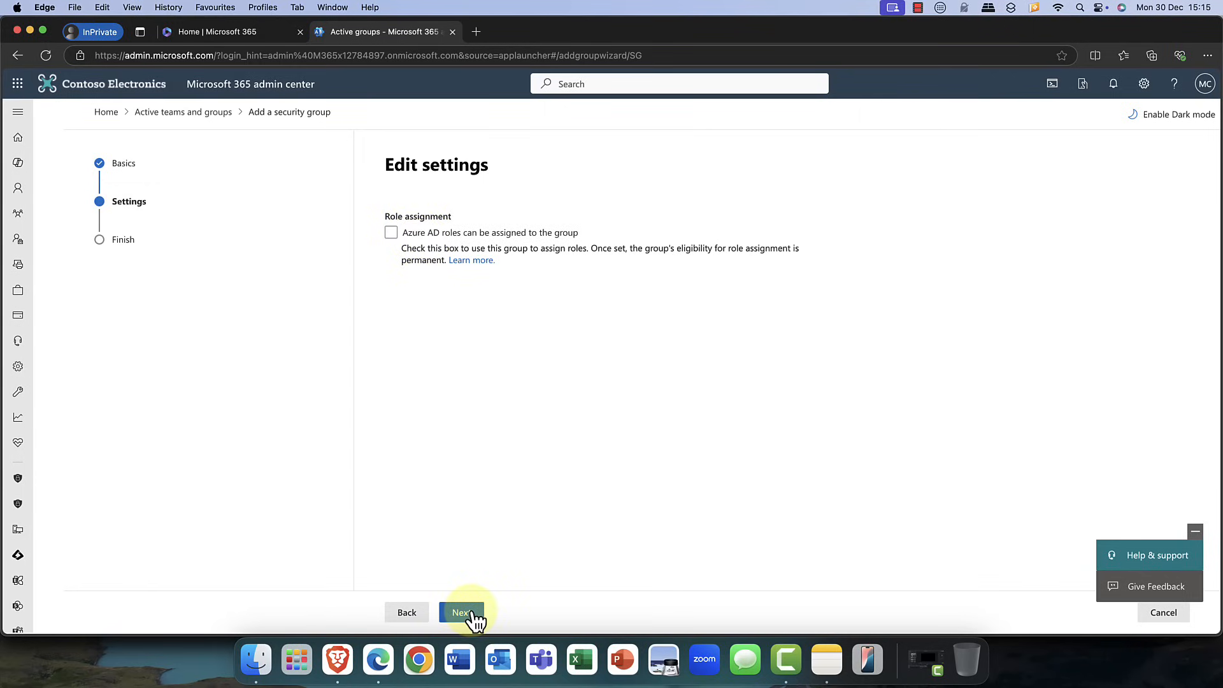
{"action": "left_click", "coordinate": [462, 613]}
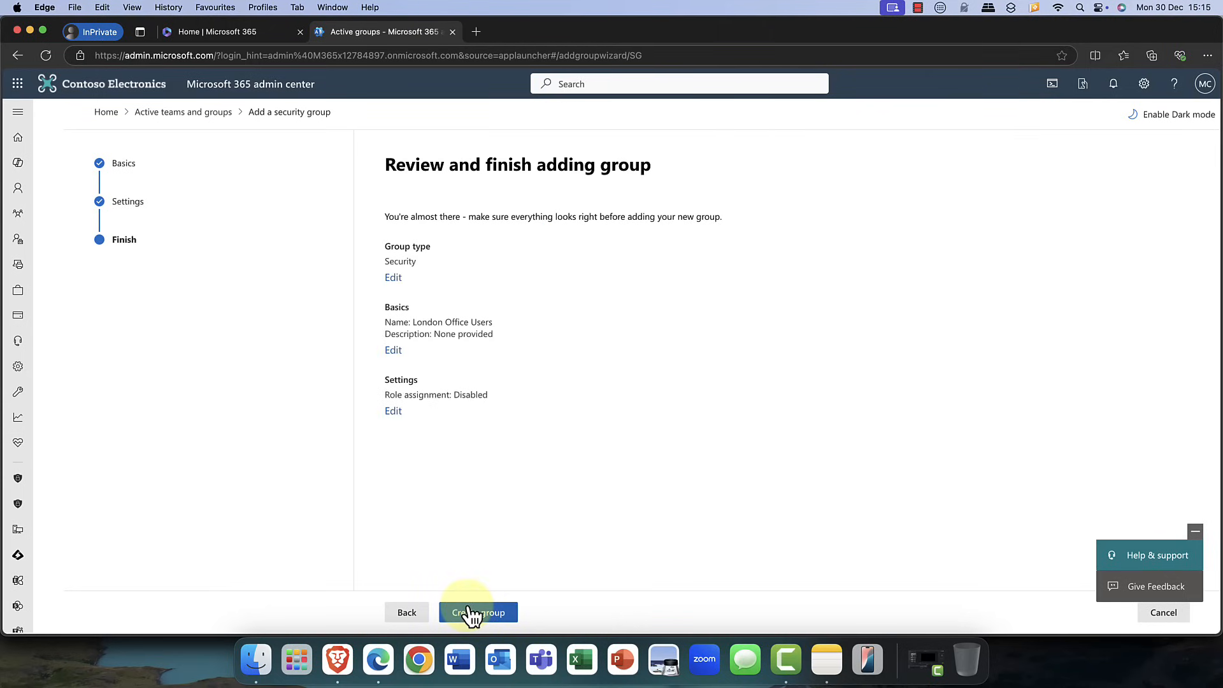
{"action": "left_click", "coordinate": [478, 612]}
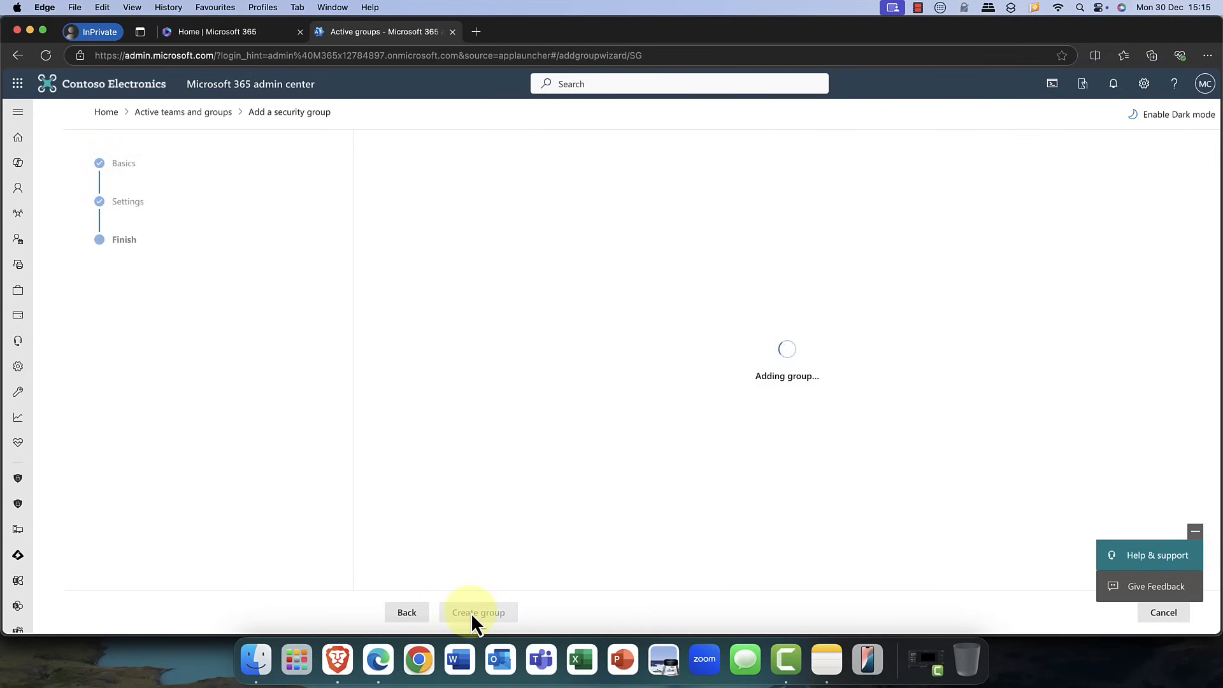
- Close the group wizard and scroll the Security groups list to London Office Users
{"action": "left_click", "coordinate": [479, 613]}
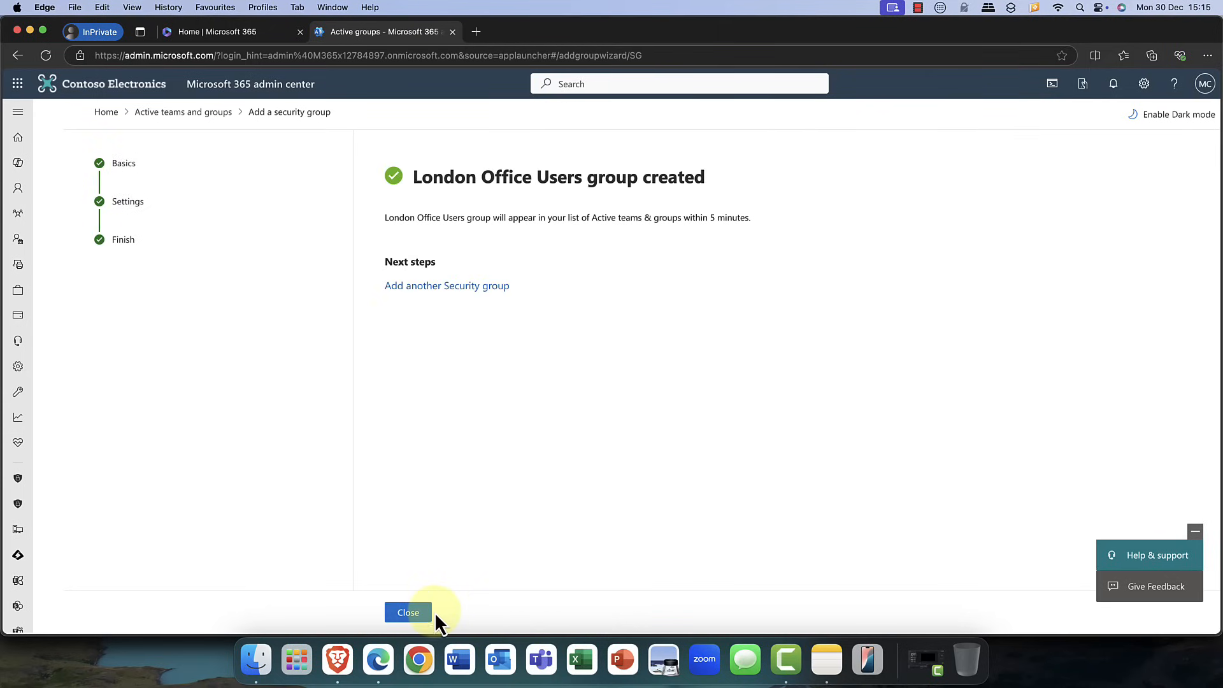
{"action": "mouse_move", "coordinate": [421, 316]}
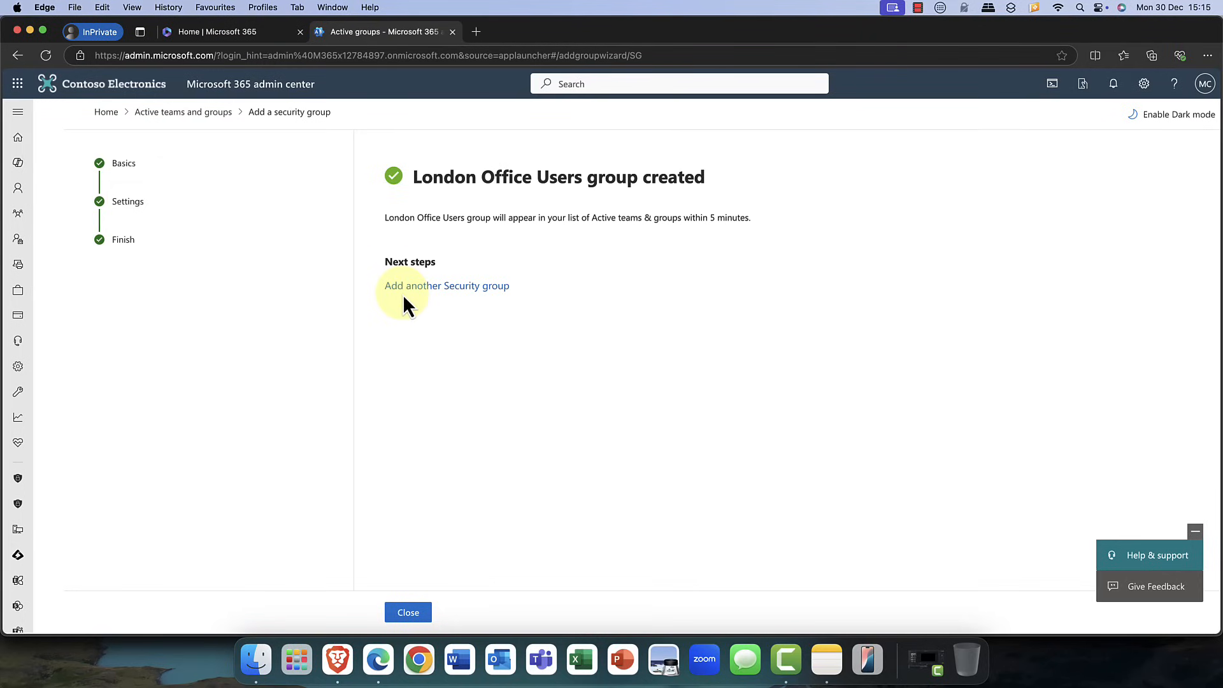
{"action": "mouse_move", "coordinate": [1195, 531]}
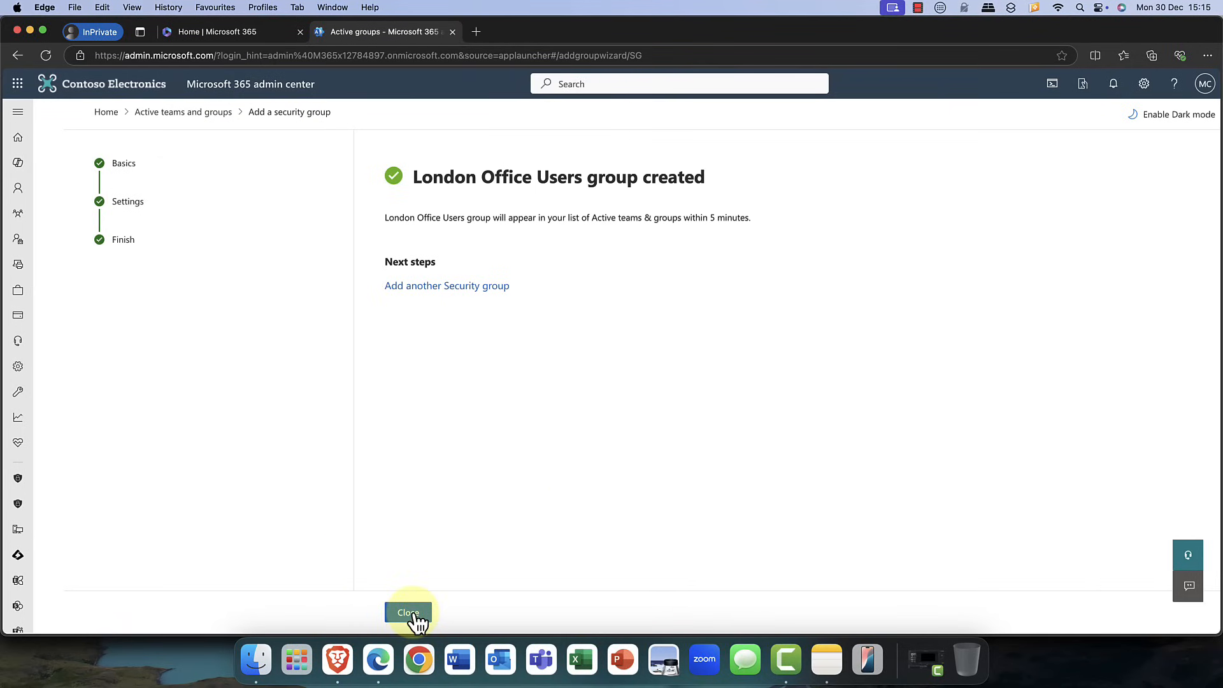
{"action": "left_click", "coordinate": [407, 615]}
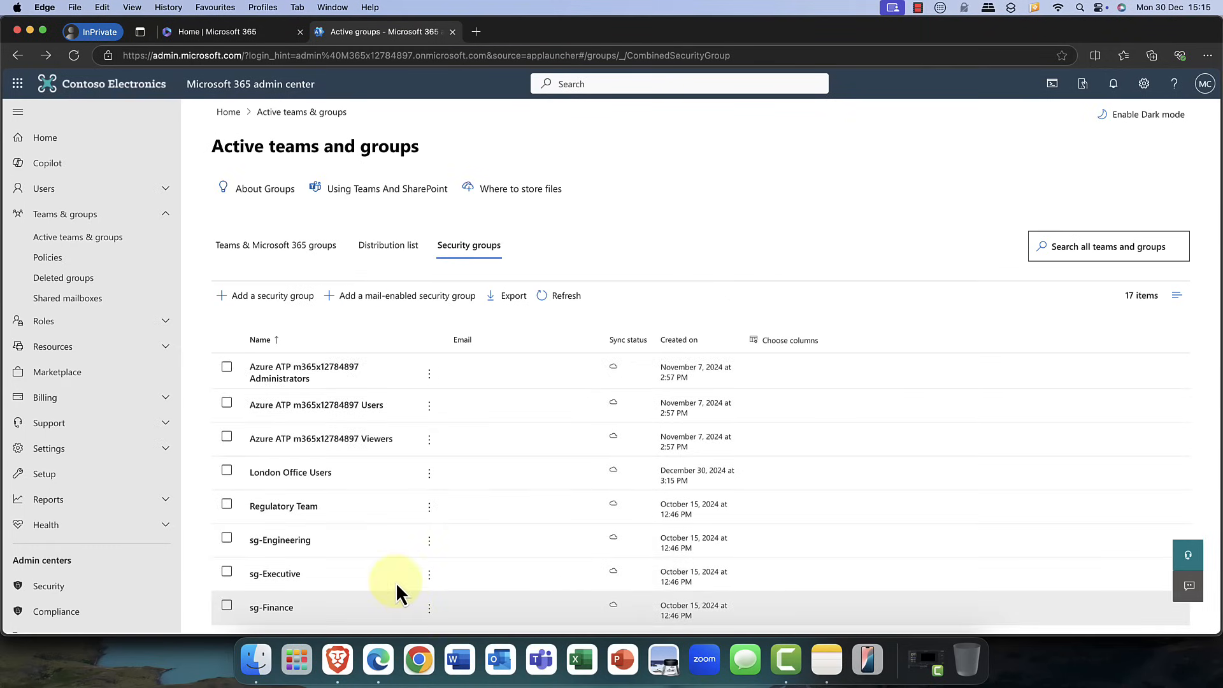
{"action": "scroll", "scroll_direction": "down", "scroll_amount": 3}
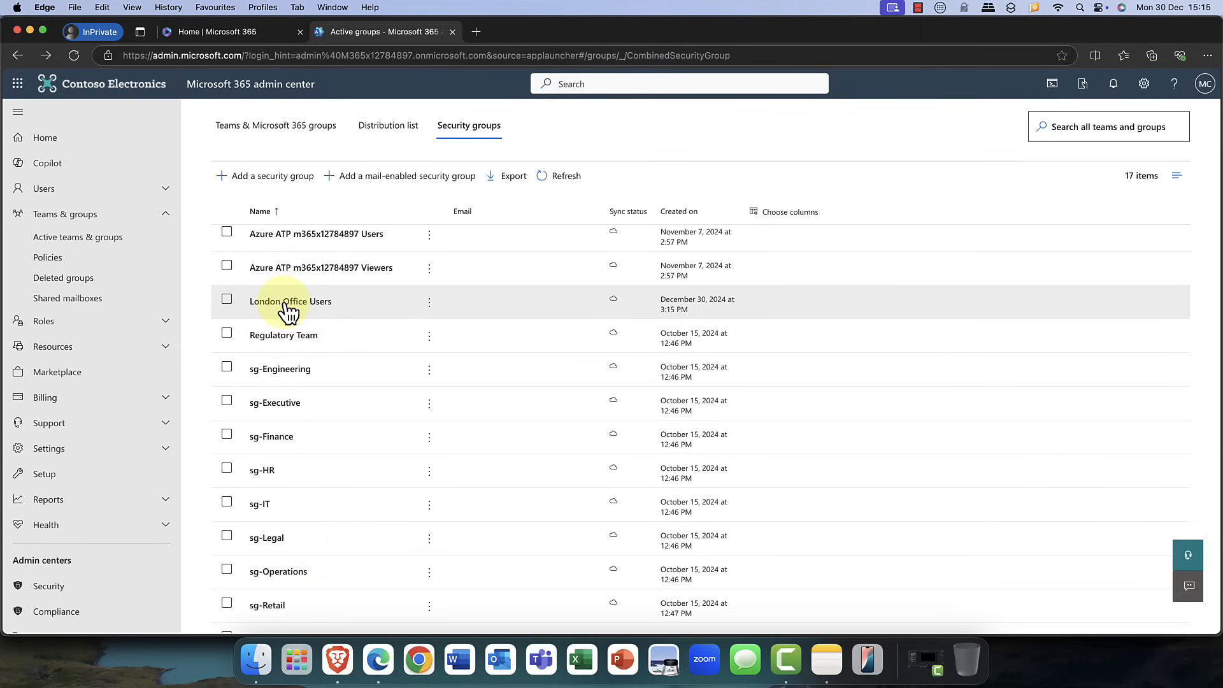
- Add the Microsoft CDX admin account as an owner of London Office Users
{"action": "left_click", "coordinate": [291, 301]}
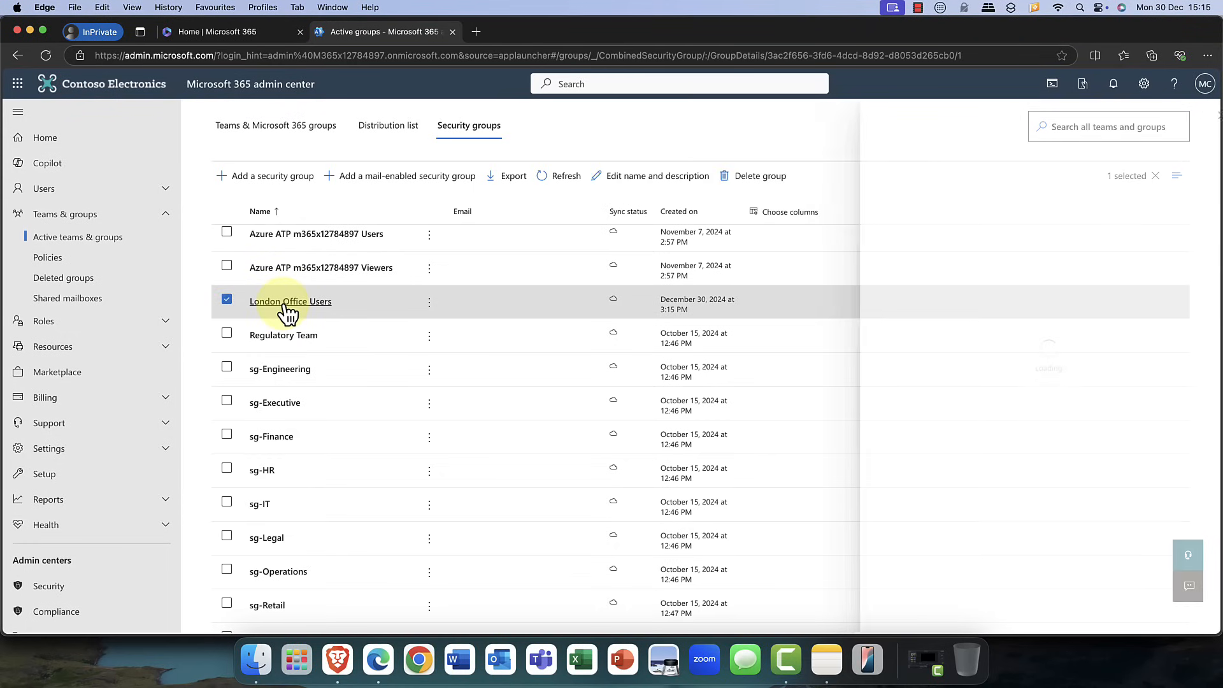
{"action": "left_click", "coordinate": [290, 301]}
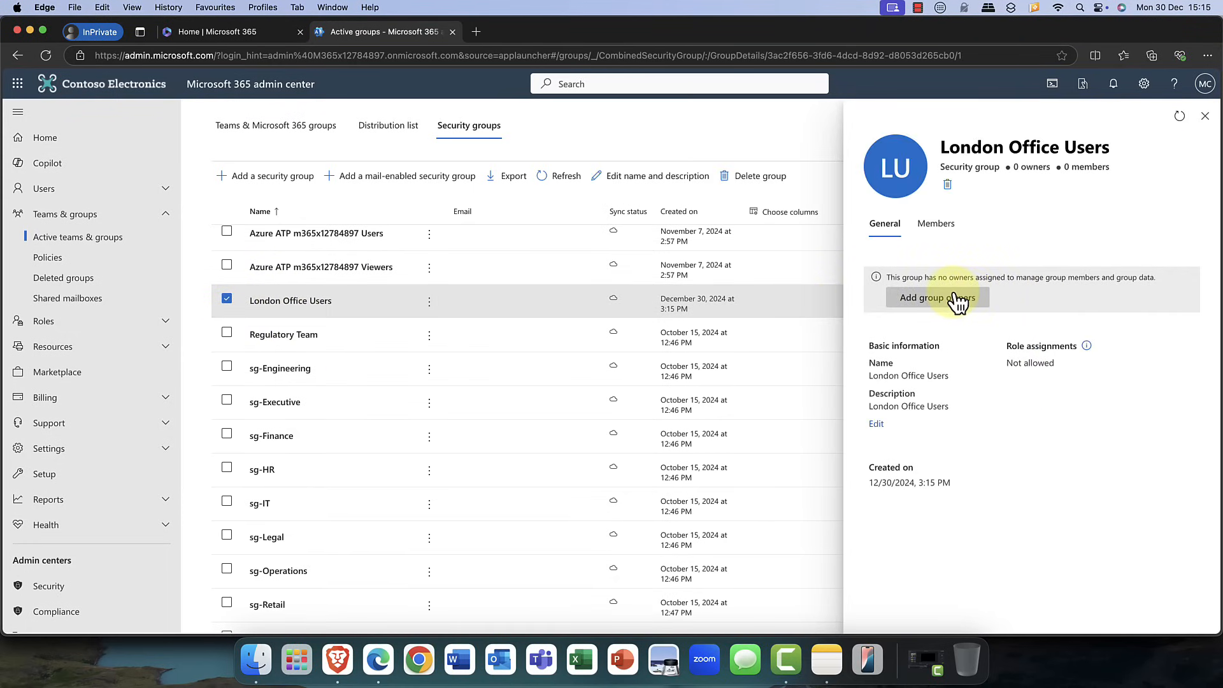
{"action": "left_click", "coordinate": [937, 298]}
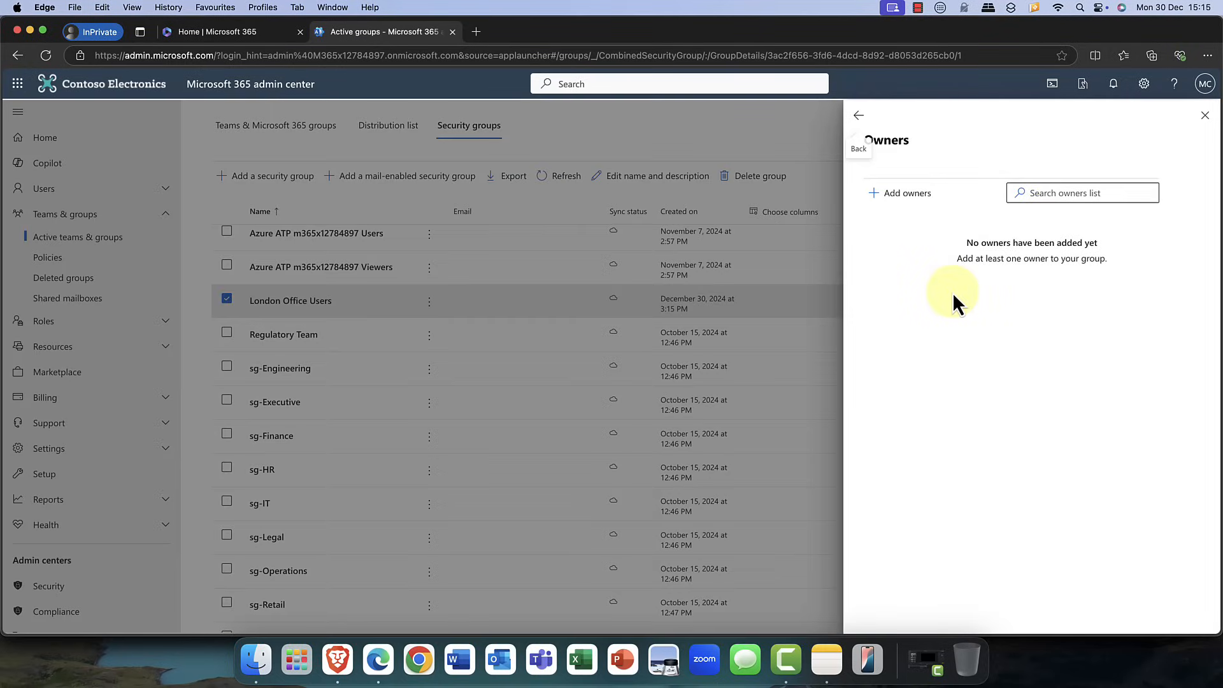
{"action": "left_click", "coordinate": [1082, 193]}
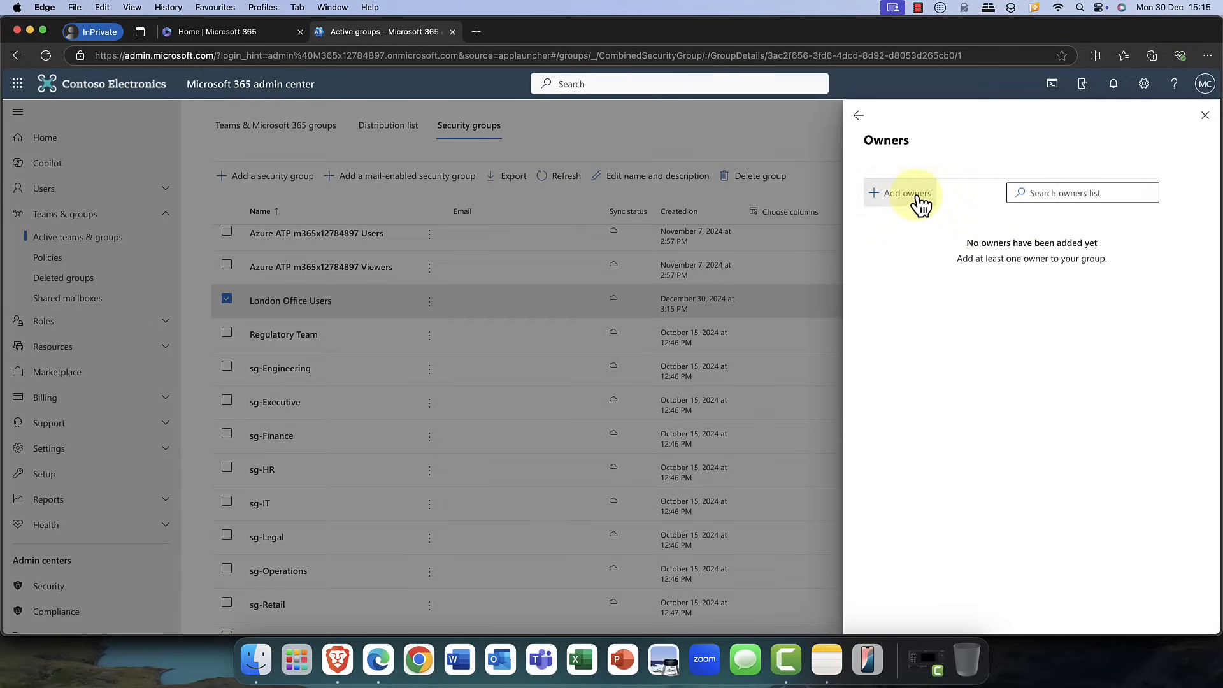
{"action": "left_click", "coordinate": [901, 193]}
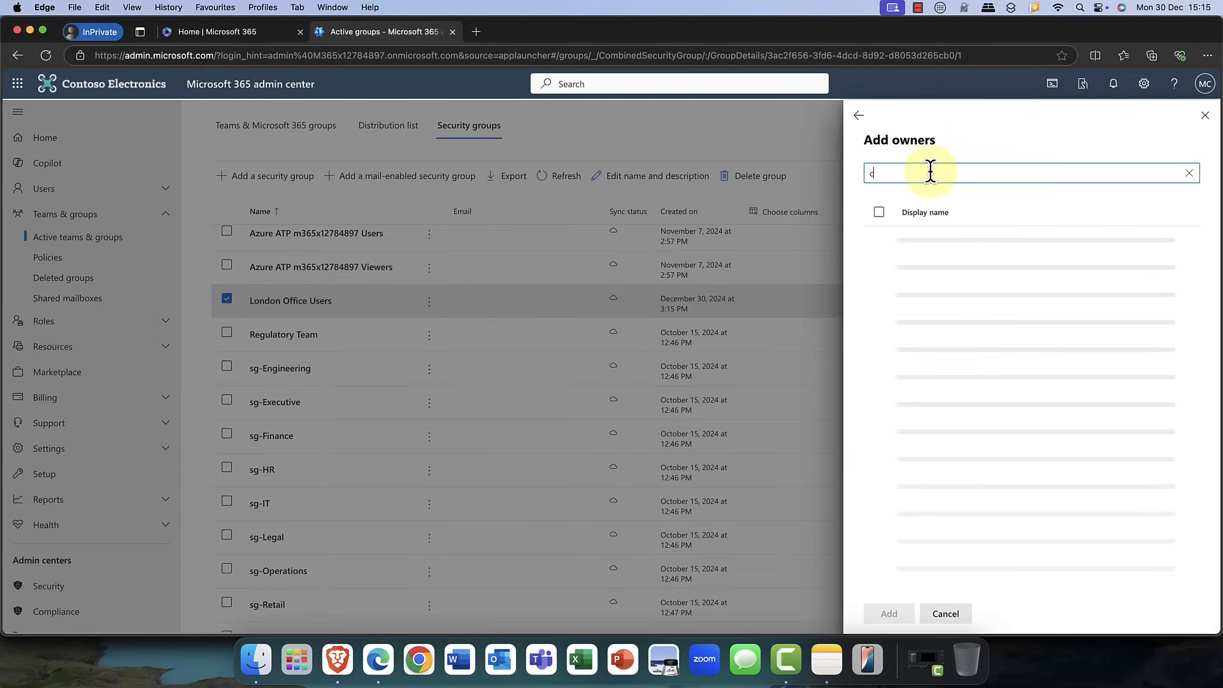
{"action": "type", "text": "dx"}
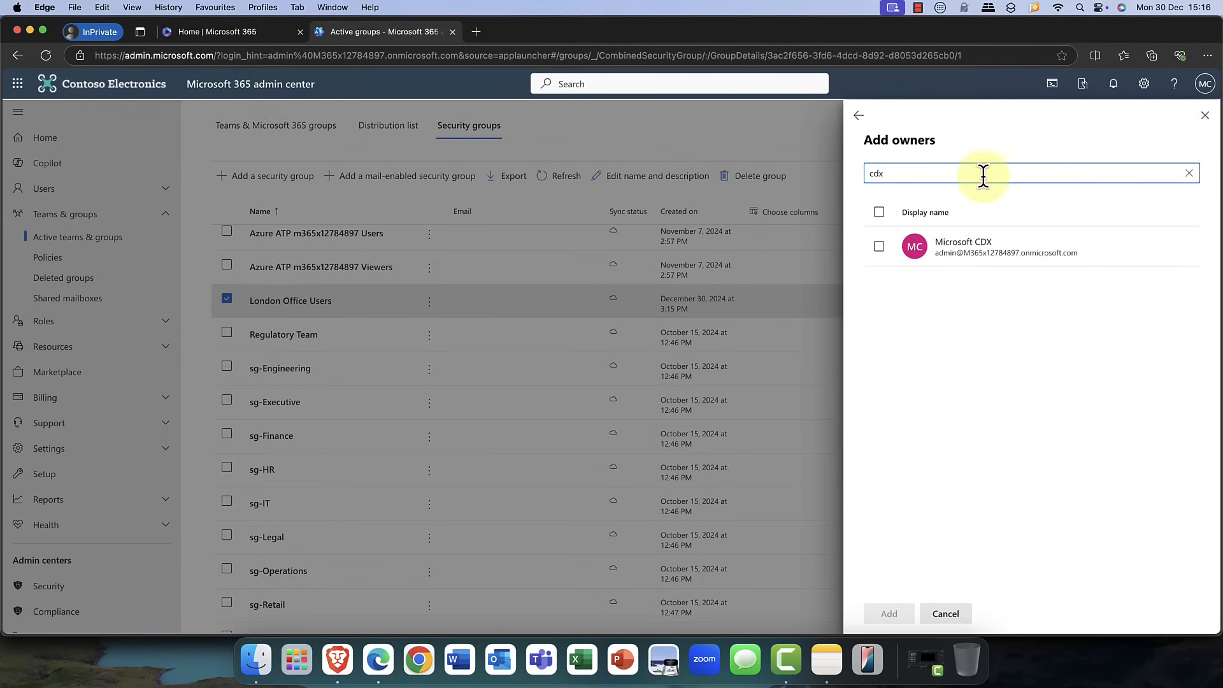
{"action": "left_click", "coordinate": [879, 246]}
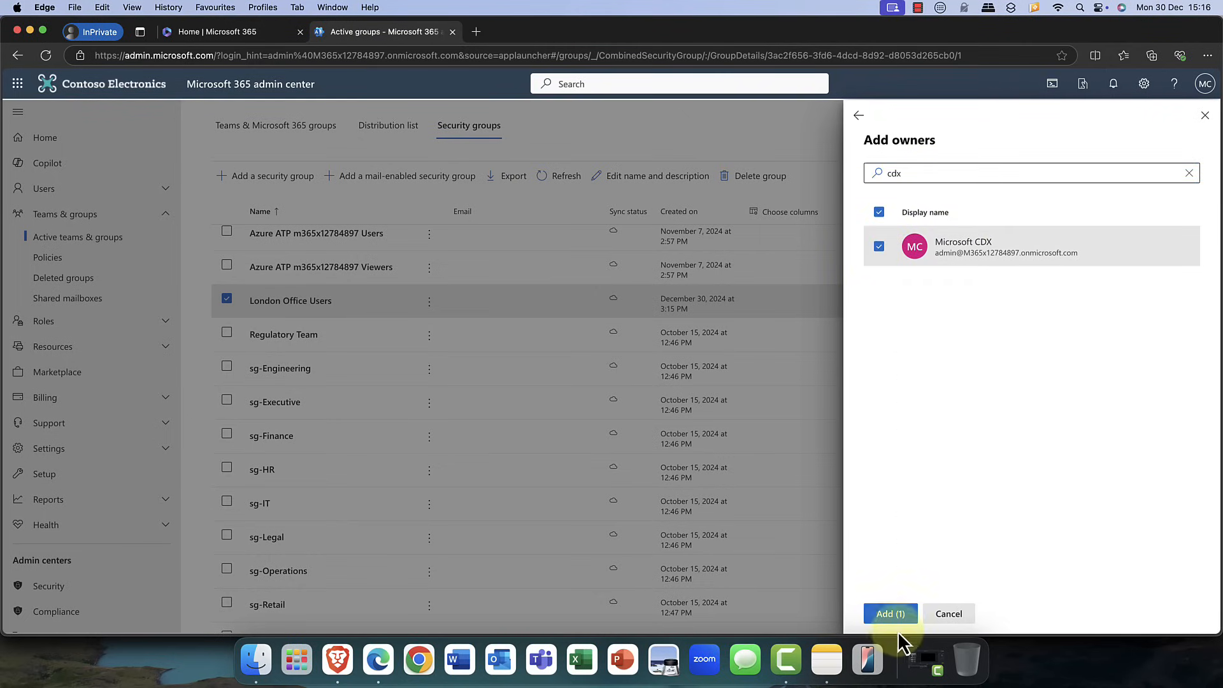
{"action": "left_click", "coordinate": [890, 614]}
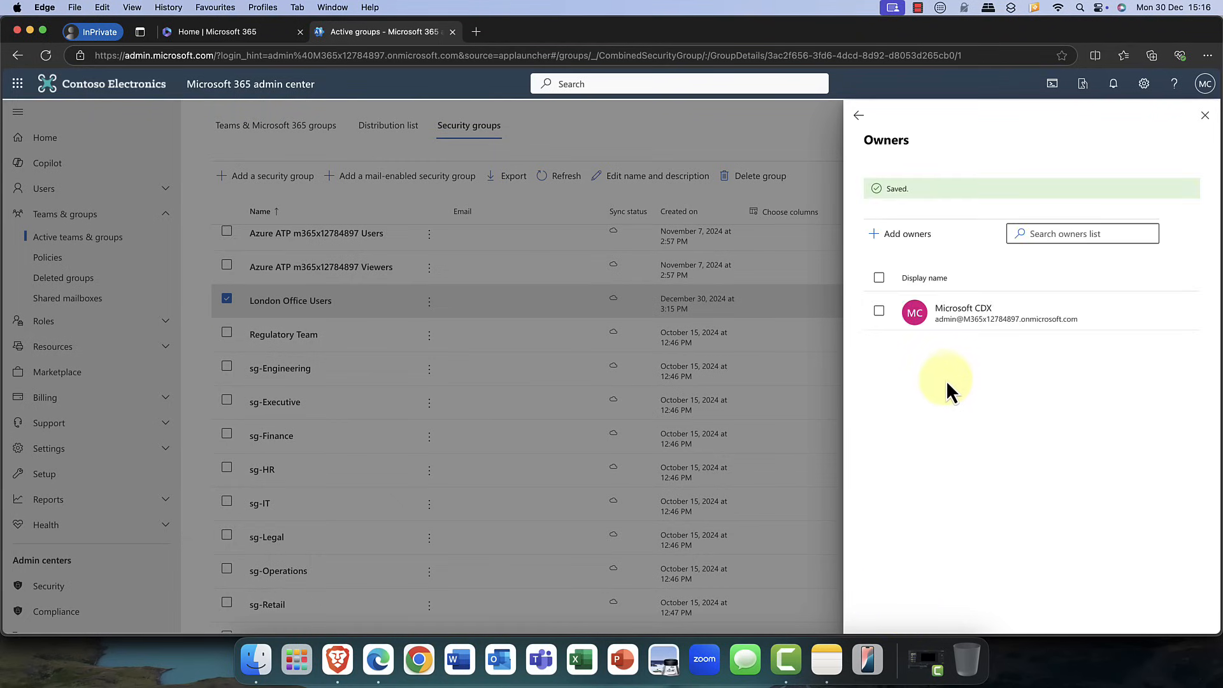
{"action": "left_click", "coordinate": [858, 116]}
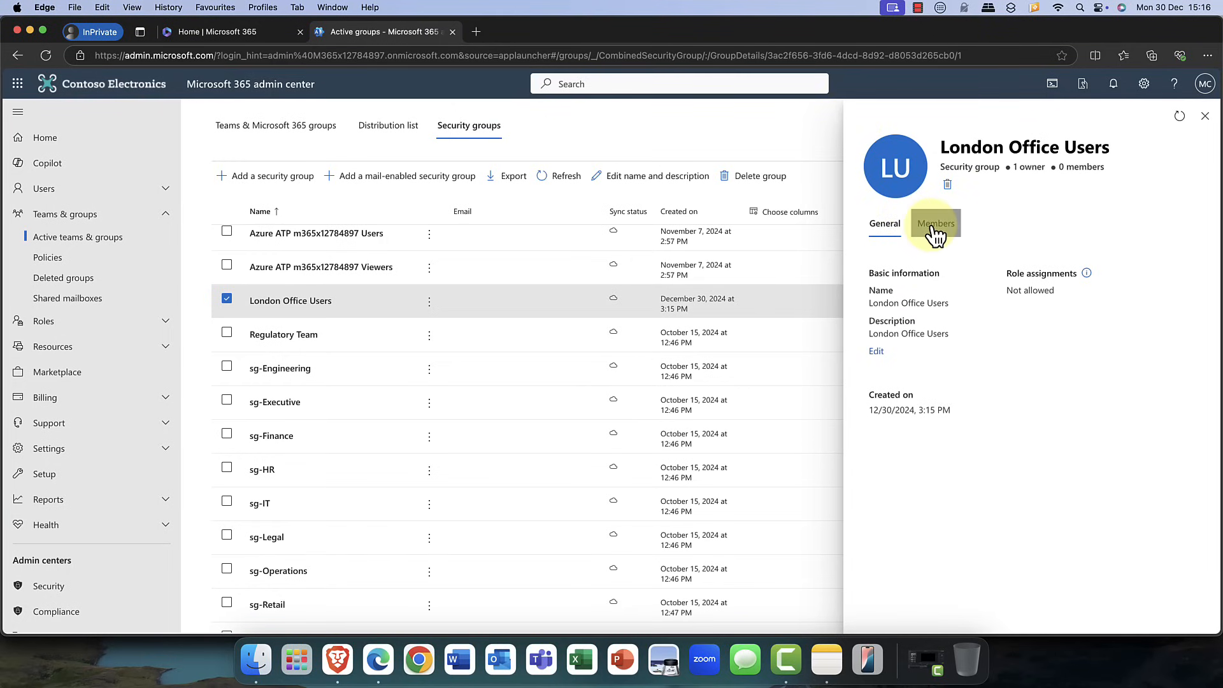
- Add Adele Vance, Allan Deyoung and Cameron White as members, then close the details panel
{"action": "left_click", "coordinate": [935, 224]}
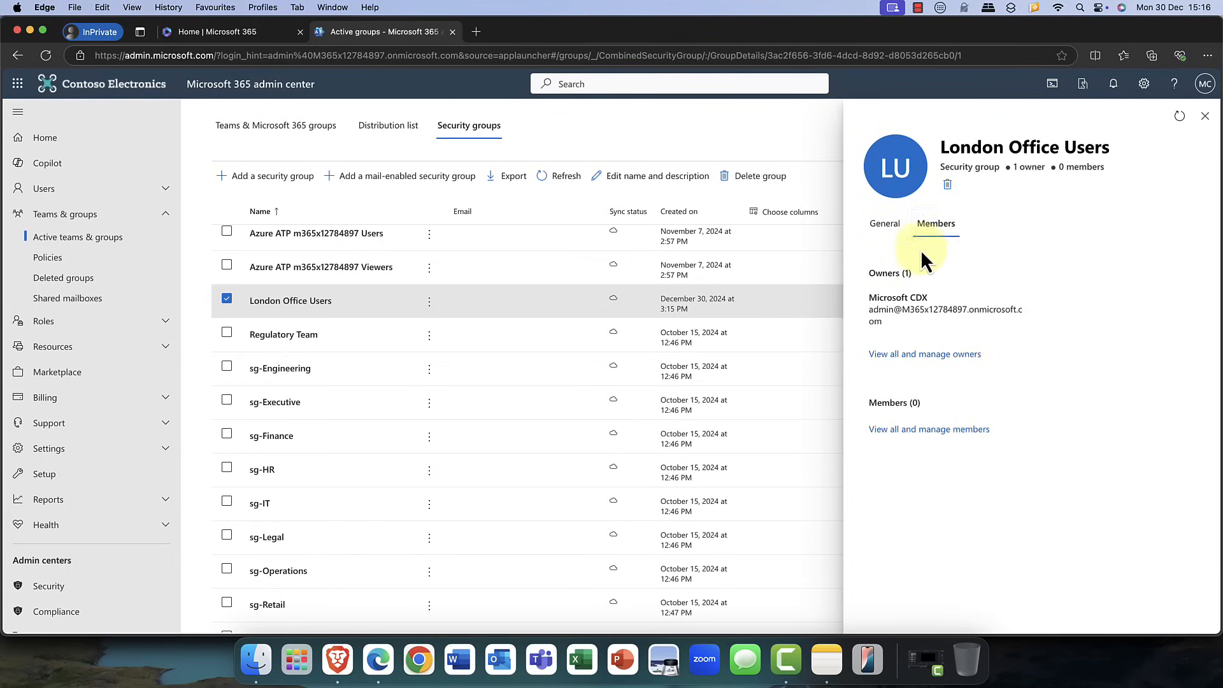
{"action": "mouse_move", "coordinate": [901, 305]}
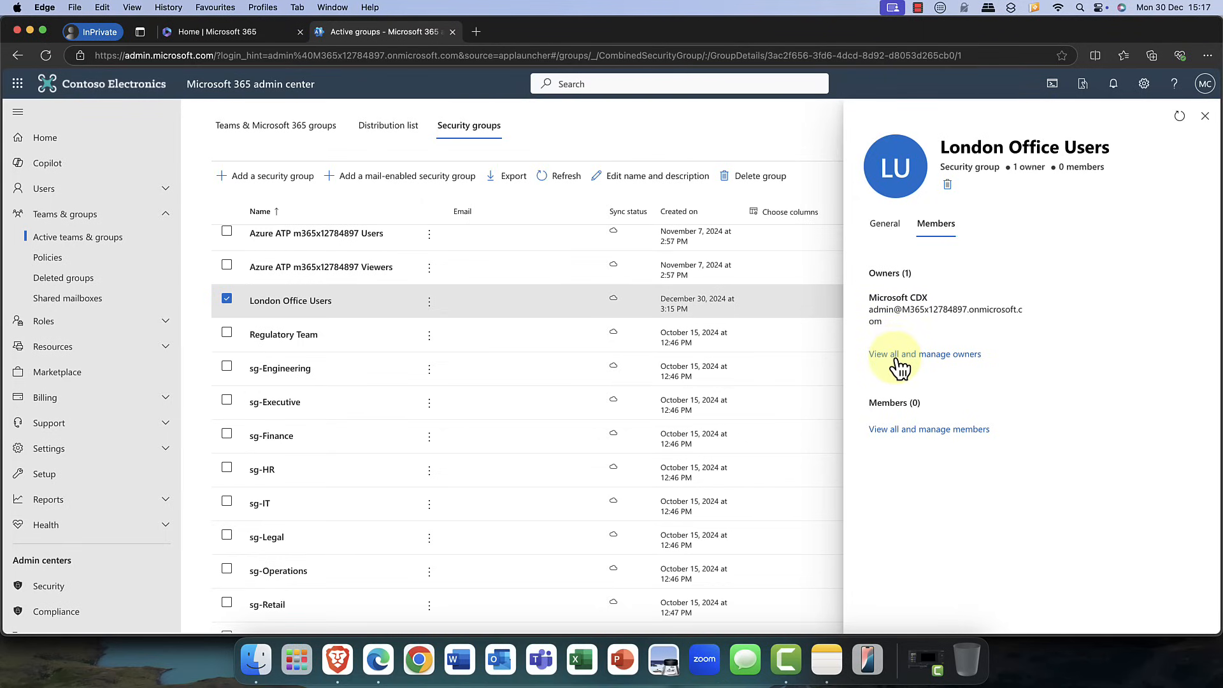
{"action": "left_click", "coordinate": [928, 428]}
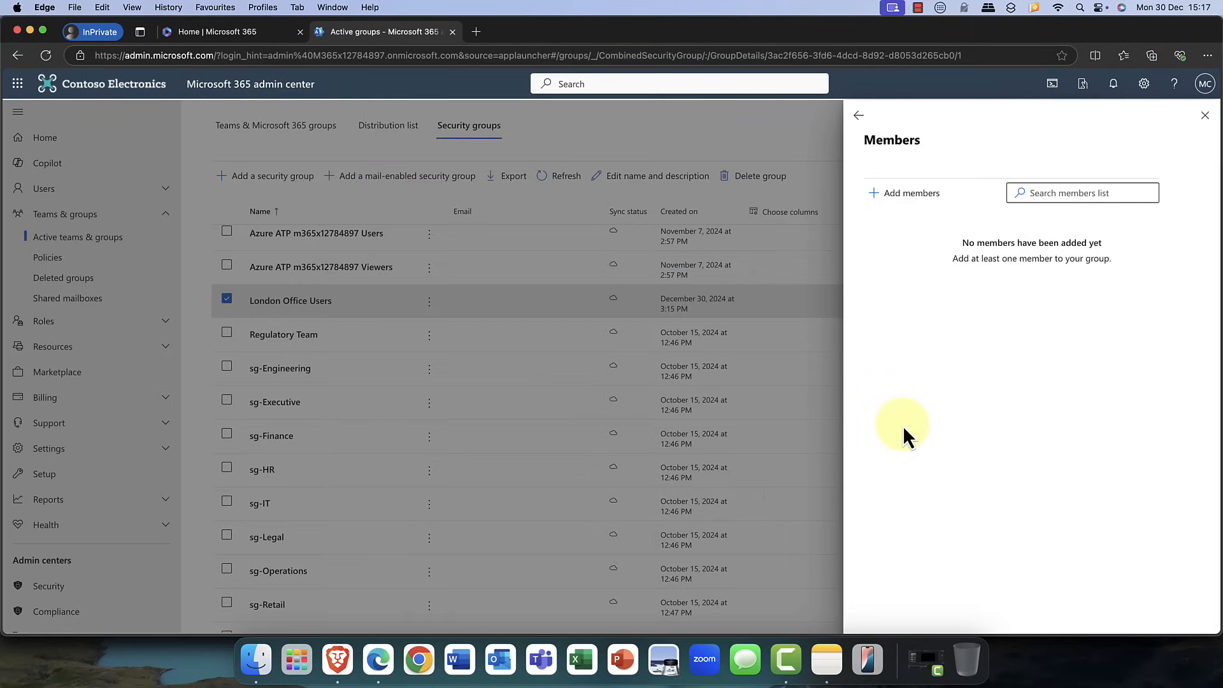
{"action": "left_click", "coordinate": [905, 192]}
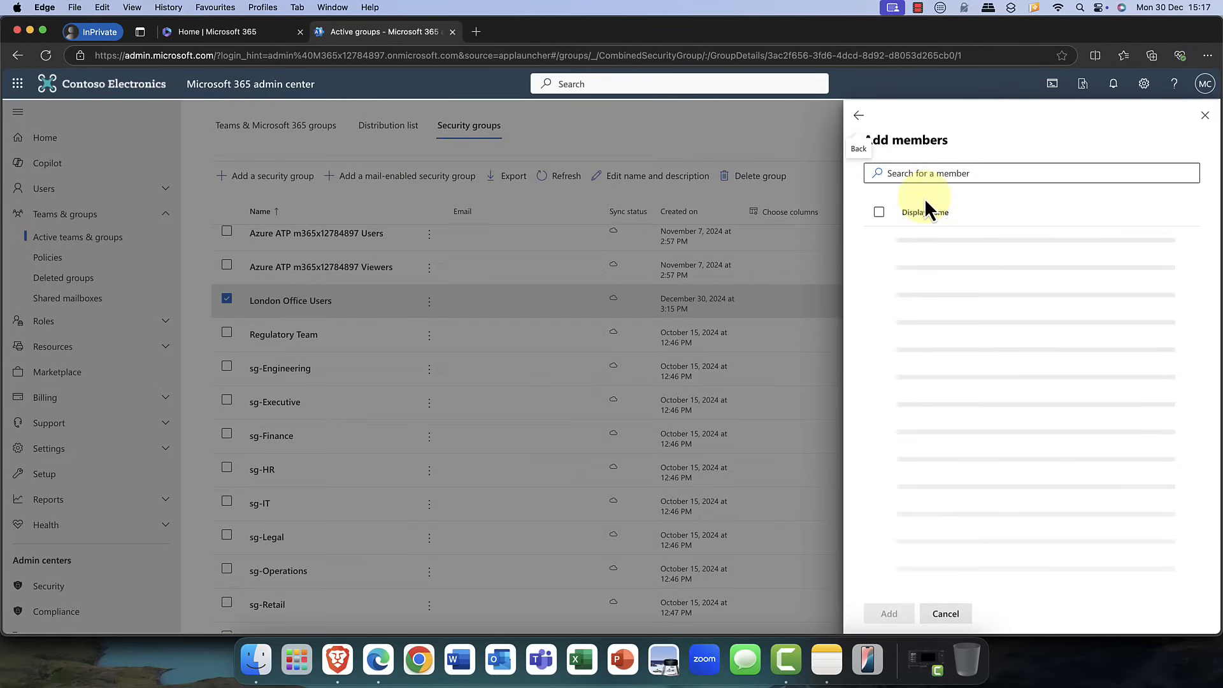
{"action": "left_click", "coordinate": [887, 613]}
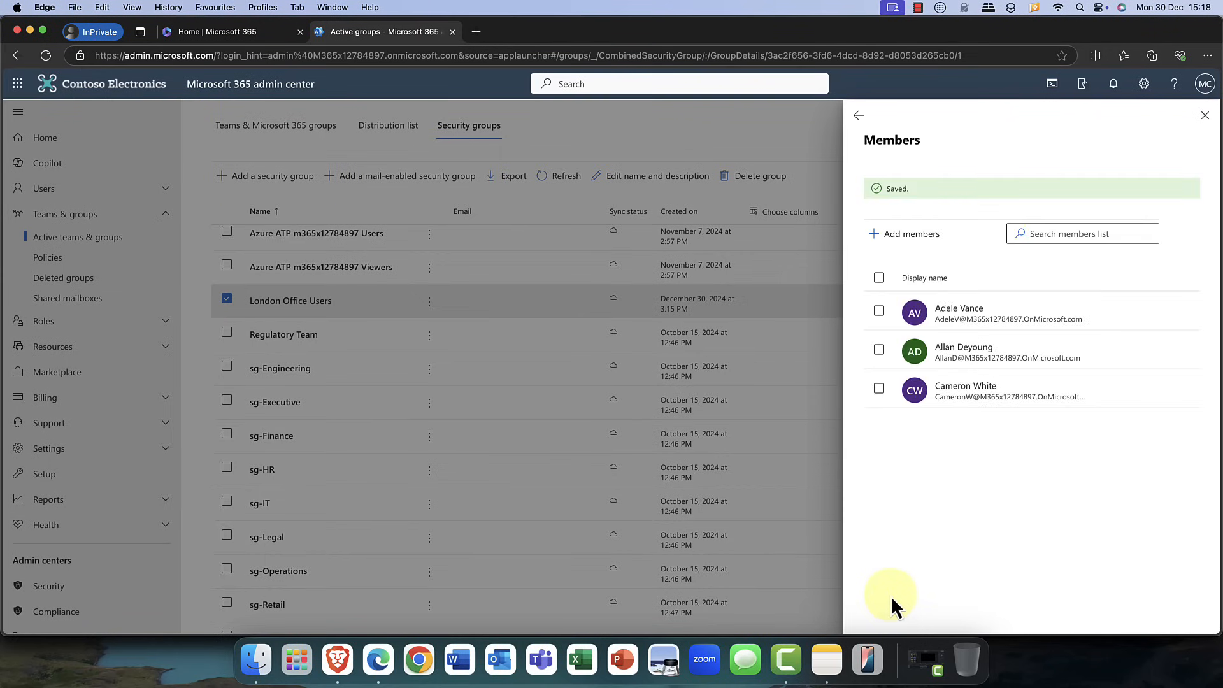
{"action": "mouse_move", "coordinate": [897, 435]}
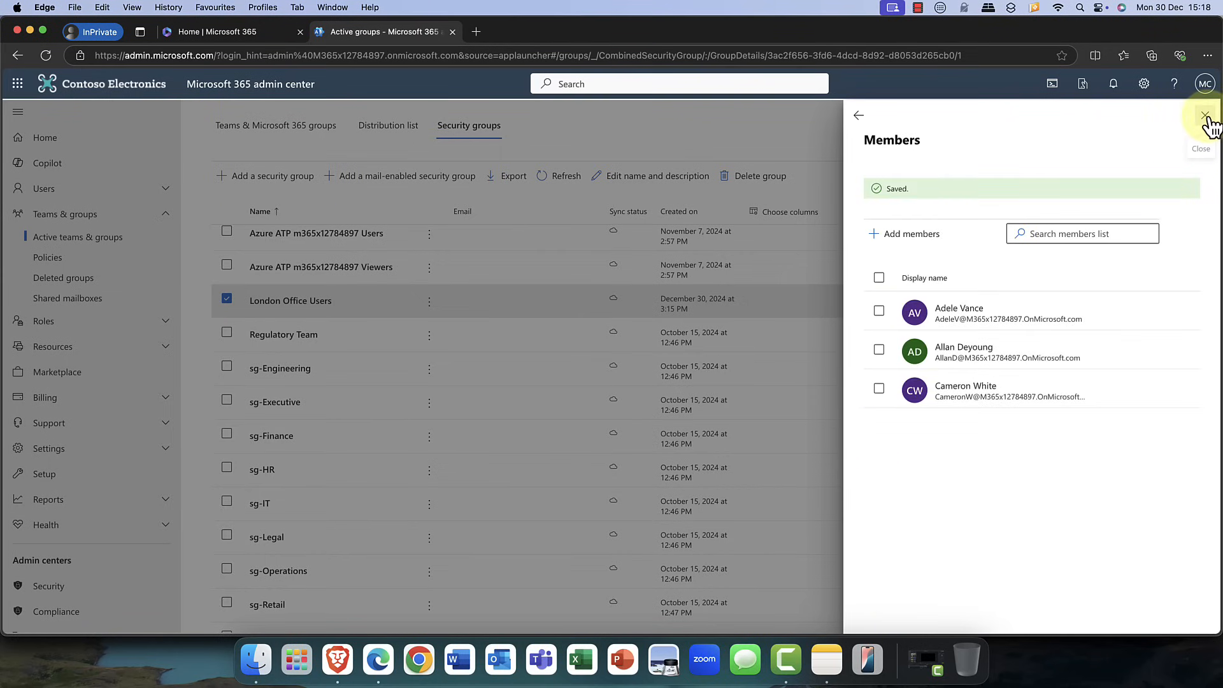
{"action": "left_click", "coordinate": [1205, 114]}
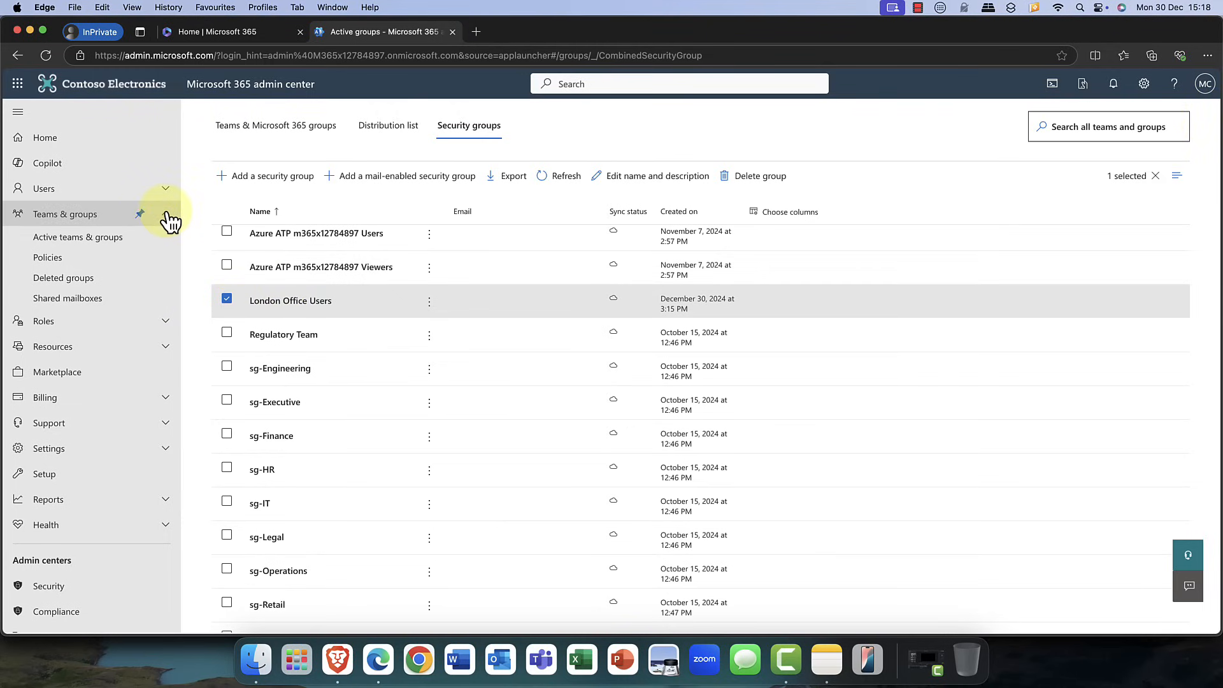
- Go to All admin centers and choose Office configuration
{"action": "left_click", "coordinate": [165, 214]}
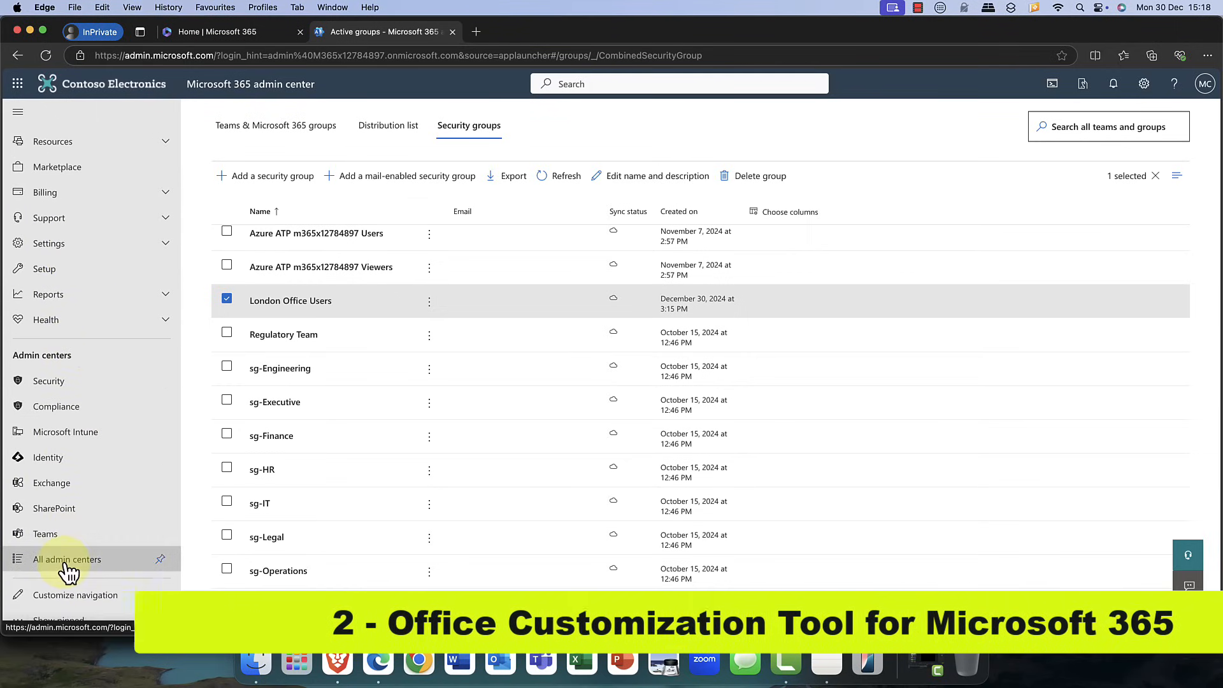
{"action": "left_click", "coordinate": [65, 559]}
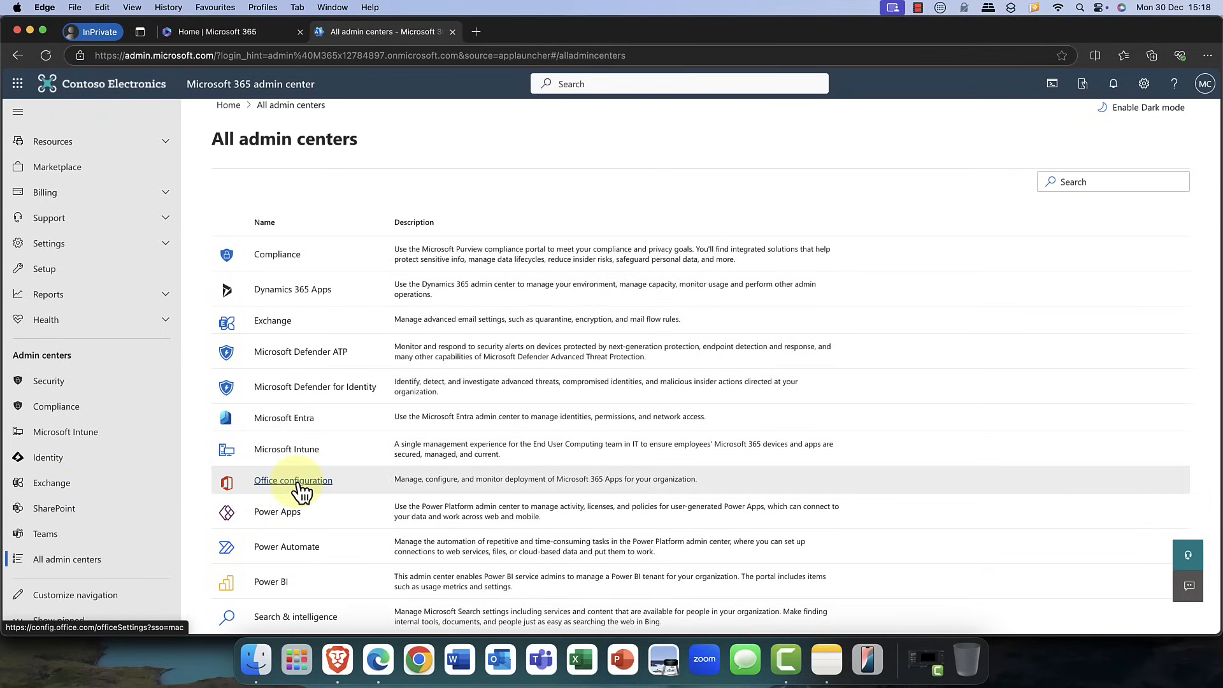
{"action": "left_click", "coordinate": [292, 480]}
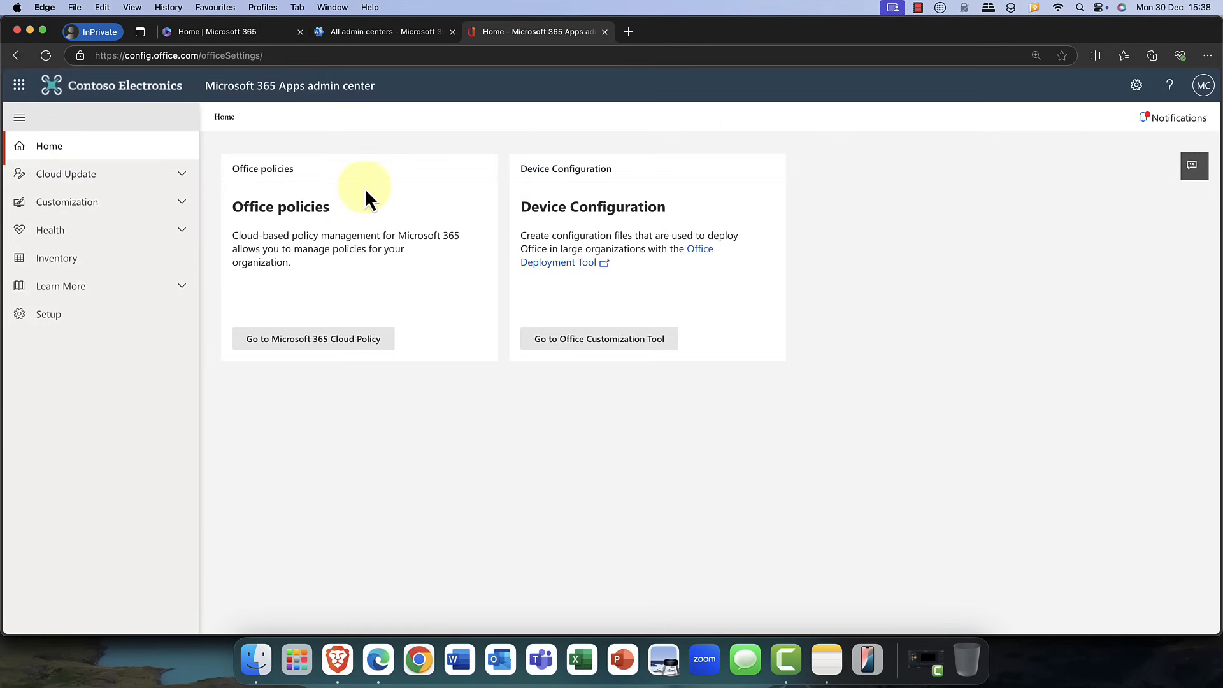
{"action": "mouse_move", "coordinate": [339, 226]}
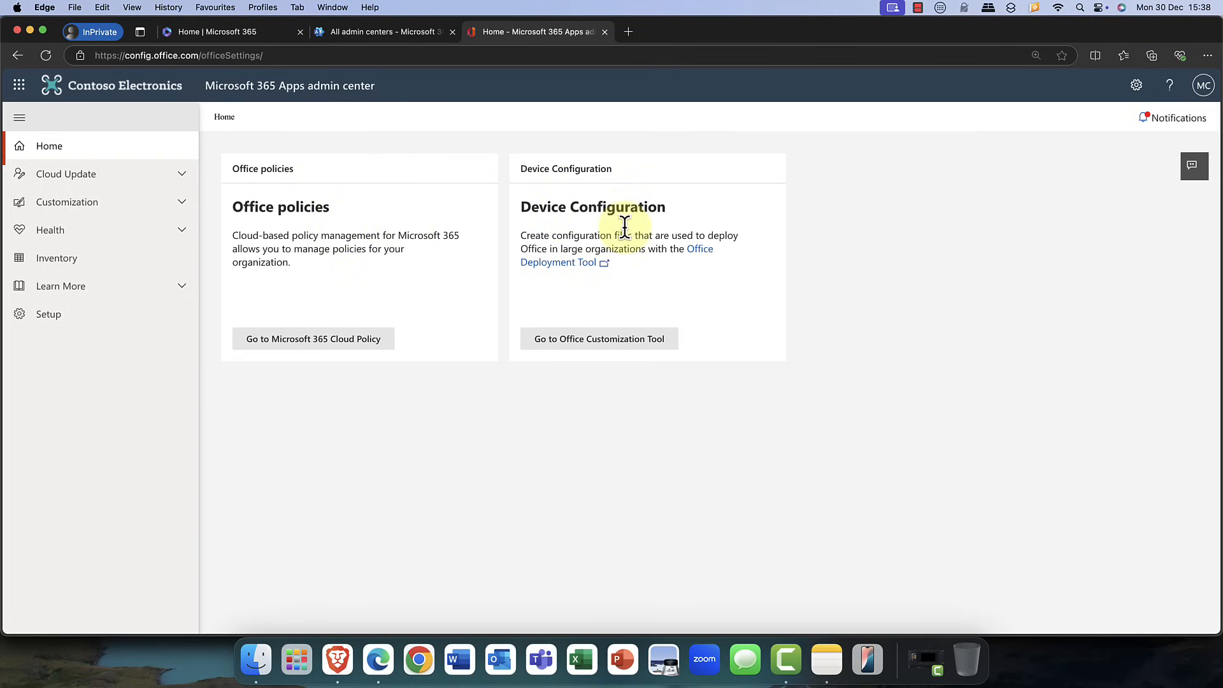
{"action": "mouse_move", "coordinate": [388, 237]}
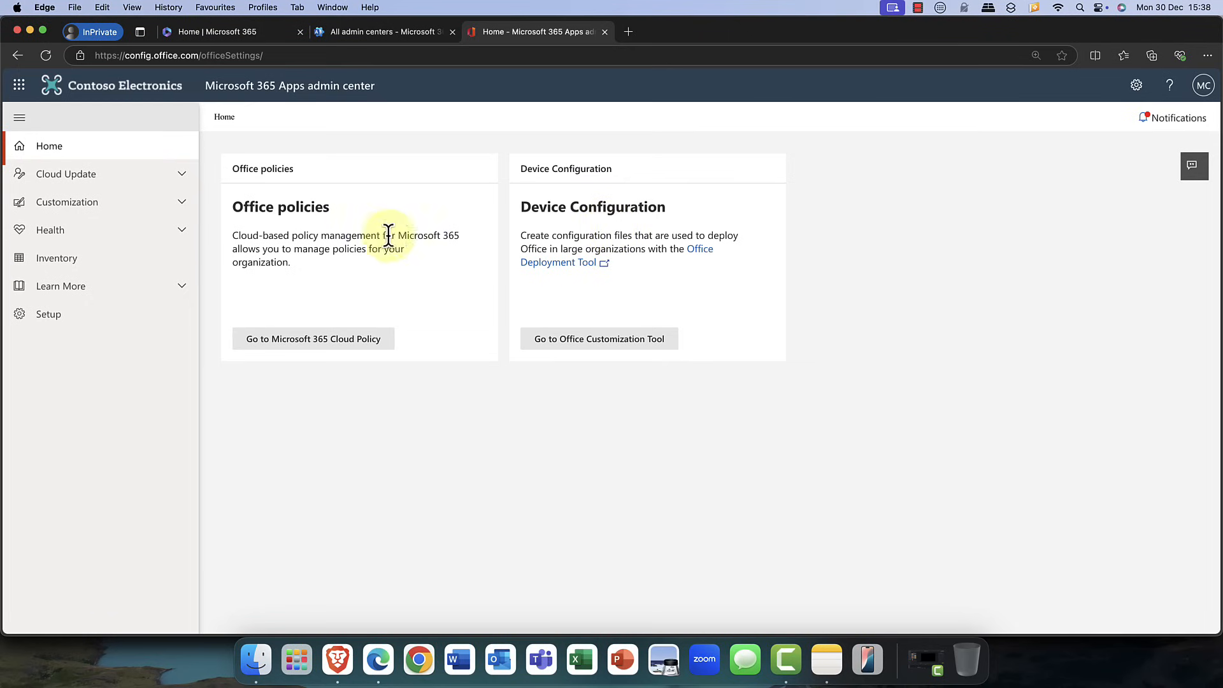
- Go to the Office Customization Tool from the Home page's Device Configuration card
{"action": "left_click", "coordinate": [66, 202]}
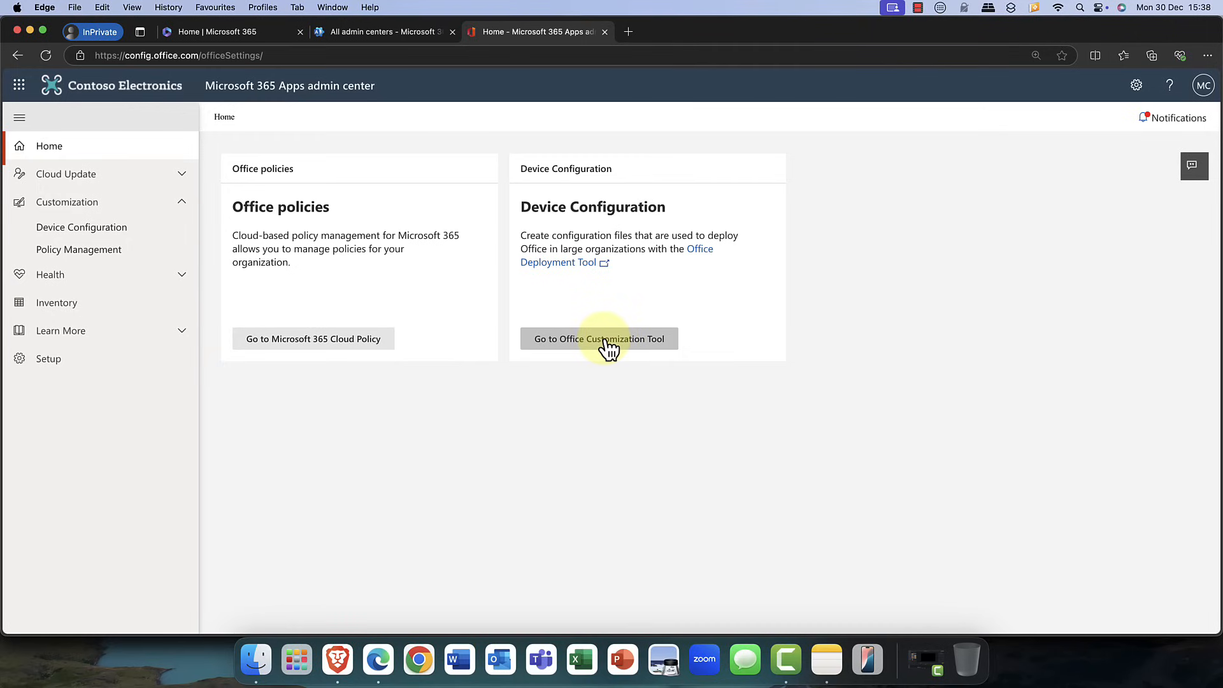
{"action": "left_click", "coordinate": [599, 339]}
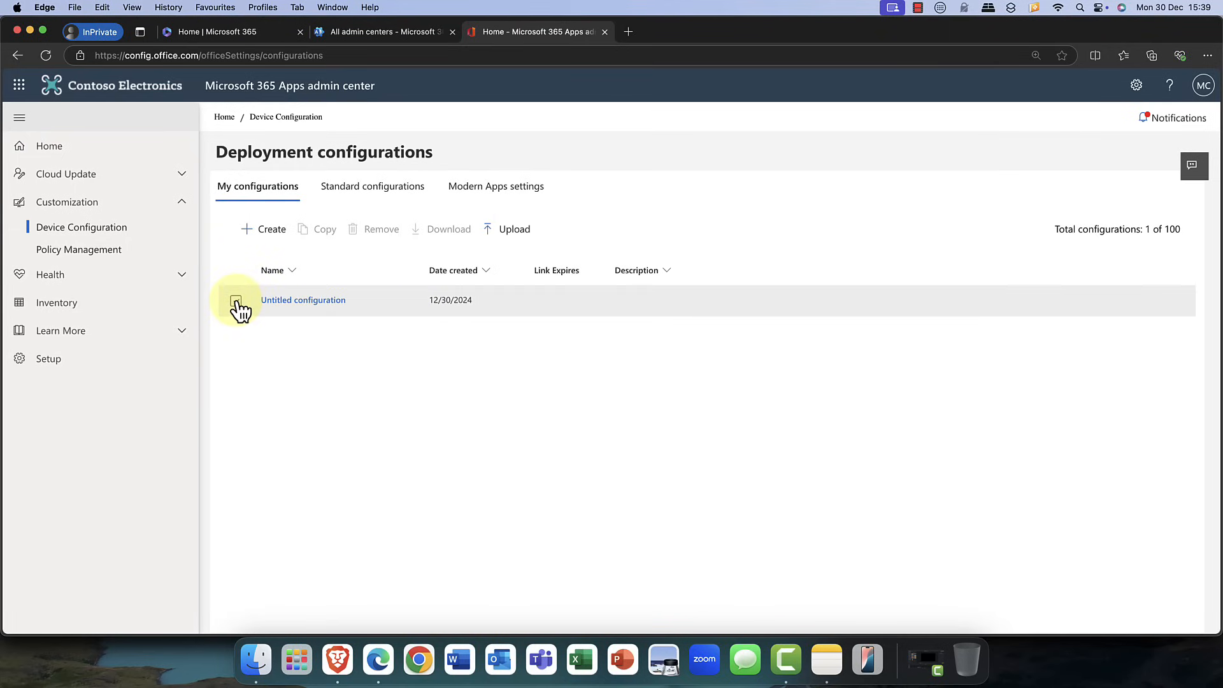
- Edit the Untitled configuration in the Office Customization Tool, keeping 64-bit architecture
{"action": "left_click", "coordinate": [302, 299]}
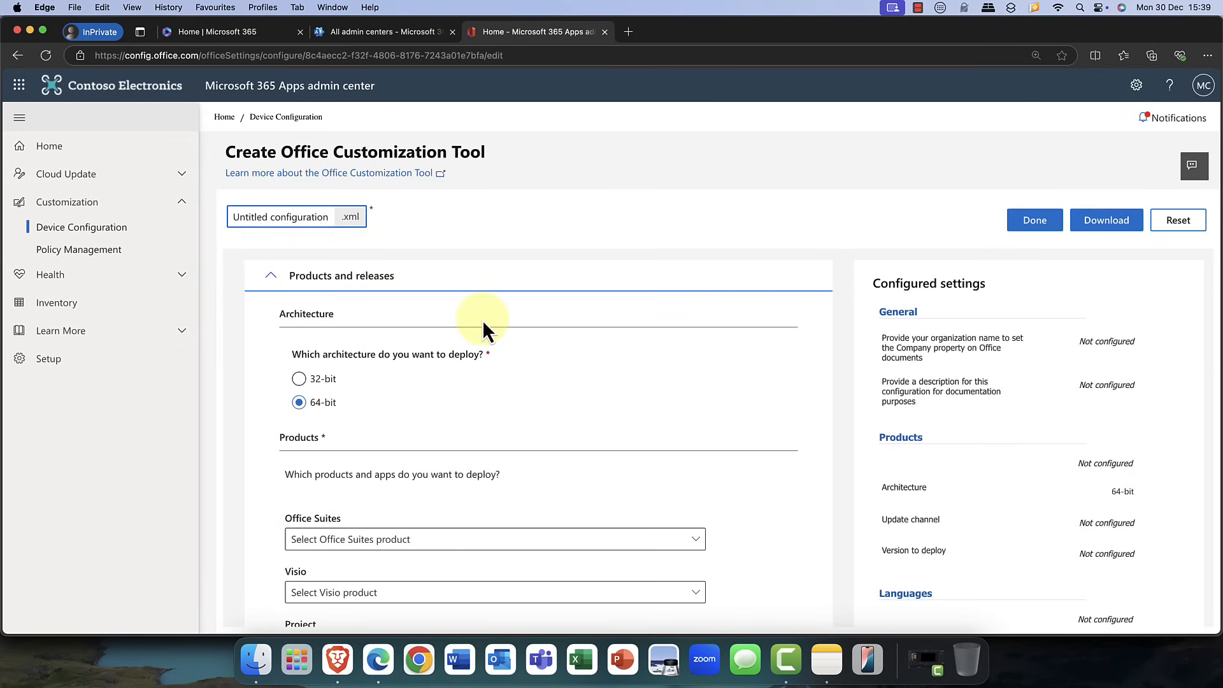
{"action": "mouse_move", "coordinate": [300, 382]}
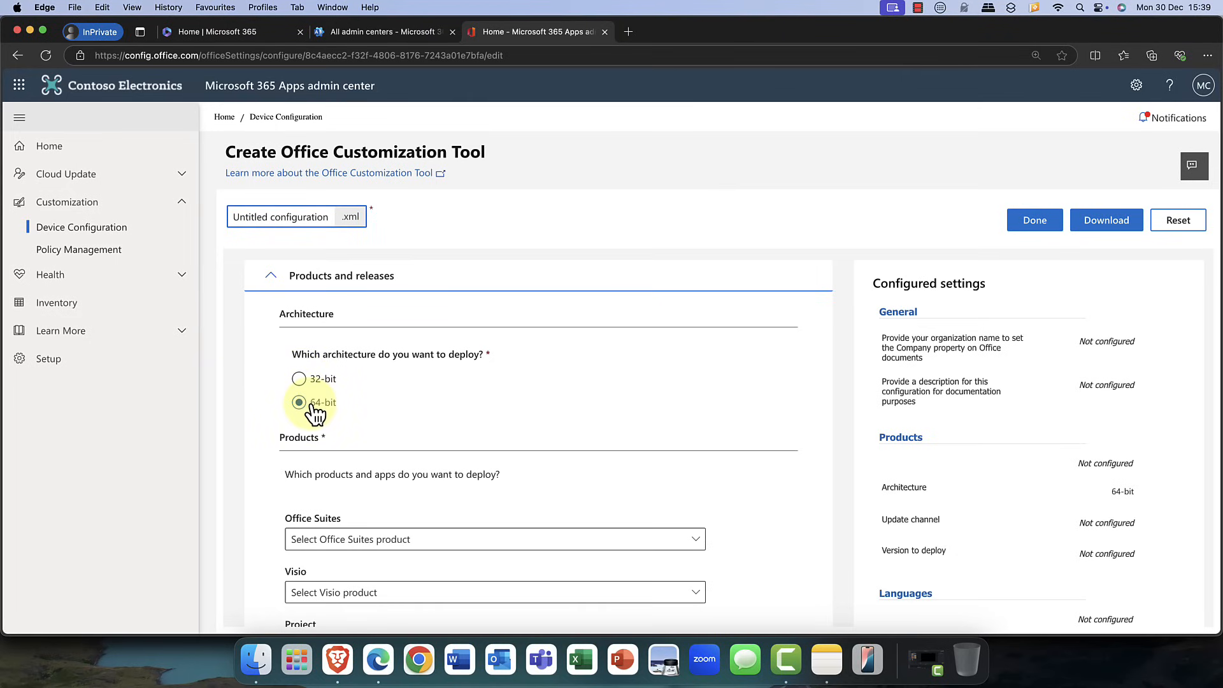
{"action": "scroll", "scroll_direction": "down", "scroll_amount": 3}
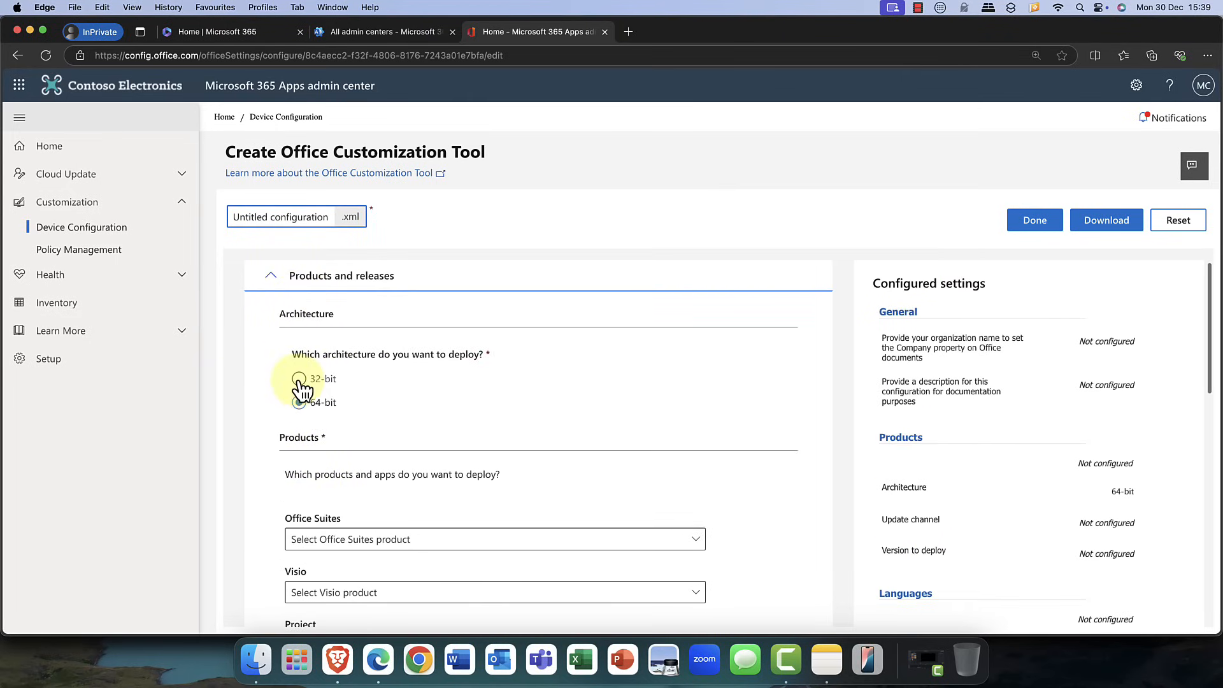
{"action": "left_click", "coordinate": [299, 402]}
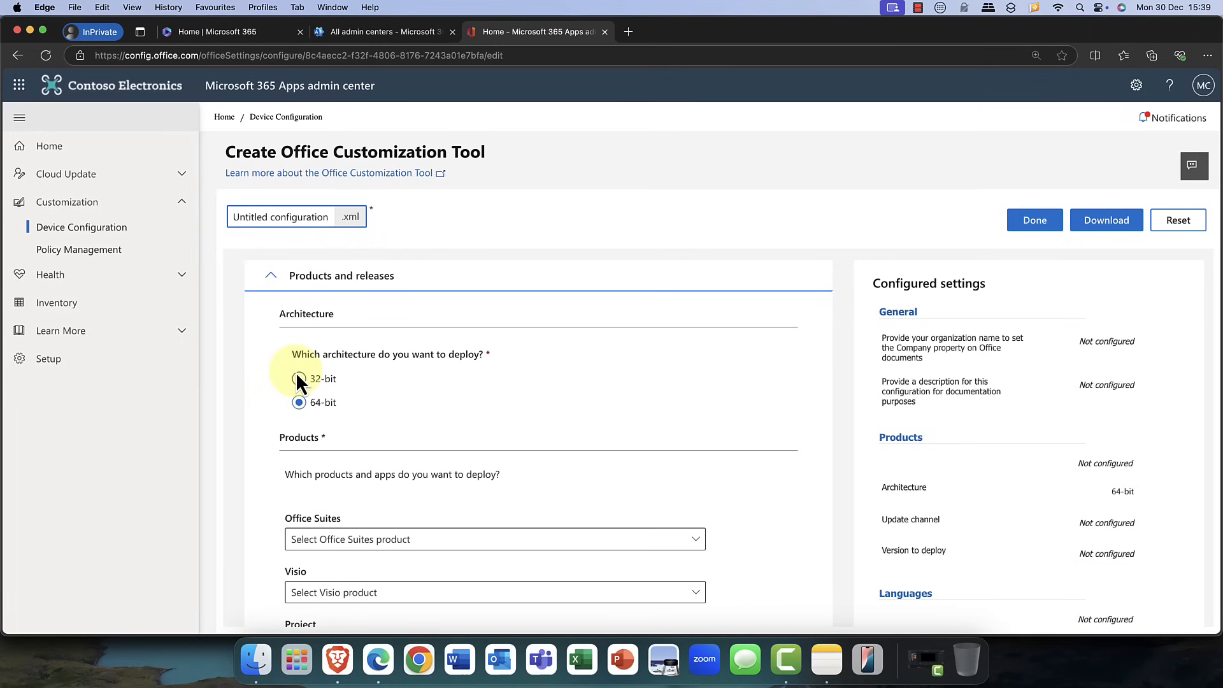
- Select Microsoft 365 Apps for enterprise as the suite with Access turned off
{"action": "scroll", "scroll_direction": "down", "scroll_amount": 3}
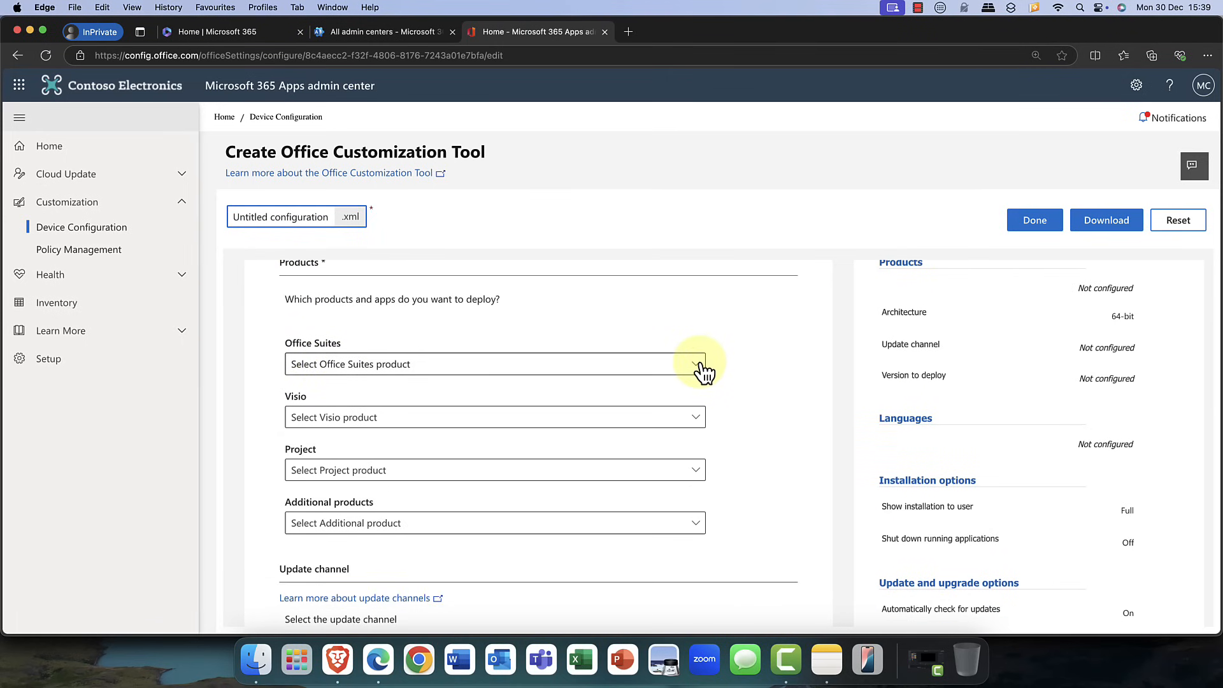
{"action": "left_click", "coordinate": [693, 364]}
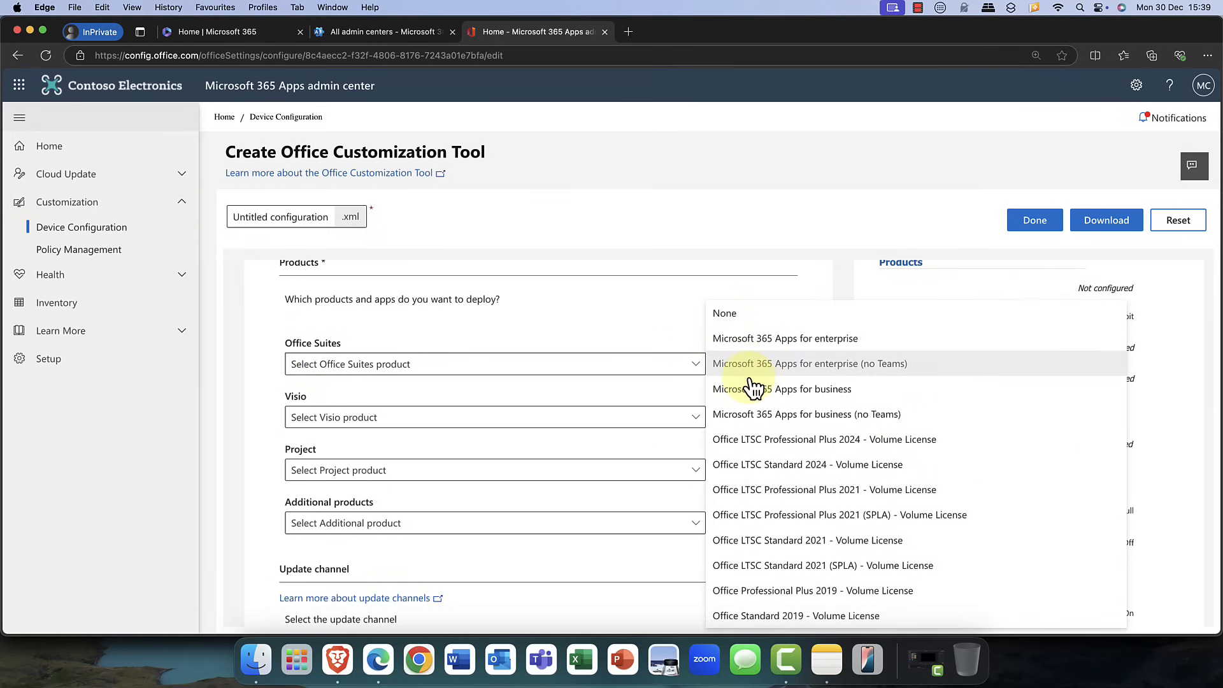
{"action": "mouse_move", "coordinate": [742, 439]}
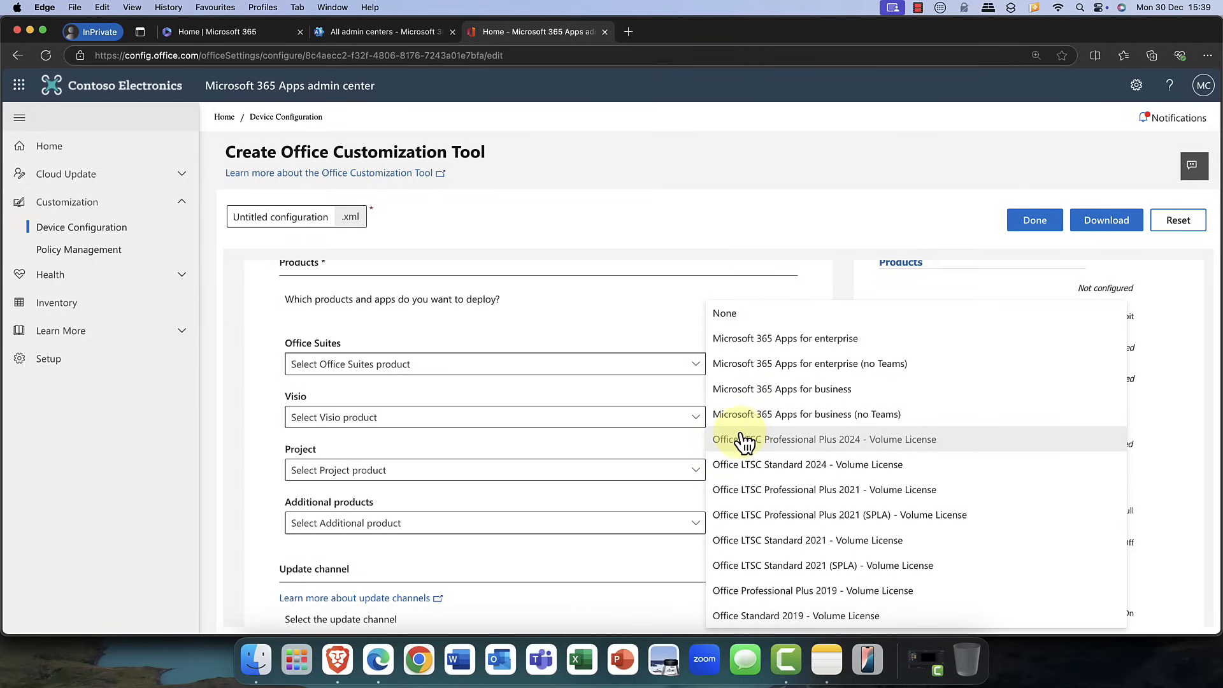
{"action": "mouse_move", "coordinate": [747, 350]}
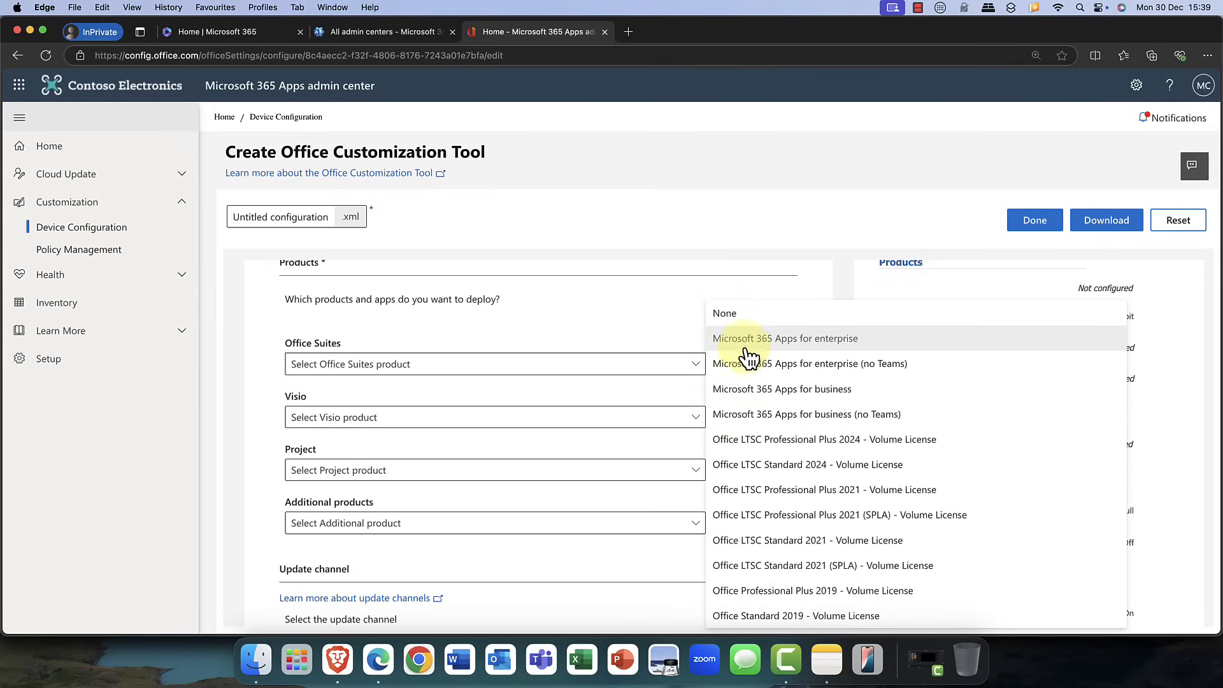
{"action": "left_click", "coordinate": [785, 338]}
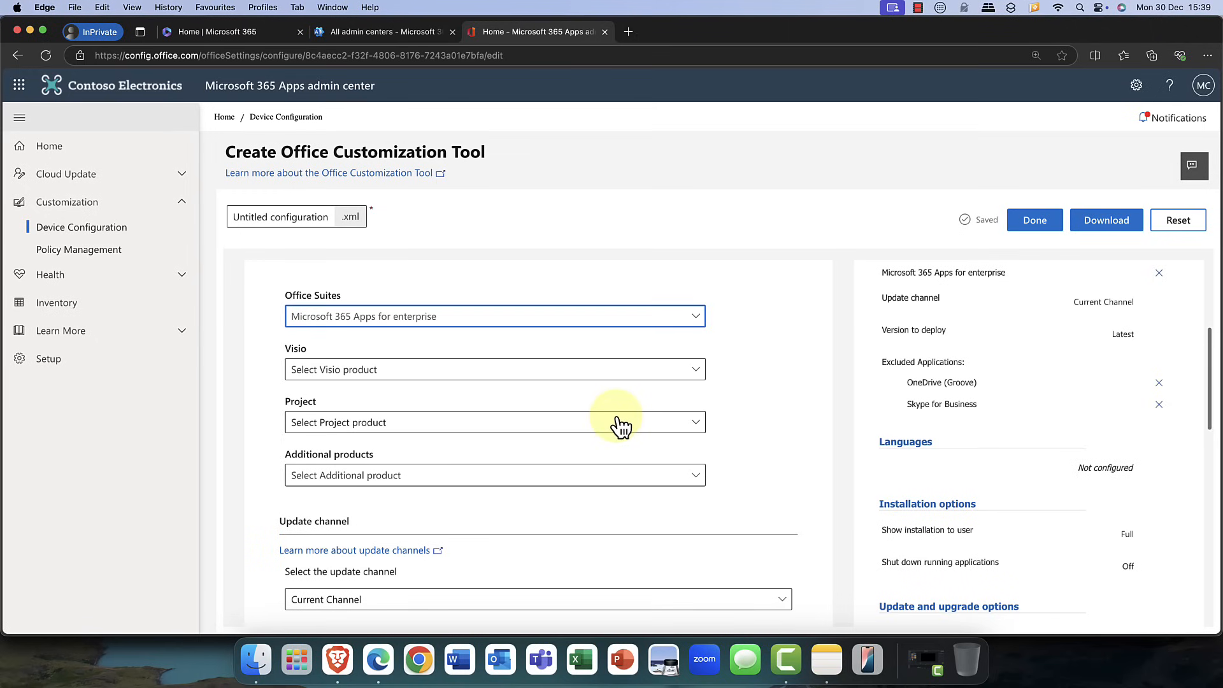
{"action": "scroll", "scroll_direction": "down", "scroll_amount": 3}
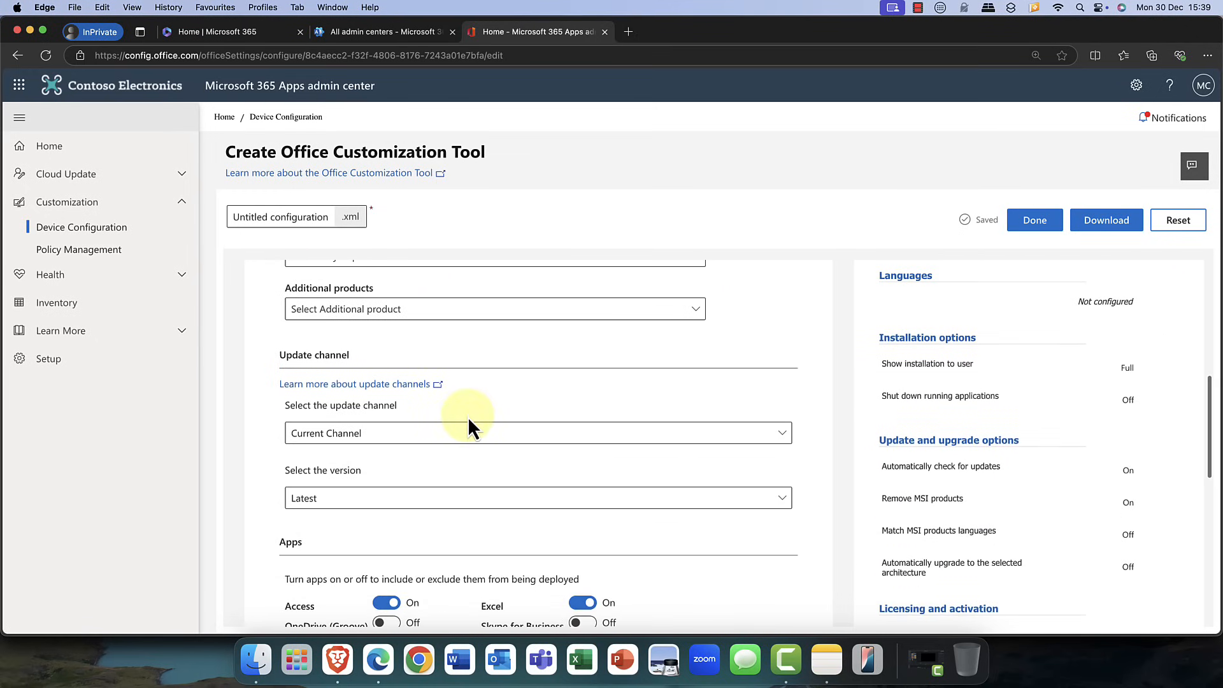
{"action": "scroll", "scroll_direction": "down", "scroll_amount": 3}
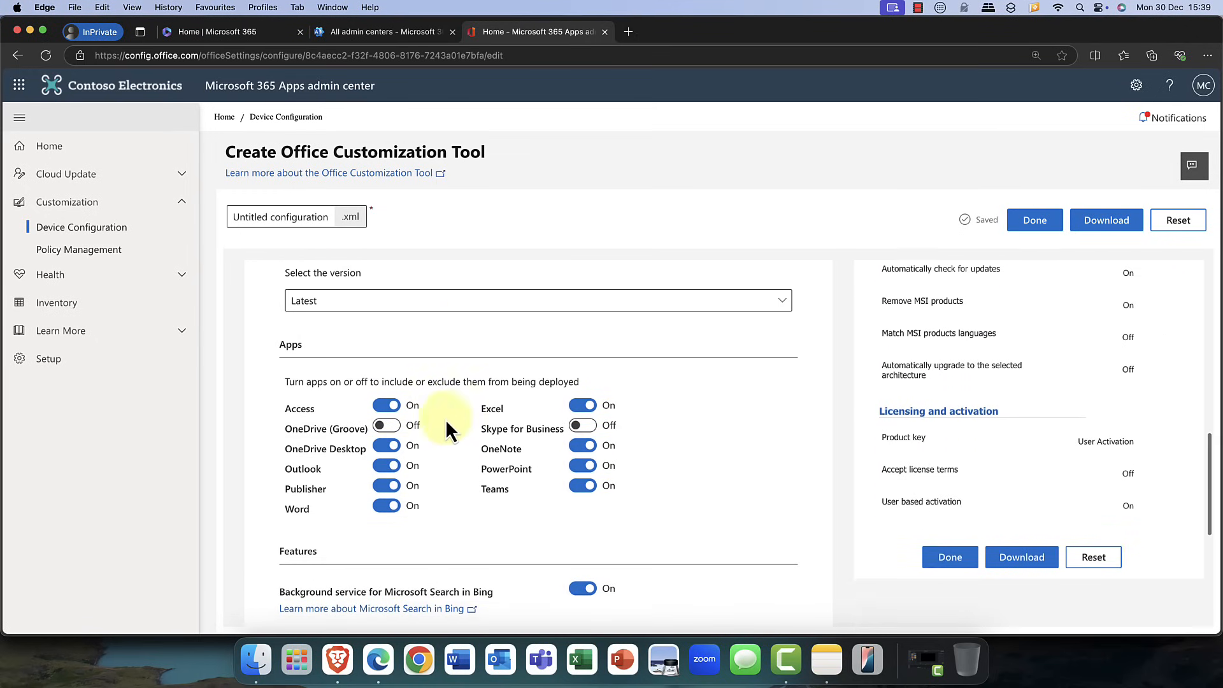
{"action": "left_click", "coordinate": [386, 406]}
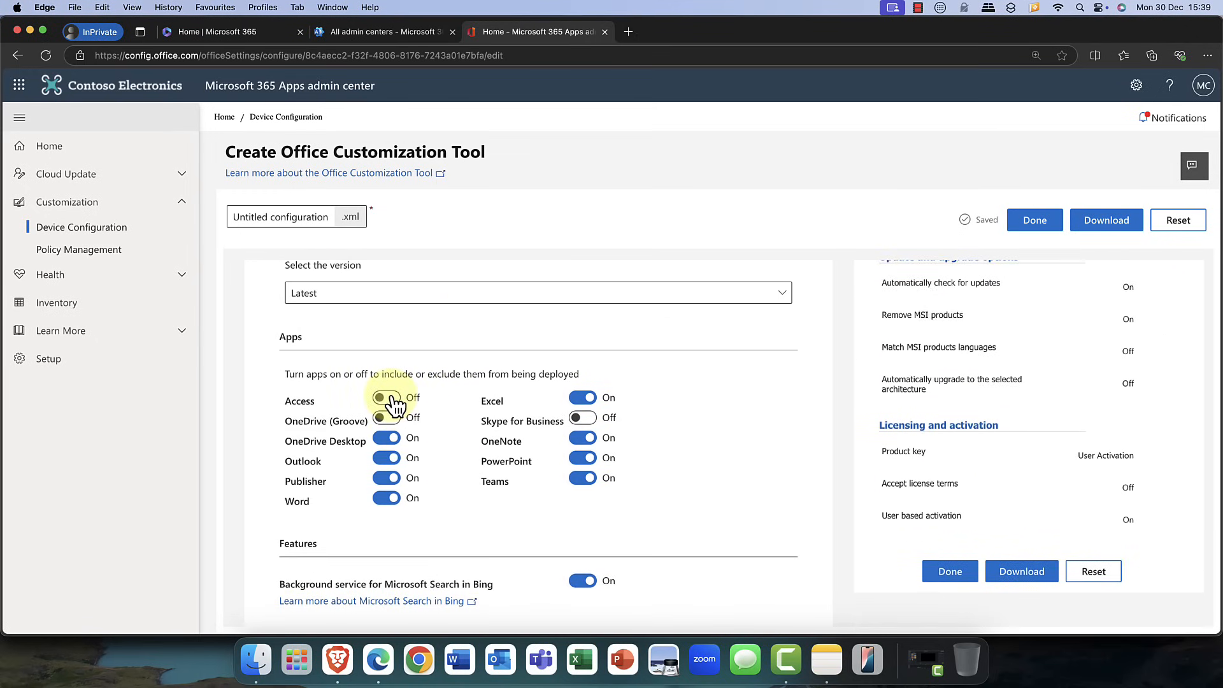
{"action": "left_click", "coordinate": [385, 397]}
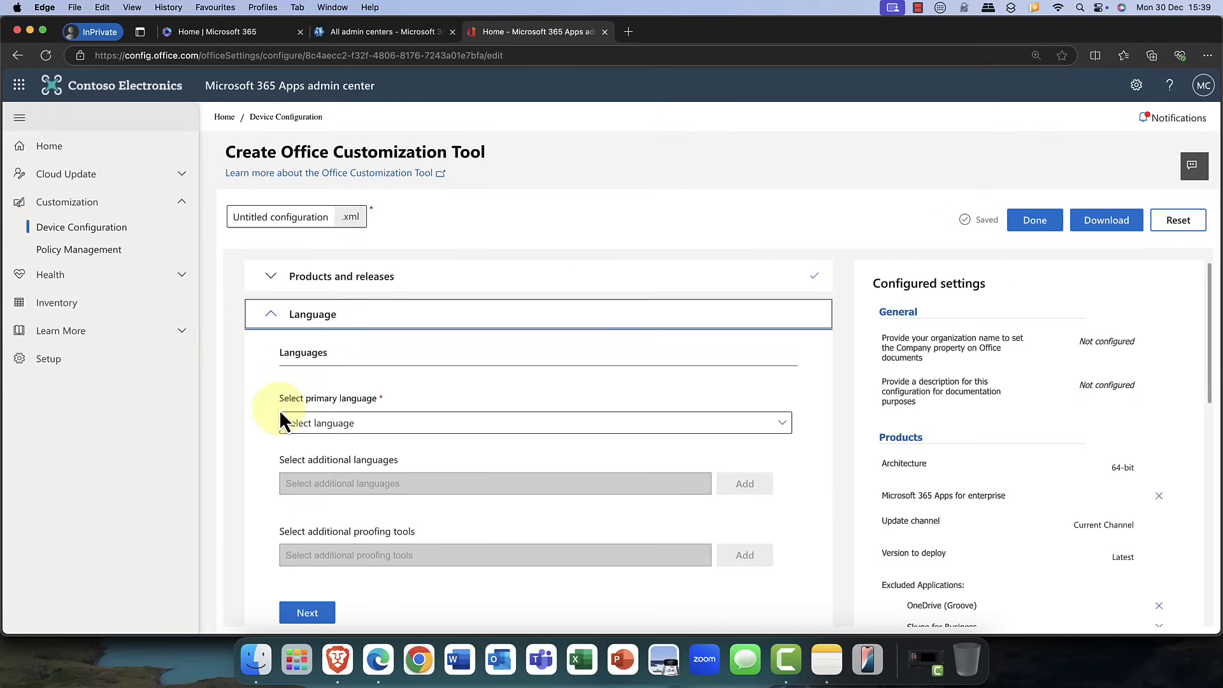
- Expand and then collapse the Update and upgrade section
{"action": "left_click", "coordinate": [312, 313]}
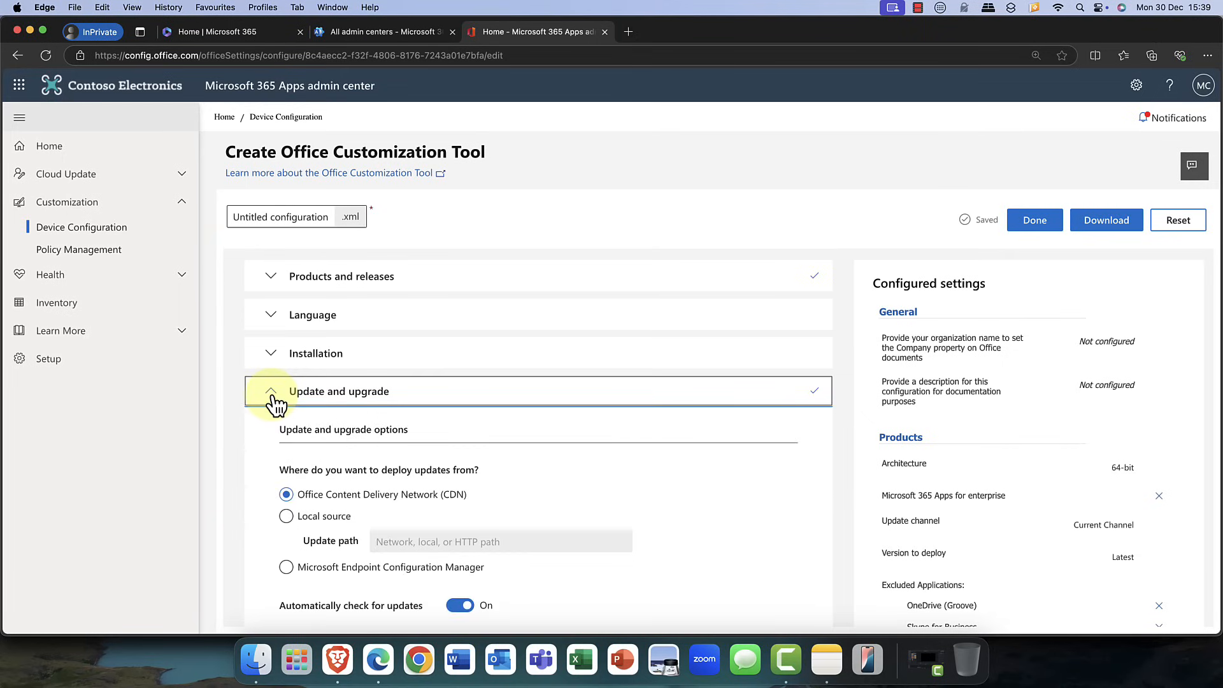
{"action": "left_click", "coordinate": [271, 391]}
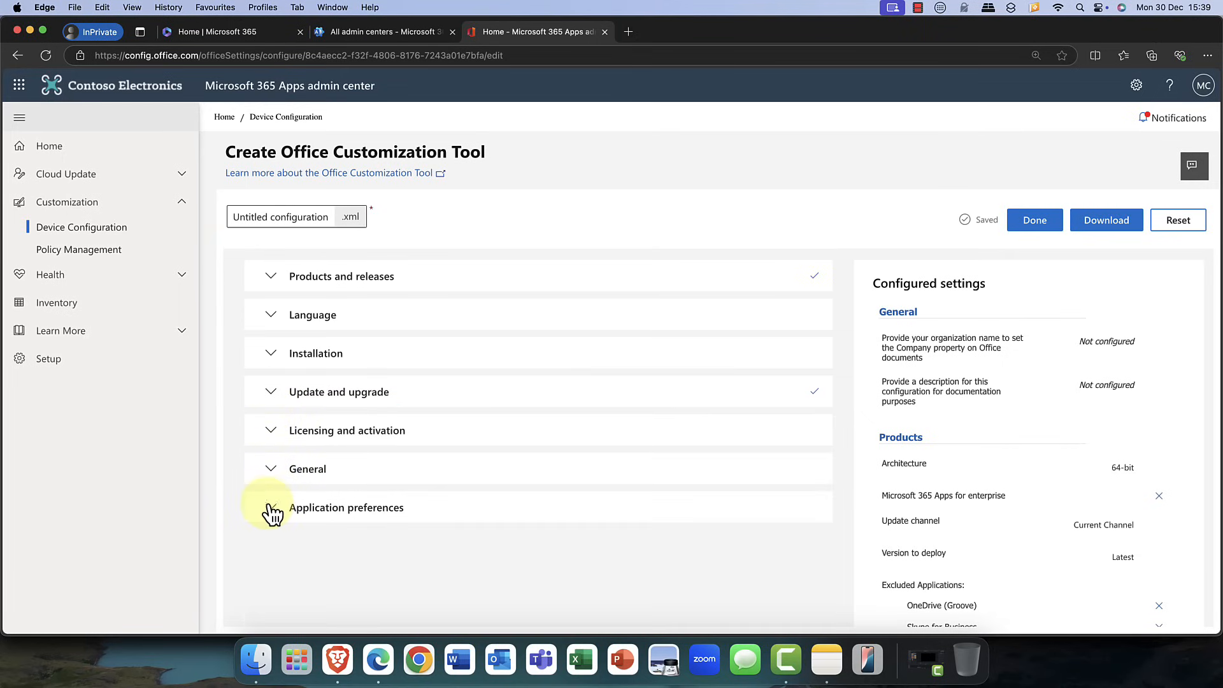
{"action": "mouse_move", "coordinate": [329, 444]}
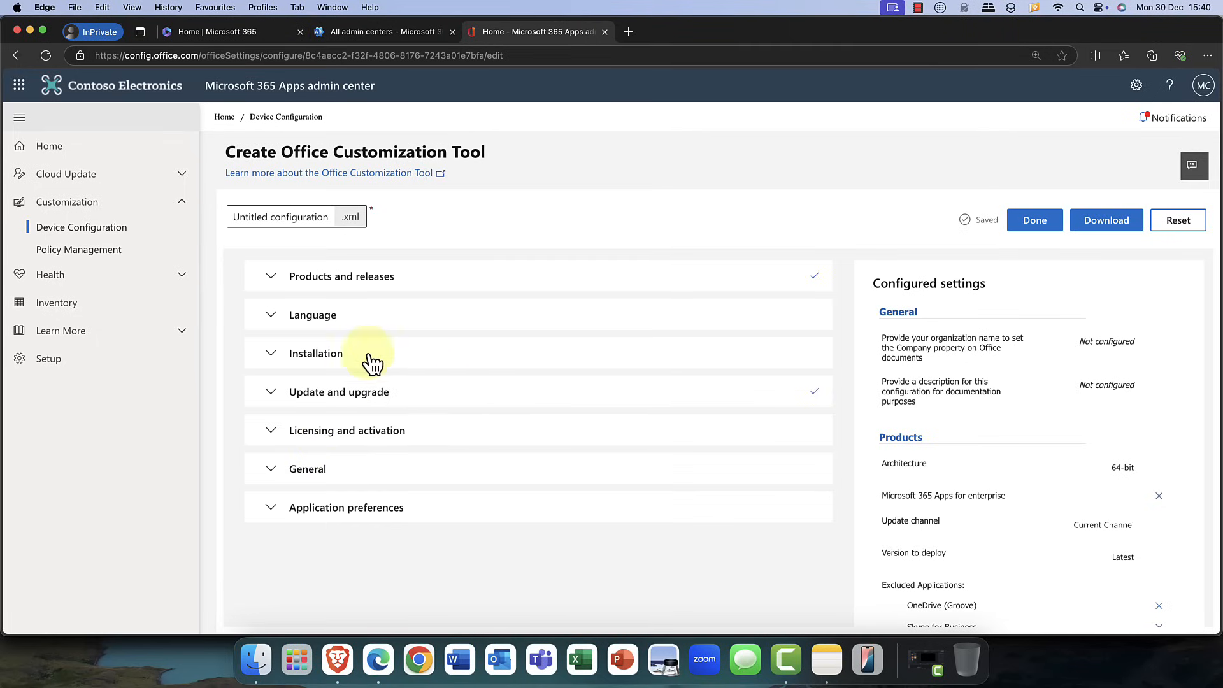
{"action": "mouse_move", "coordinate": [314, 217]}
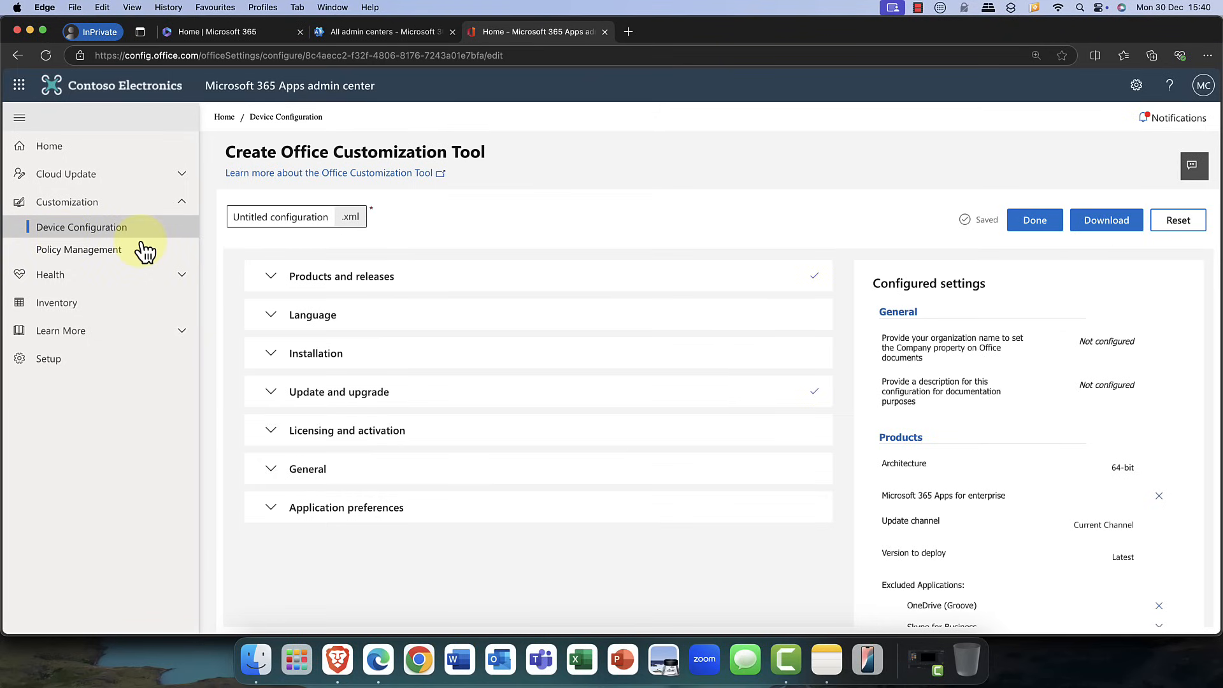
{"action": "mouse_move", "coordinate": [82, 240]}
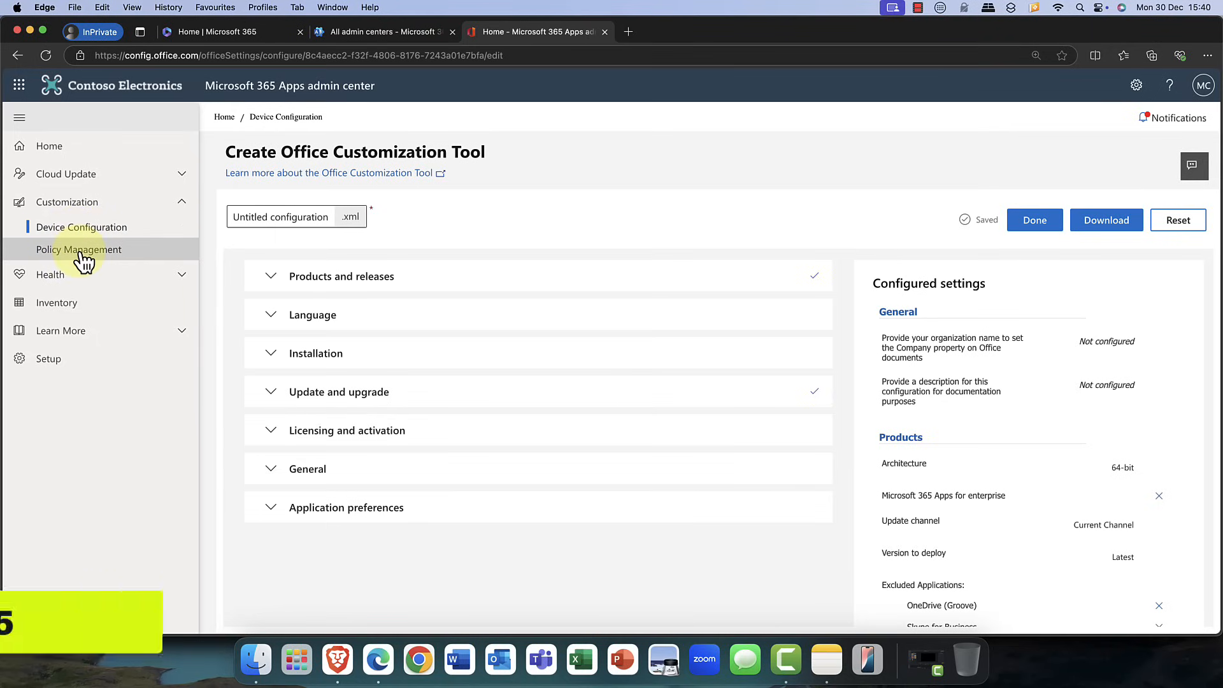
- Open Policy Management and enter 'London Office Policy' as the new policy's name
{"action": "left_click", "coordinate": [79, 249]}
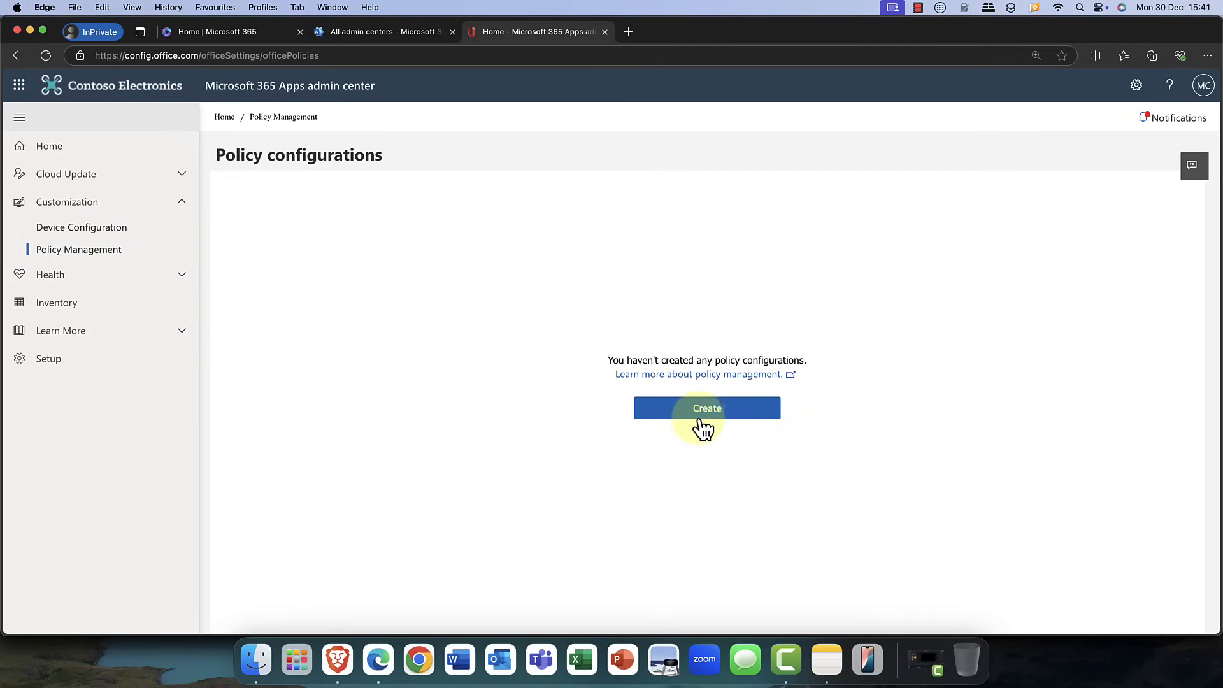
{"action": "left_click", "coordinate": [706, 408]}
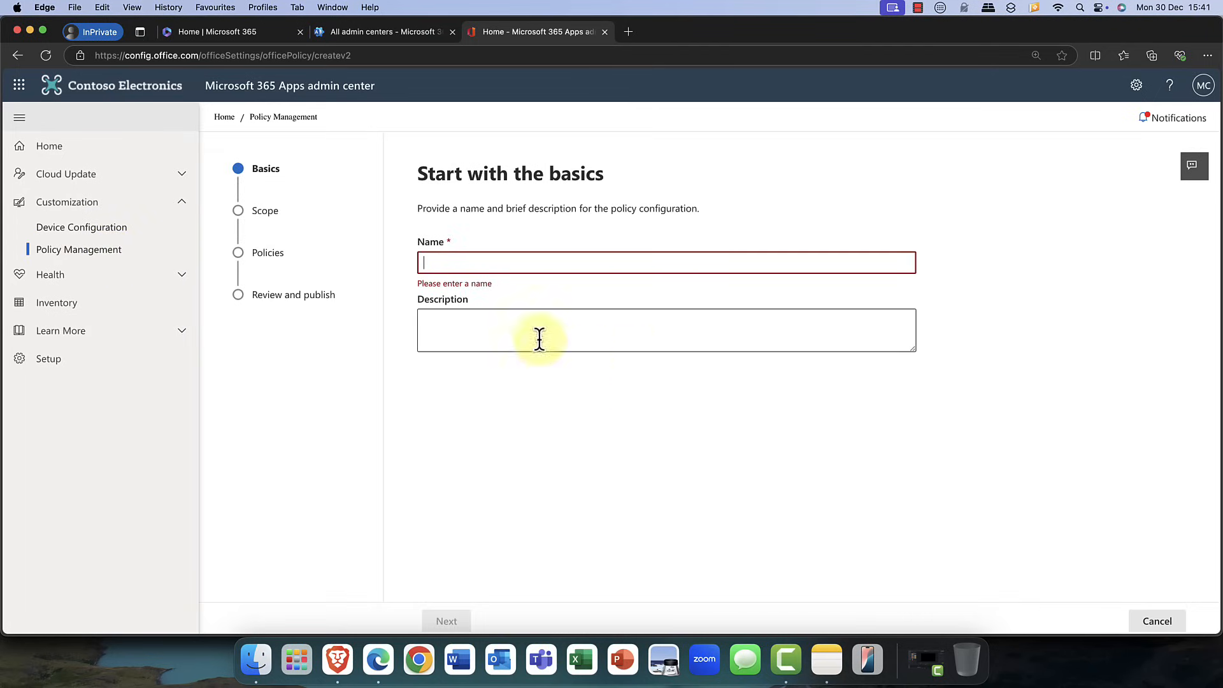
{"action": "left_click", "coordinate": [665, 262]}
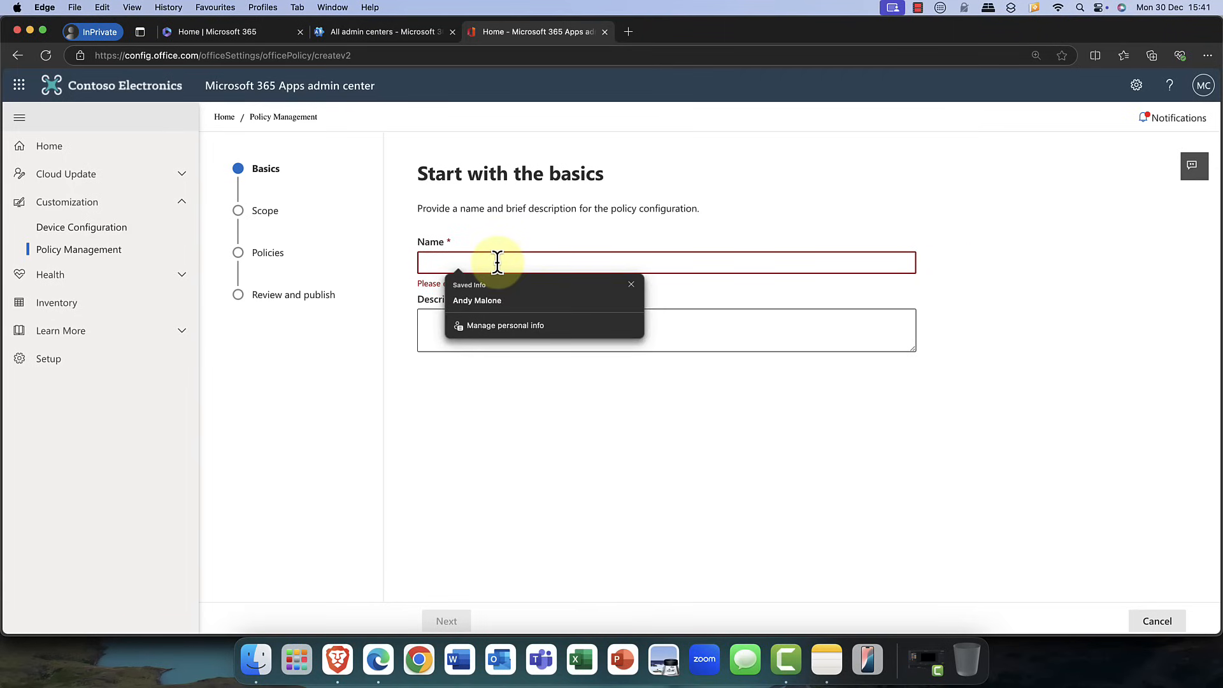
{"action": "type", "text": "London"}
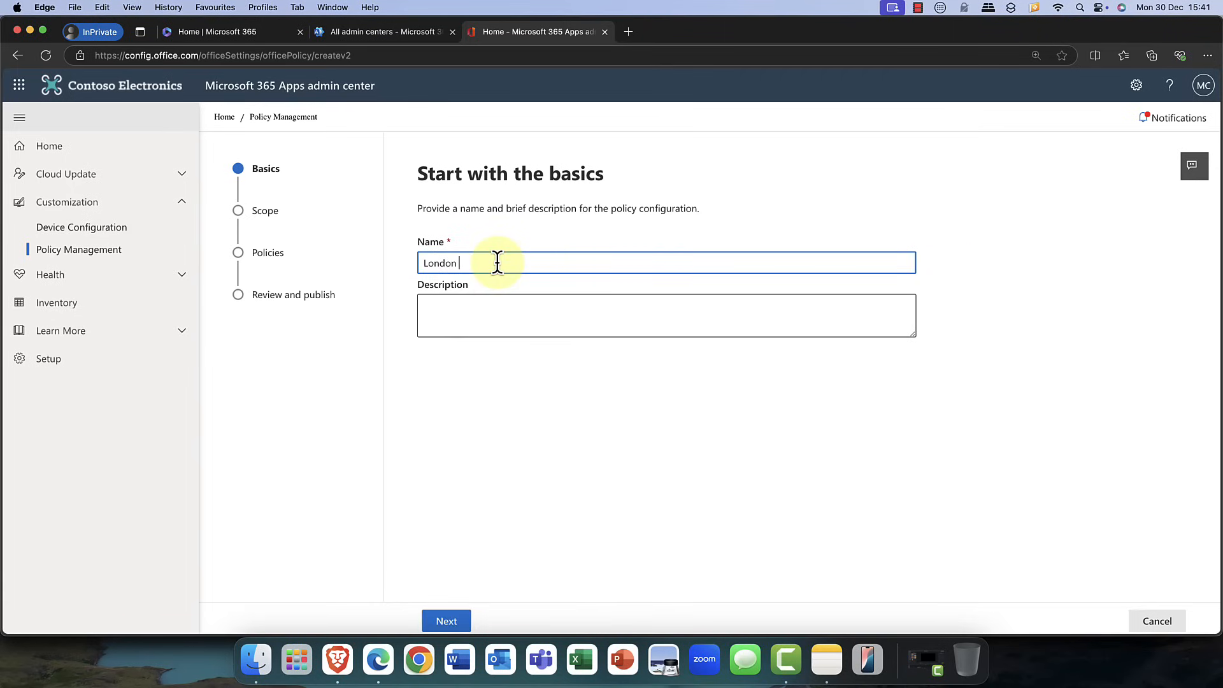
{"action": "type", "text": "Office Policy"}
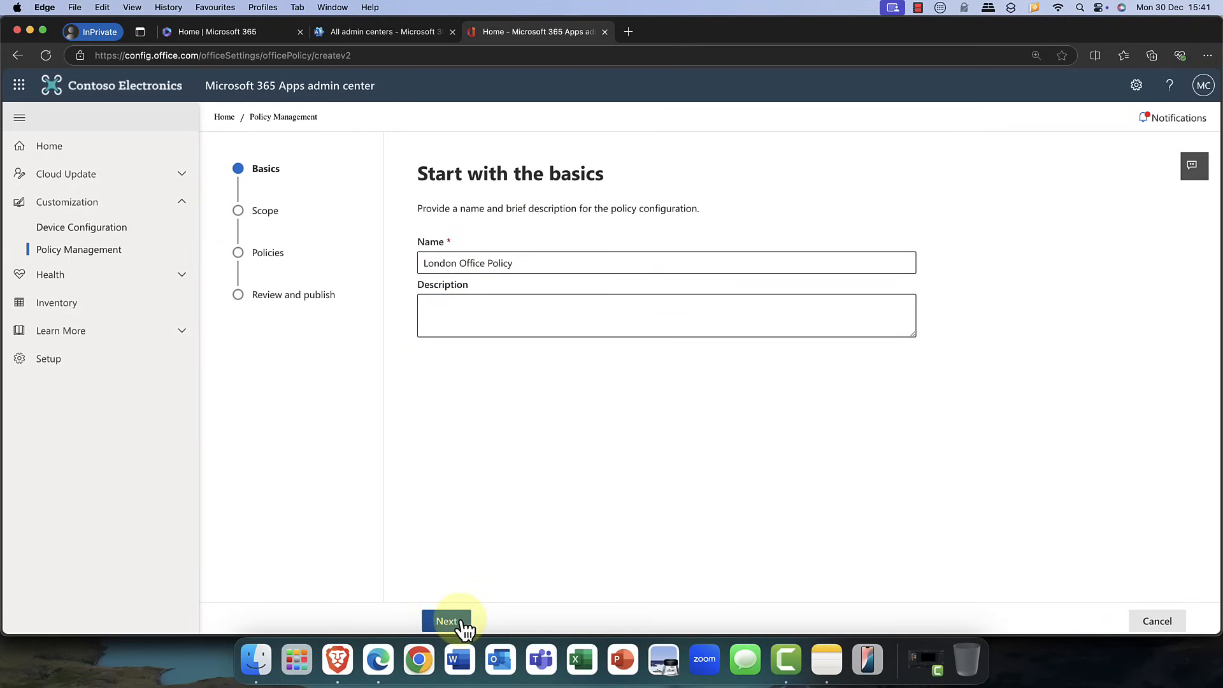
- Scope London Office Policy to users in specified groups and start adding groups
{"action": "left_click", "coordinate": [446, 621]}
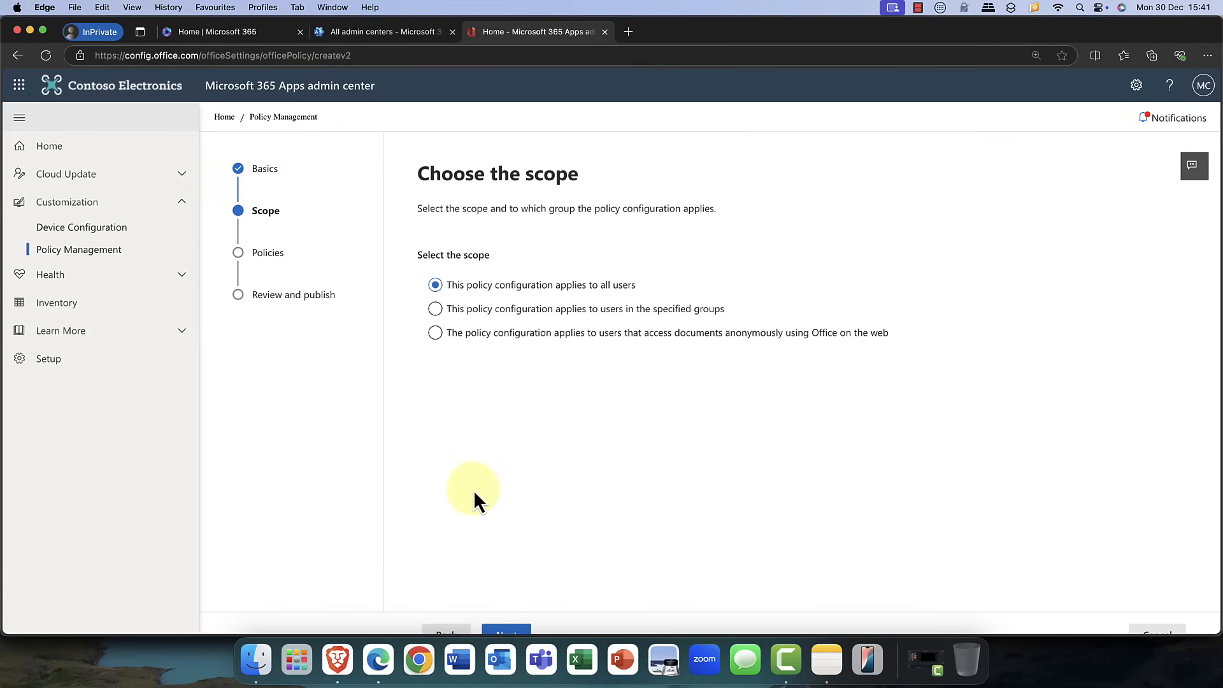
{"action": "mouse_move", "coordinate": [554, 312]}
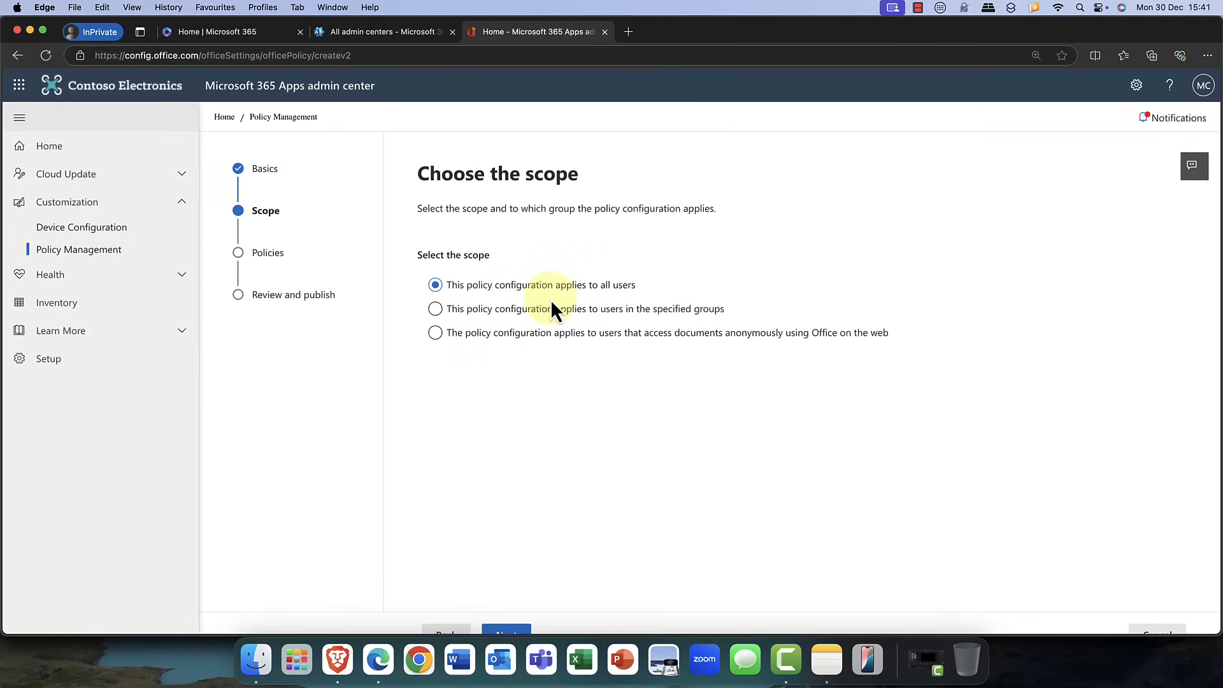
{"action": "mouse_move", "coordinate": [589, 305]}
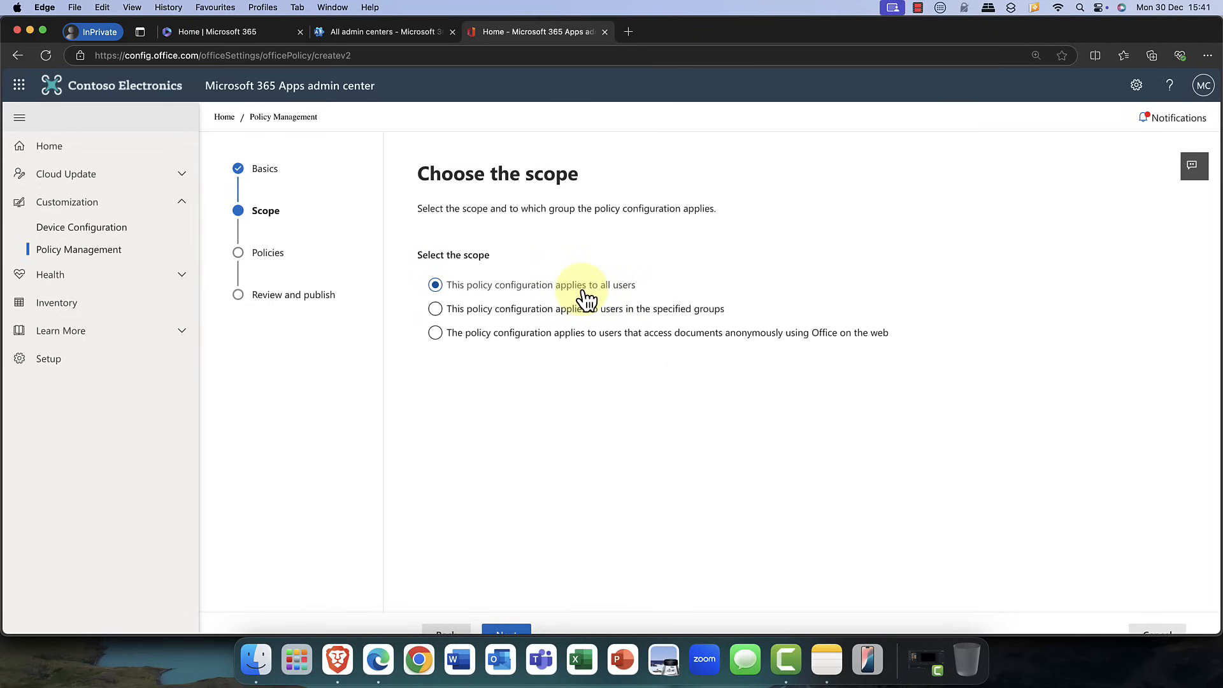
{"action": "left_click", "coordinate": [435, 308]}
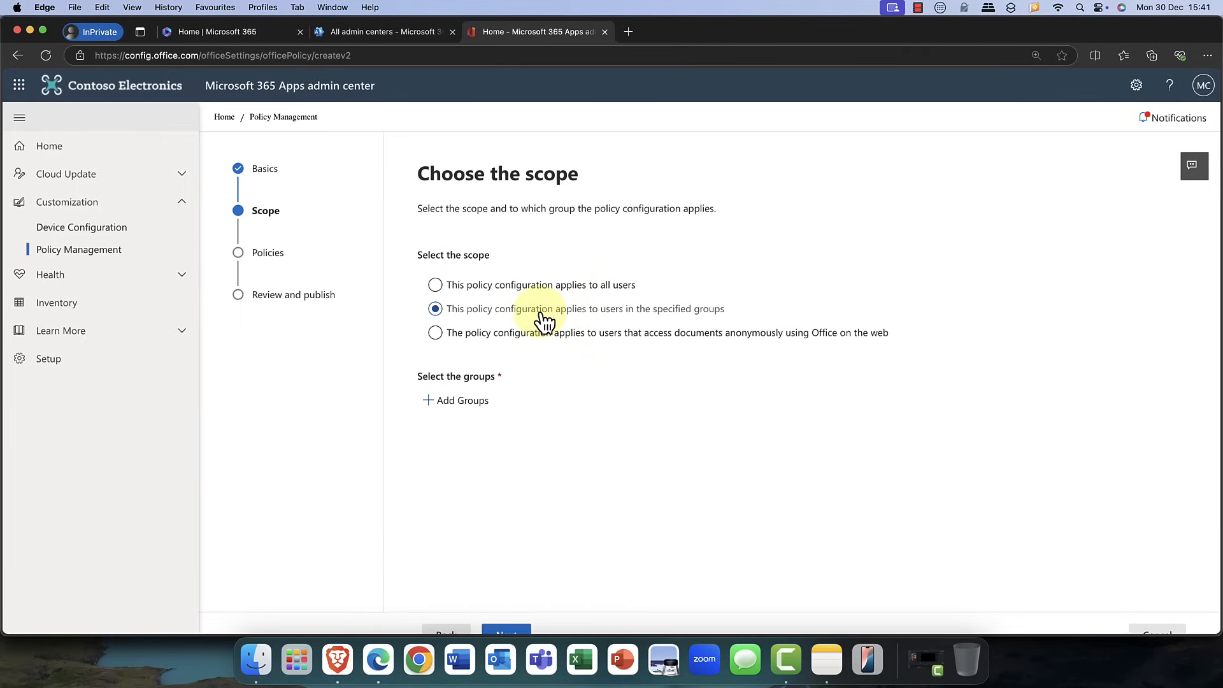
{"action": "left_click", "coordinate": [435, 333]}
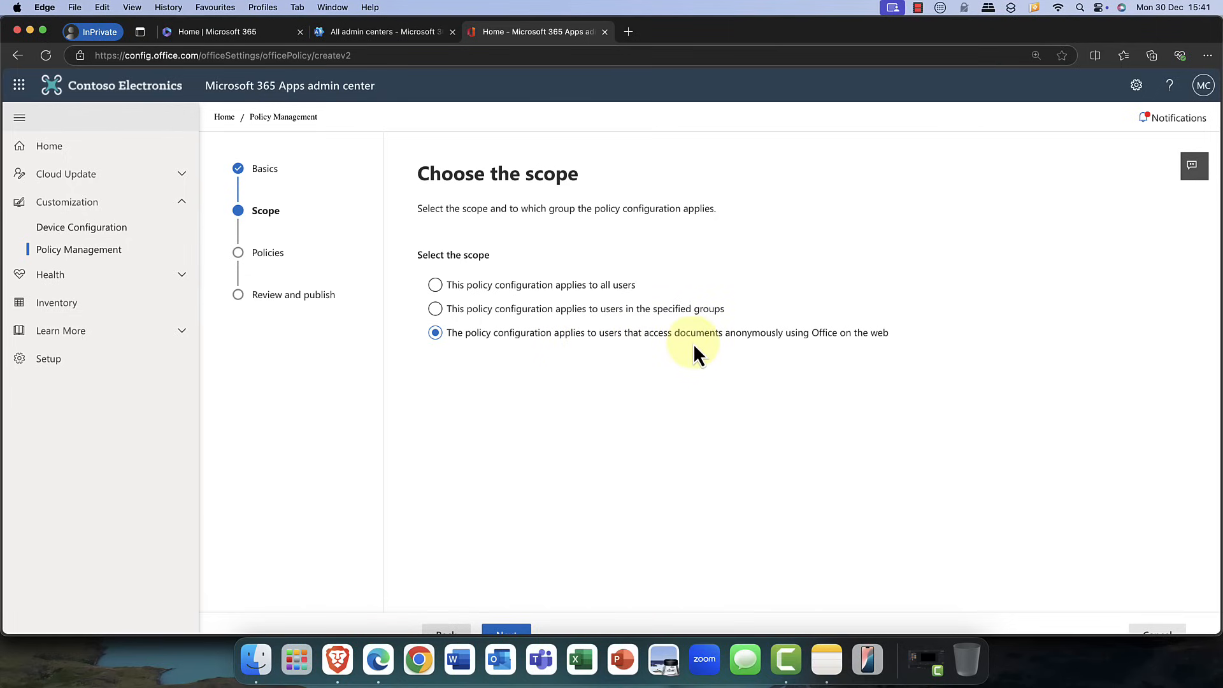
{"action": "mouse_move", "coordinate": [825, 357]}
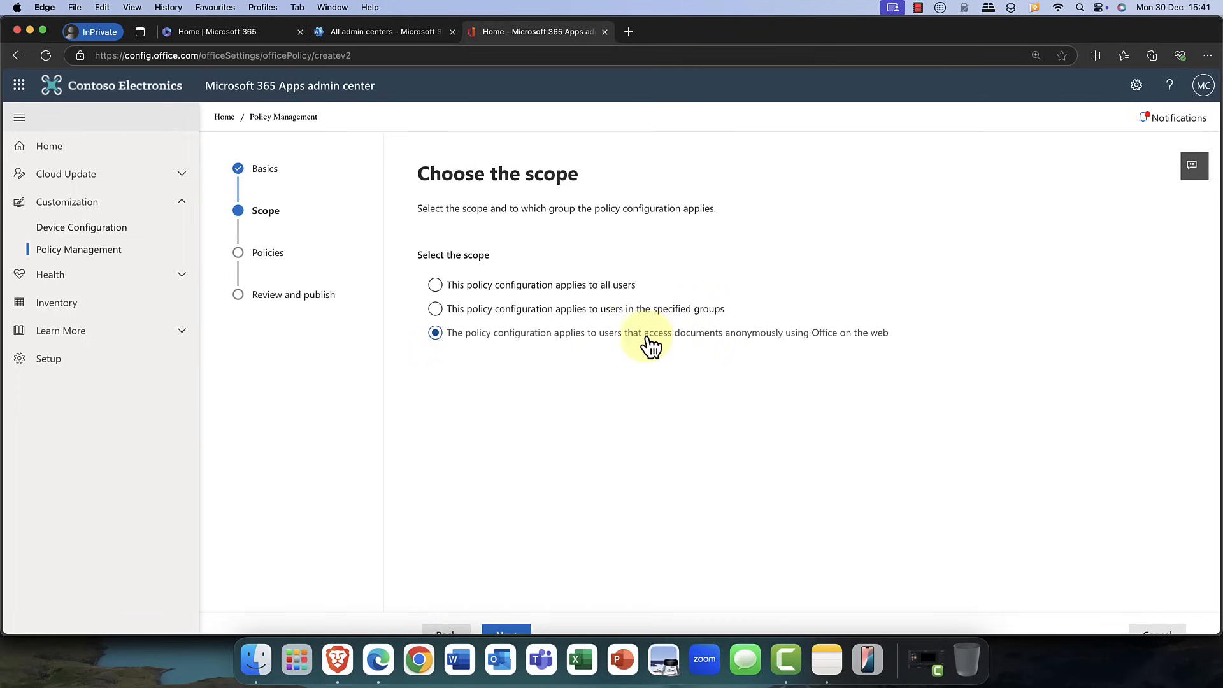
{"action": "left_click", "coordinate": [435, 308]}
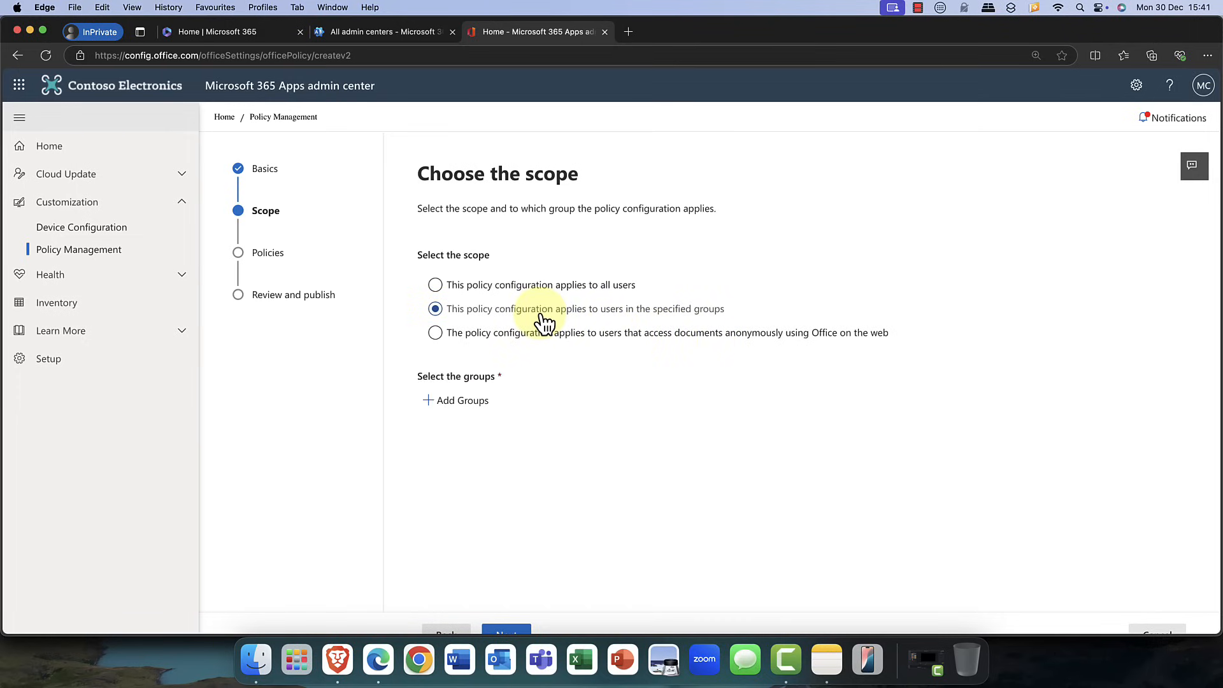
{"action": "left_click", "coordinate": [456, 400]}
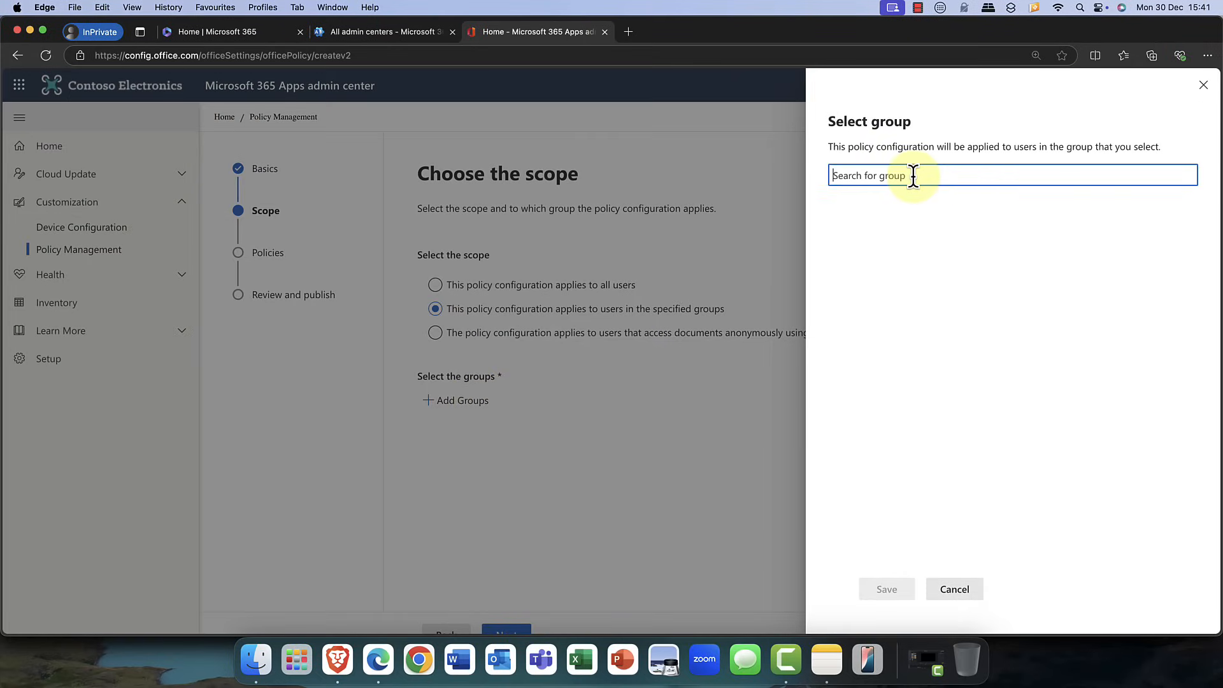
- Search for the 'London Office Users' group, select it, and save
{"action": "type", "text": "lon"}
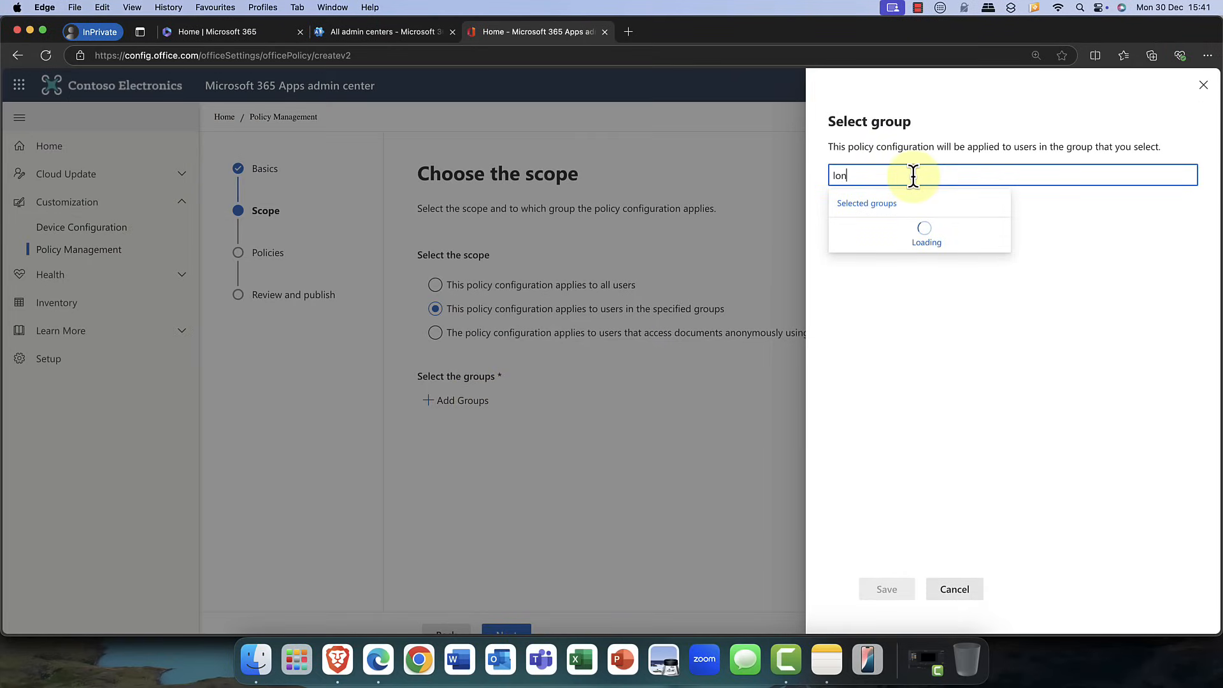
{"action": "type", "text": "London Office Users"}
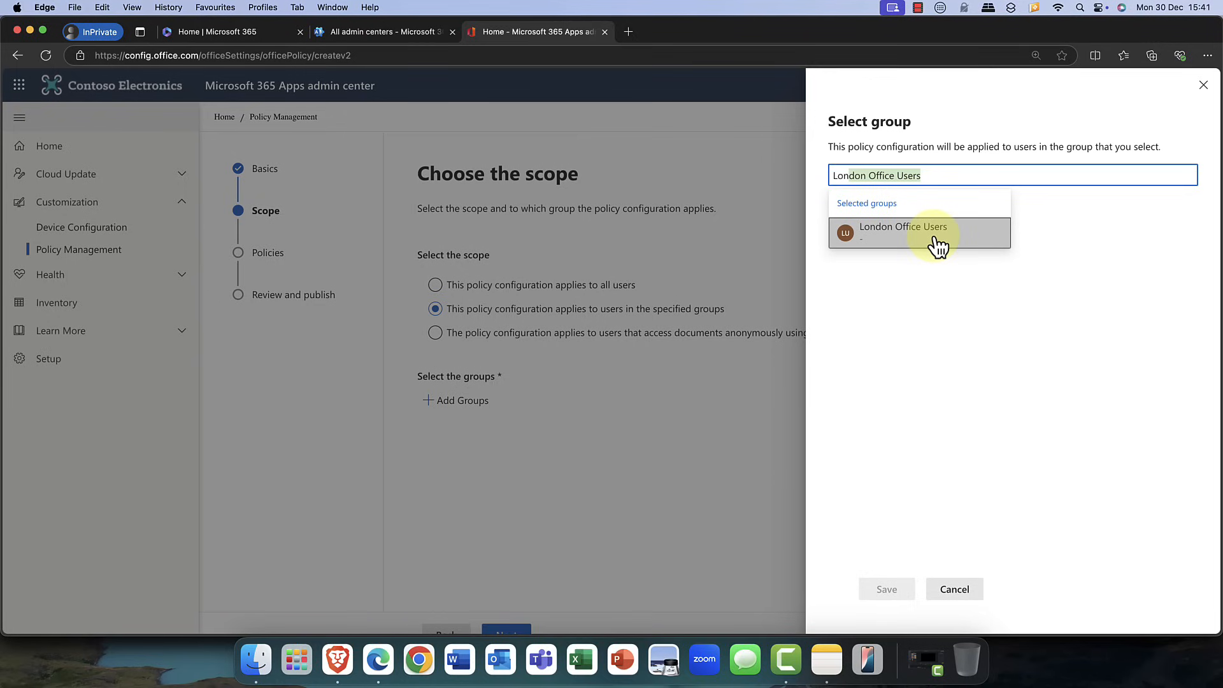
{"action": "left_click", "coordinate": [919, 232]}
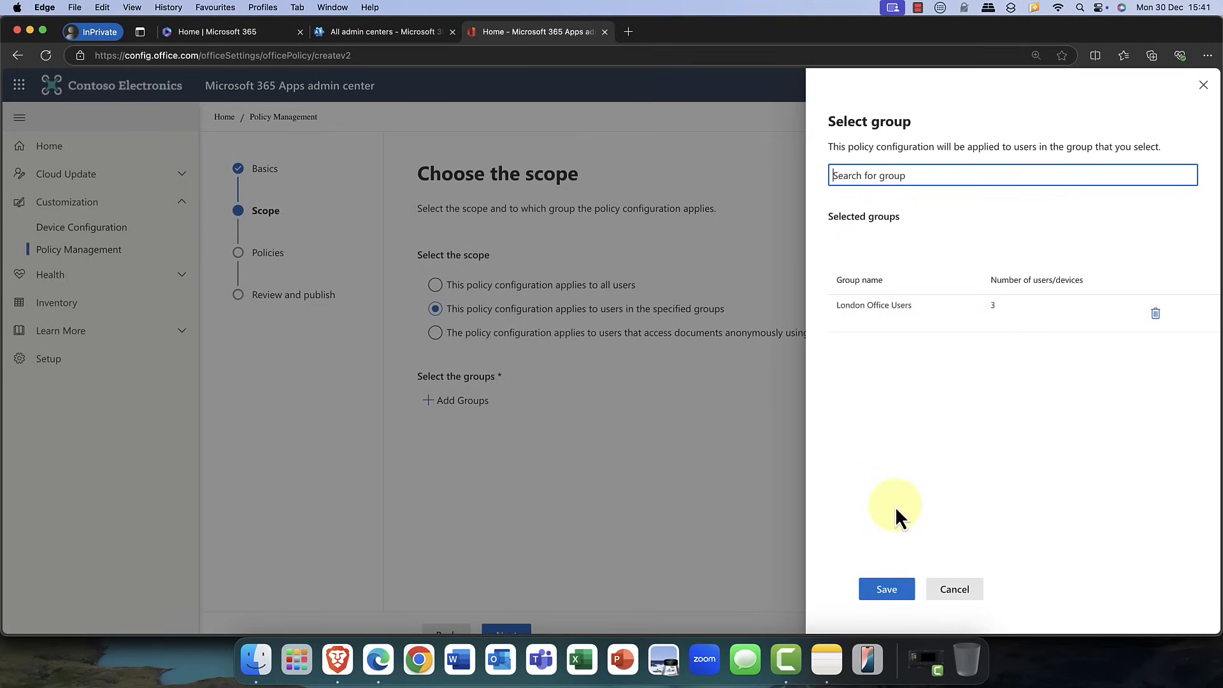
{"action": "left_click", "coordinate": [886, 589]}
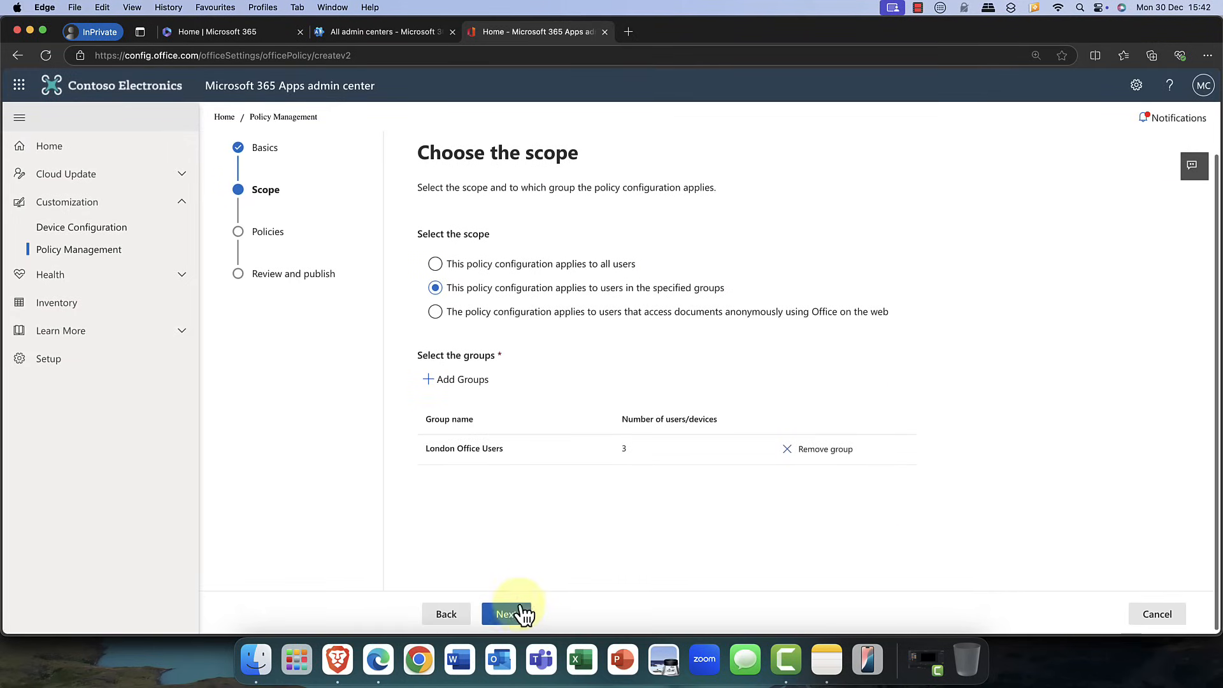
{"action": "left_click", "coordinate": [506, 614]}
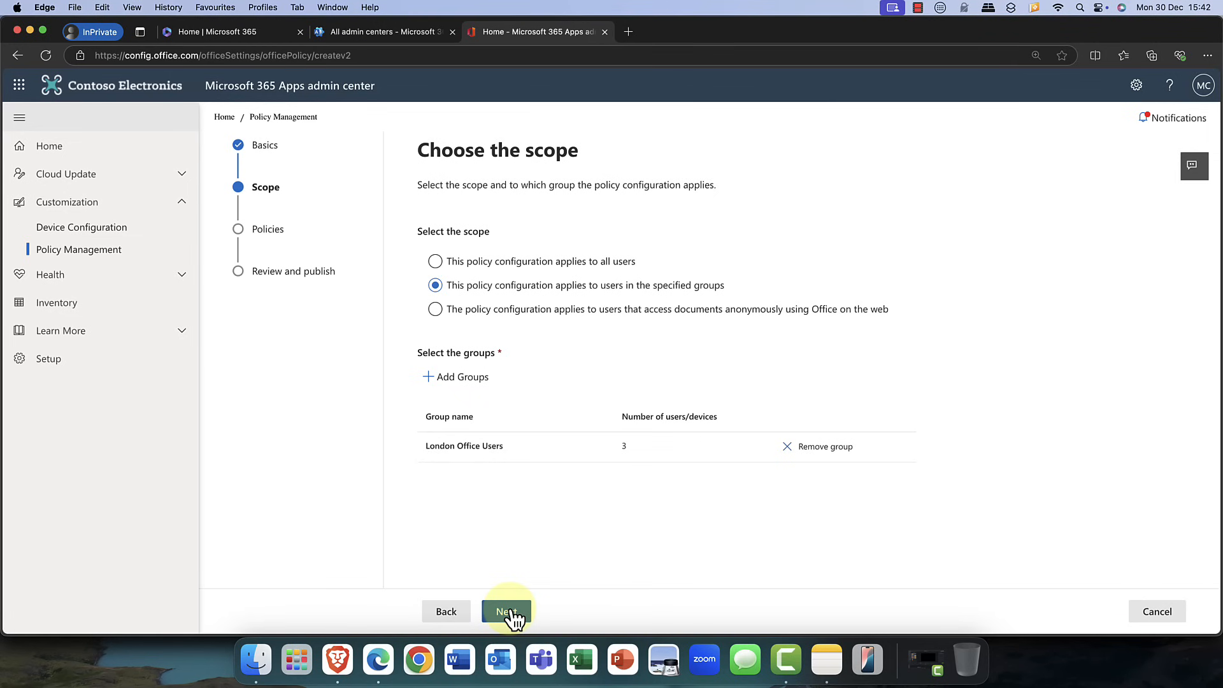
- Filter the policy settings list for 'word'
{"action": "left_click", "coordinate": [506, 611]}
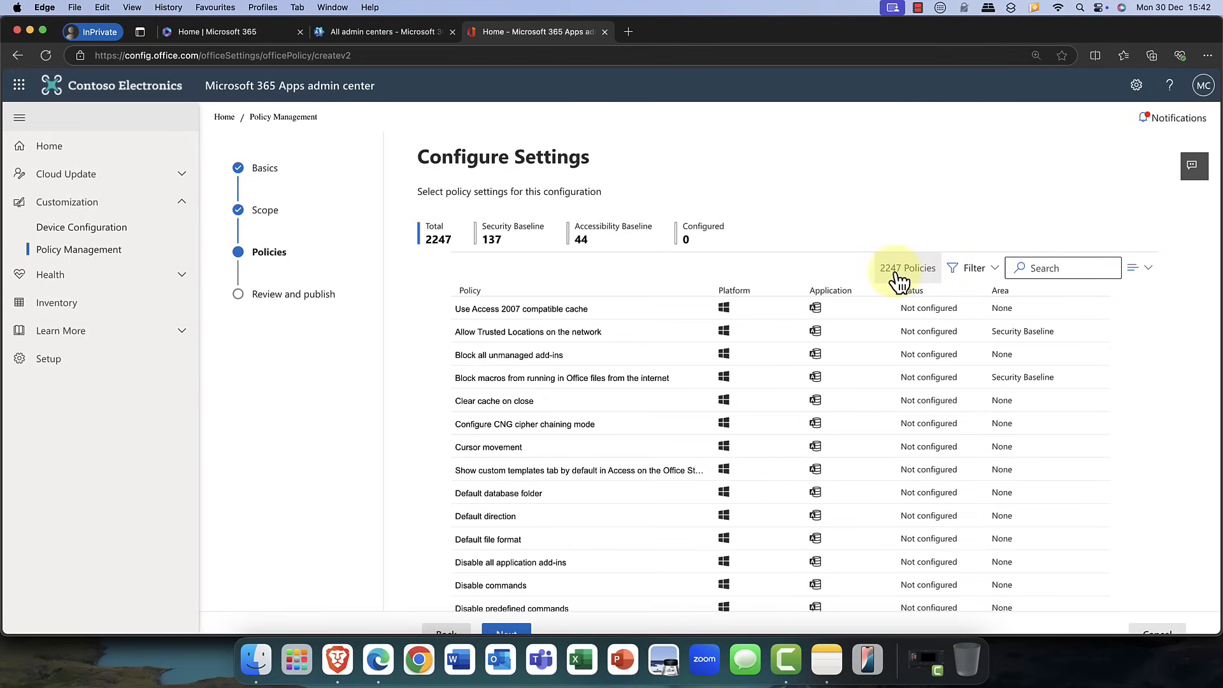
{"action": "left_click", "coordinate": [1063, 268]}
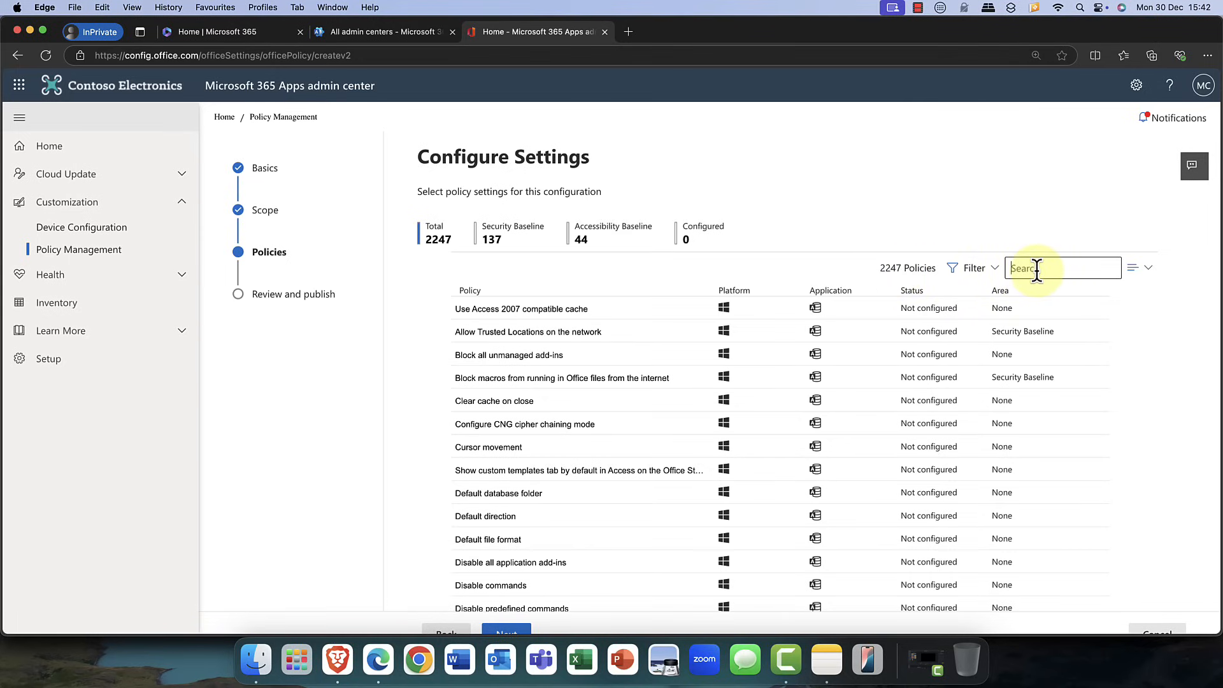
{"action": "type", "text": "word"}
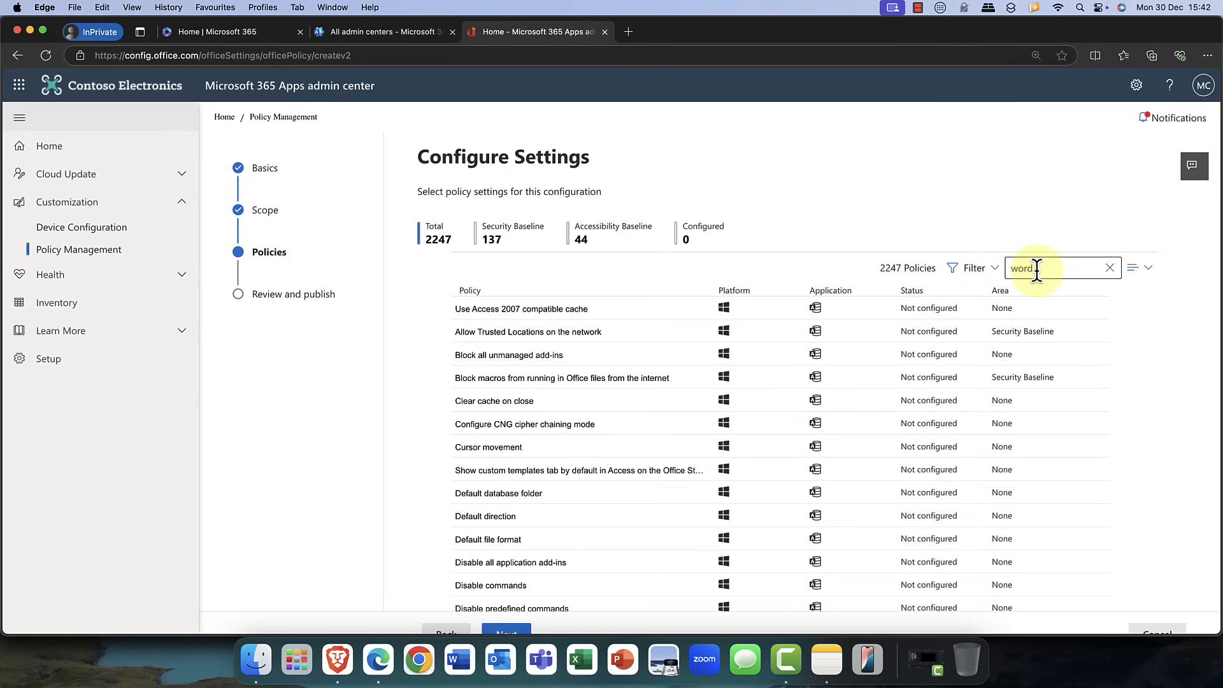
{"action": "left_click", "coordinate": [1108, 267]}
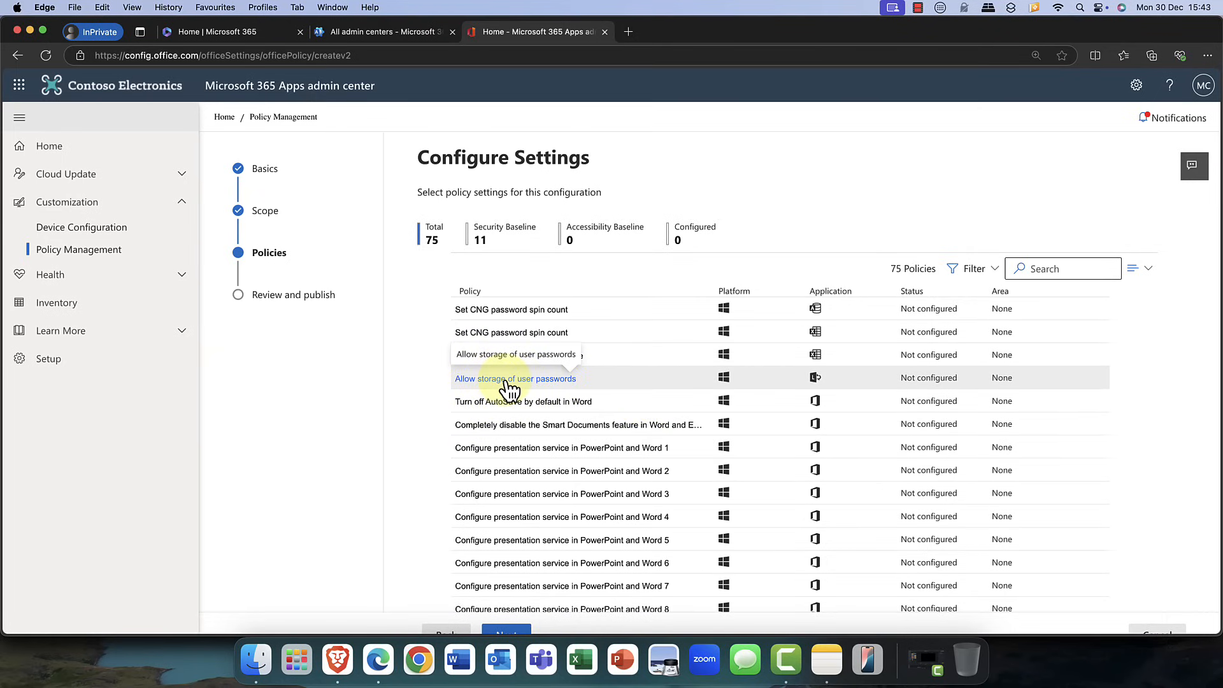
- Set 'Allow storage of user passwords' to Enabled and apply it
{"action": "left_click", "coordinate": [515, 379]}
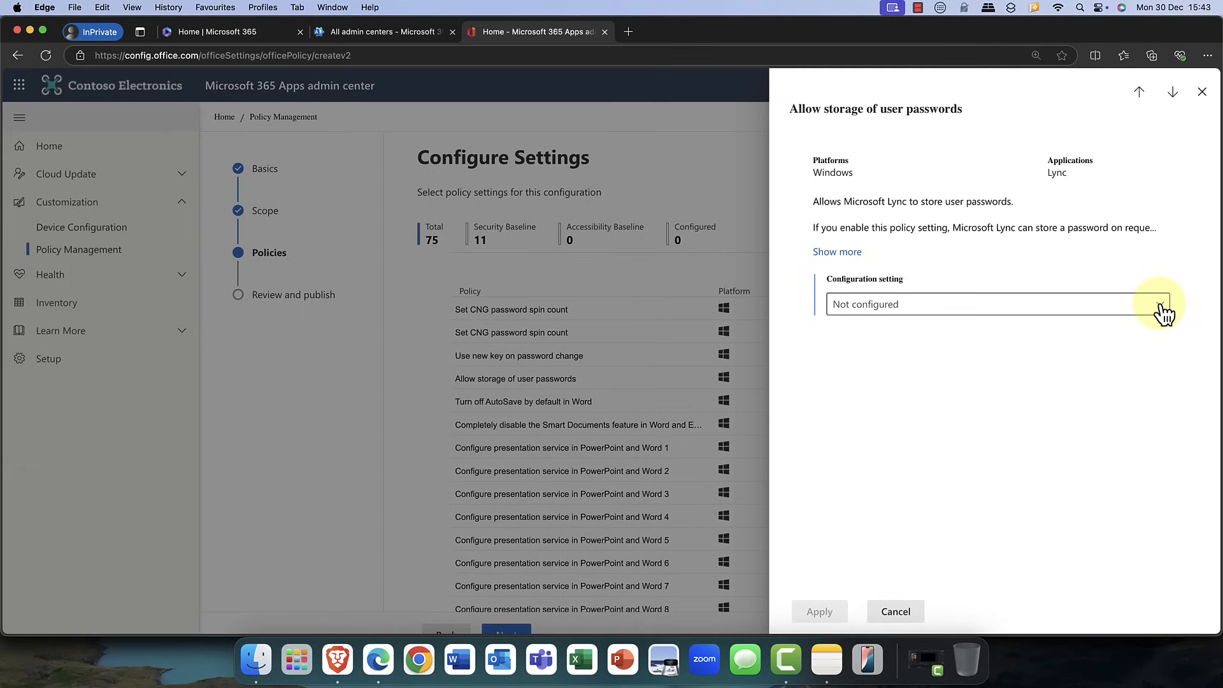
{"action": "left_click", "coordinate": [990, 304]}
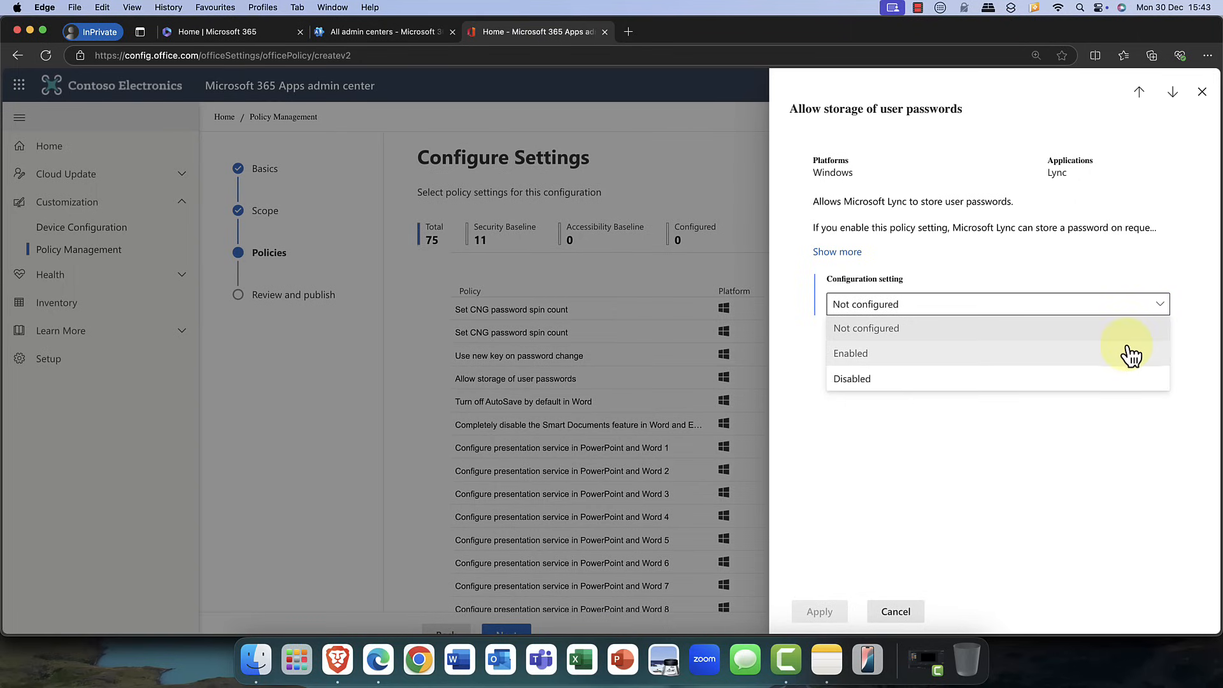
{"action": "left_click", "coordinate": [850, 352]}
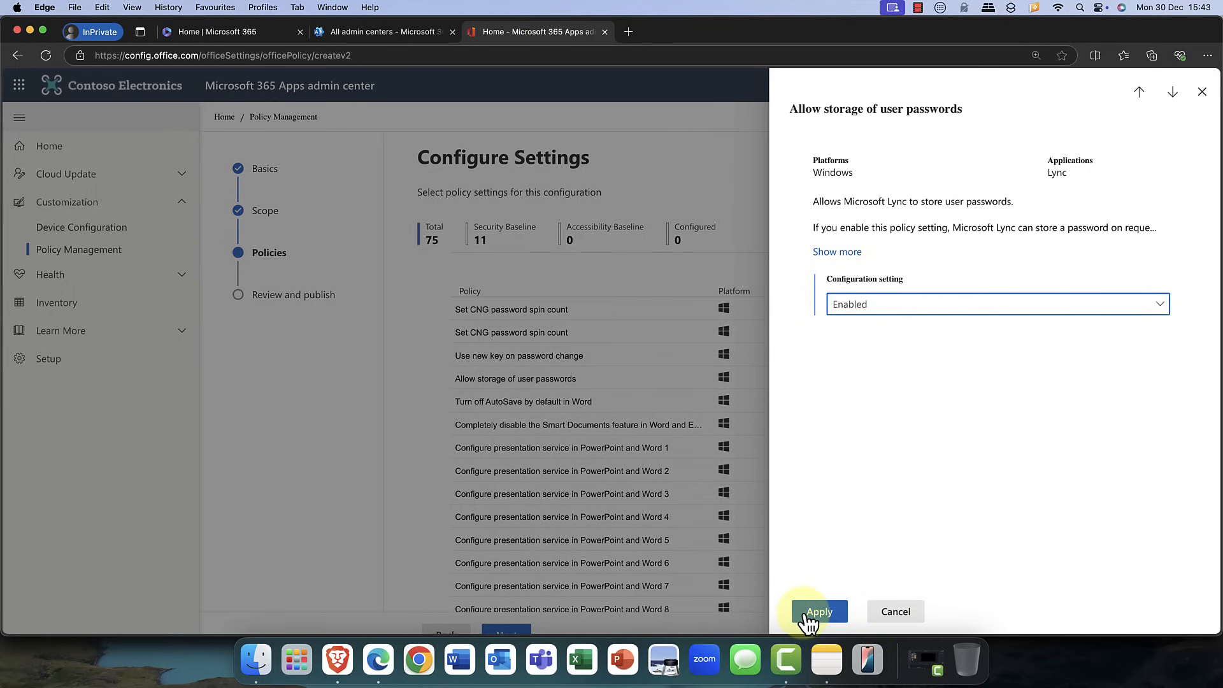
{"action": "left_click", "coordinate": [818, 611]}
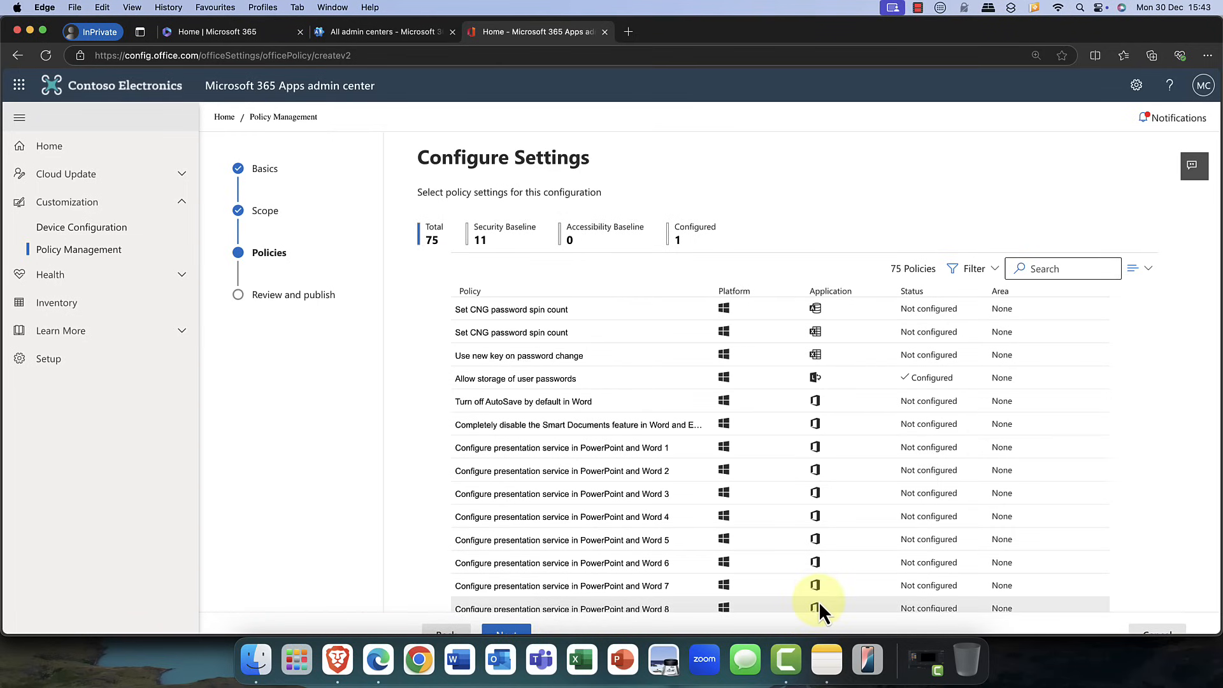
{"action": "mouse_move", "coordinate": [790, 530]}
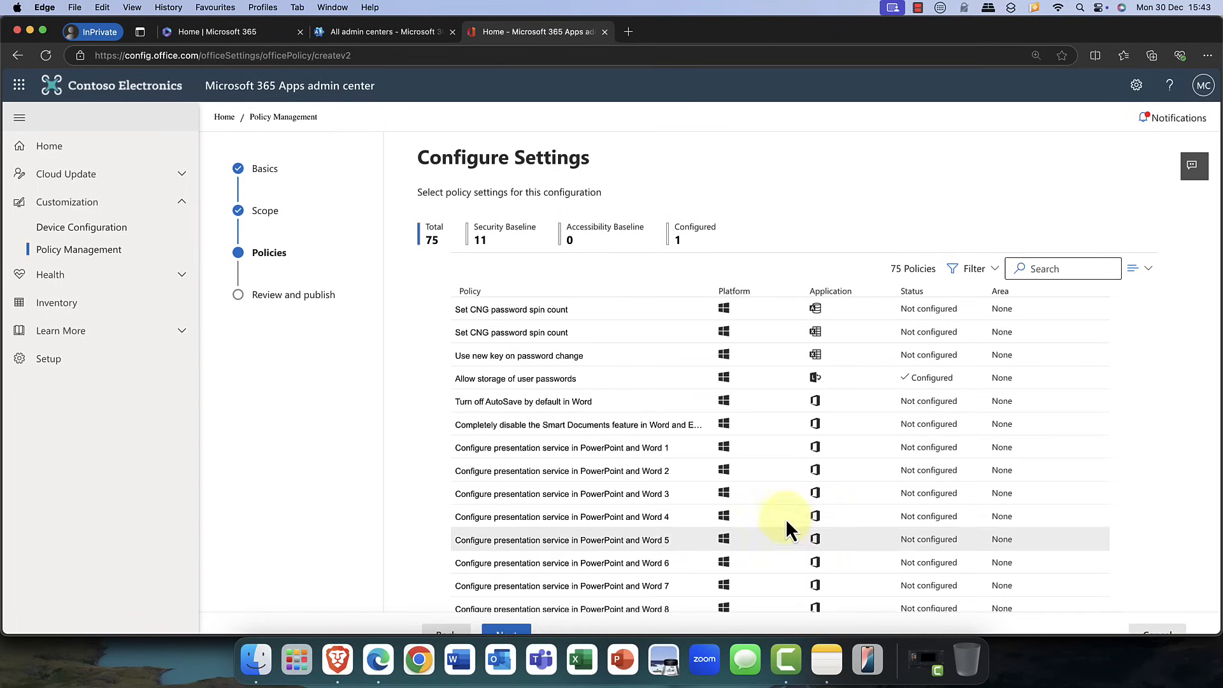
- Set 'Prevent Word and Excel from loading managed code extensions' to Enabled and apply
{"action": "scroll", "scroll_direction": "down", "scroll_amount": 3}
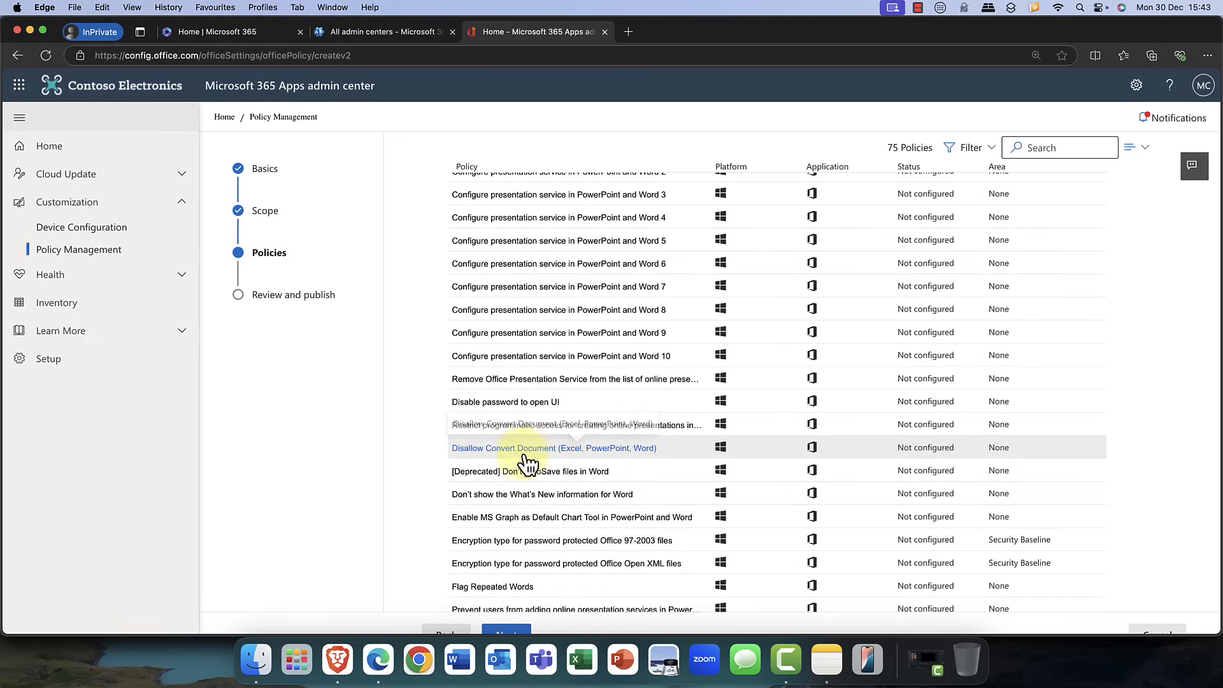
{"action": "scroll", "scroll_direction": "down", "scroll_amount": 3}
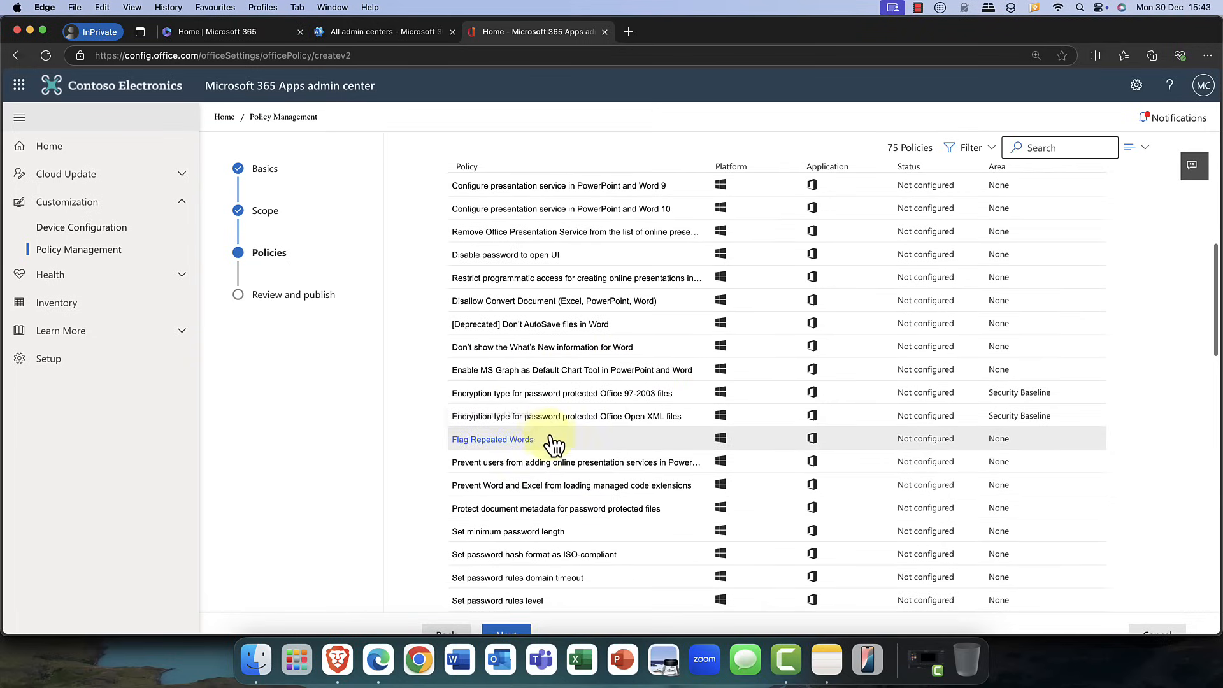
{"action": "mouse_move", "coordinate": [612, 393]}
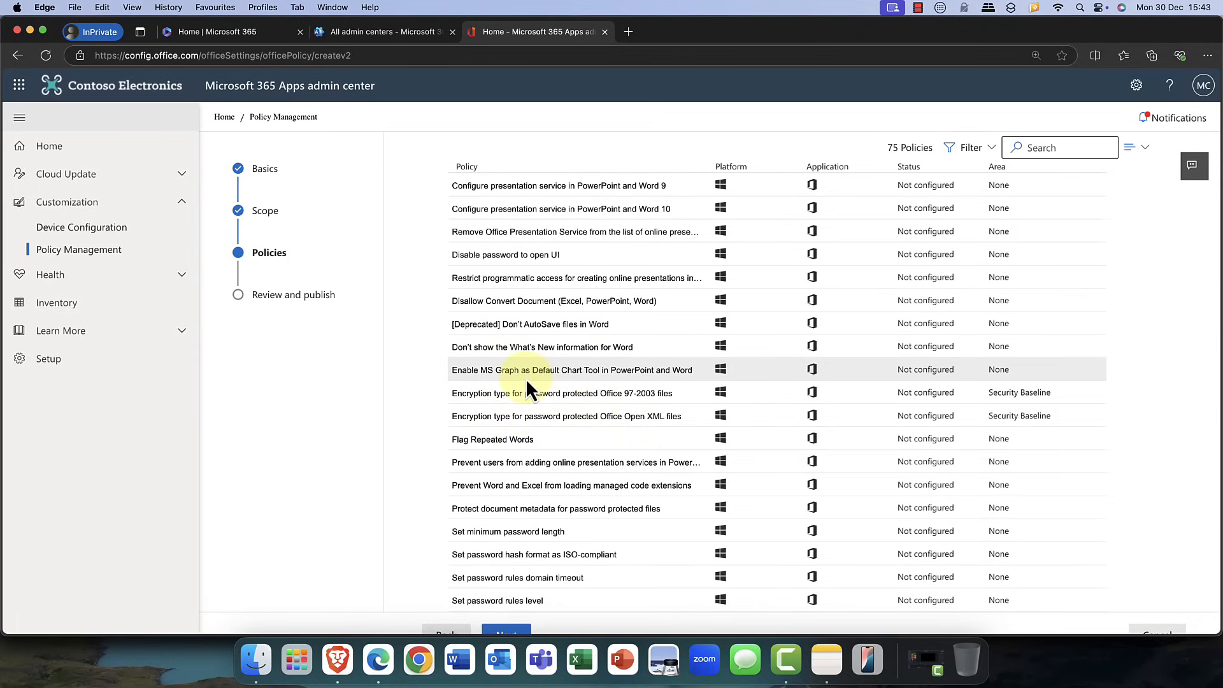
{"action": "scroll", "scroll_direction": "down", "scroll_amount": 3}
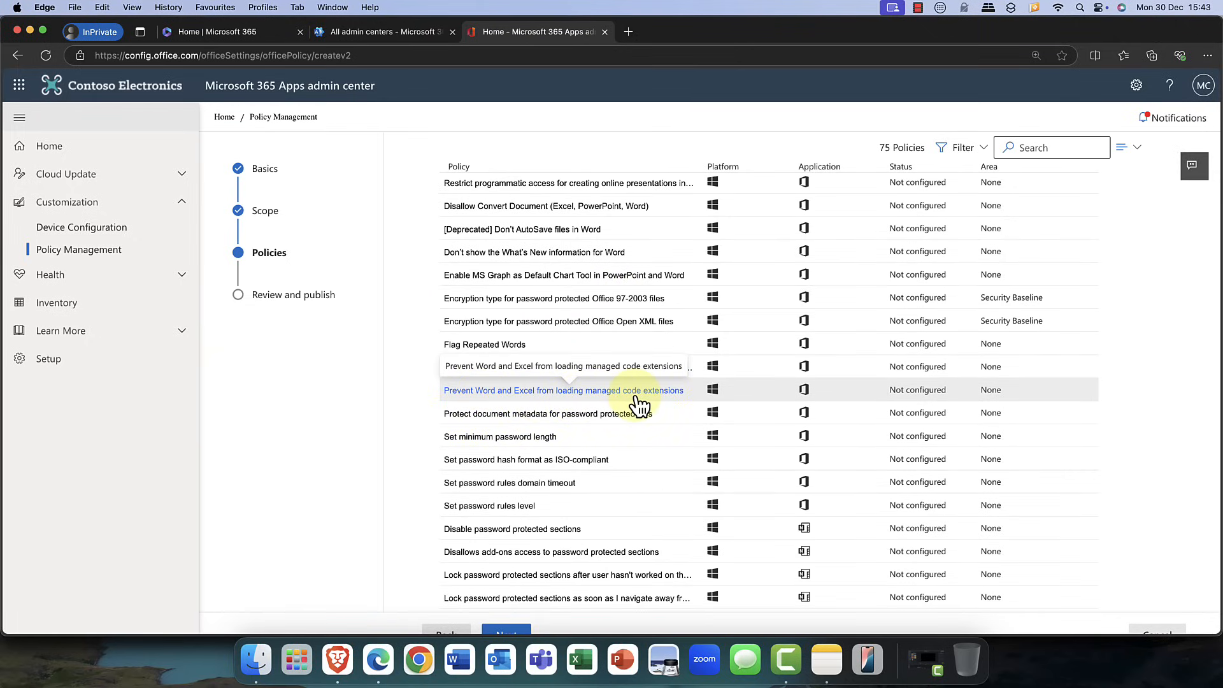
{"action": "left_click", "coordinate": [562, 390]}
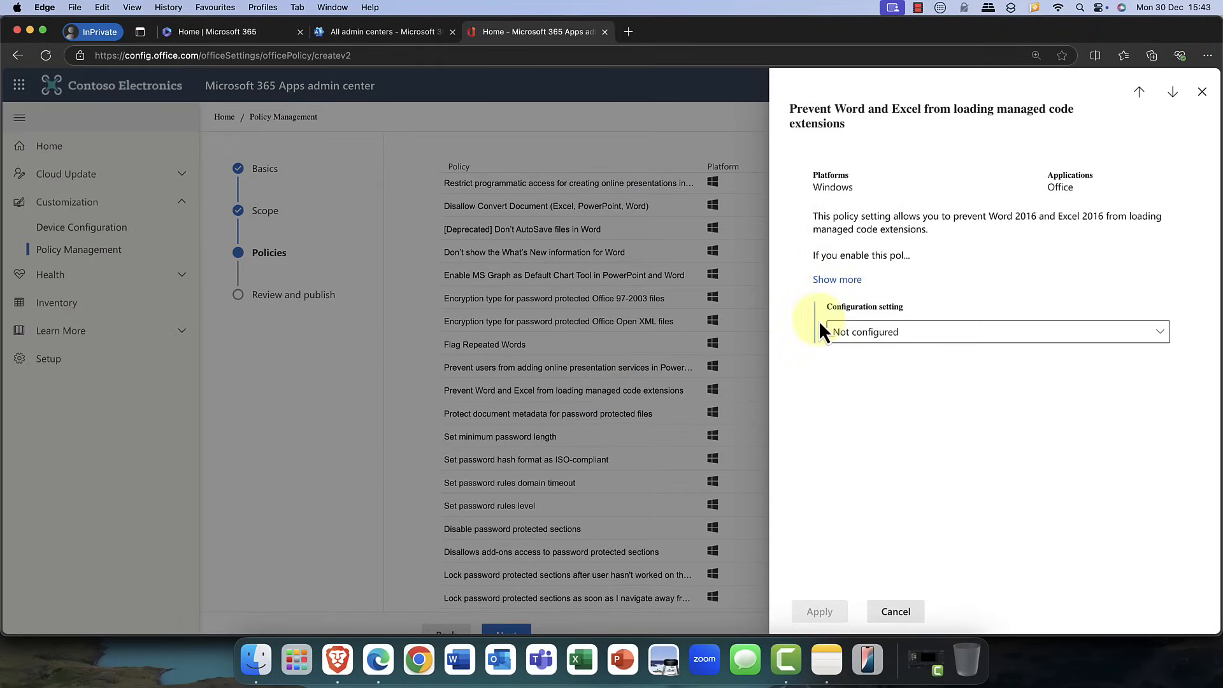
{"action": "left_click", "coordinate": [996, 332]}
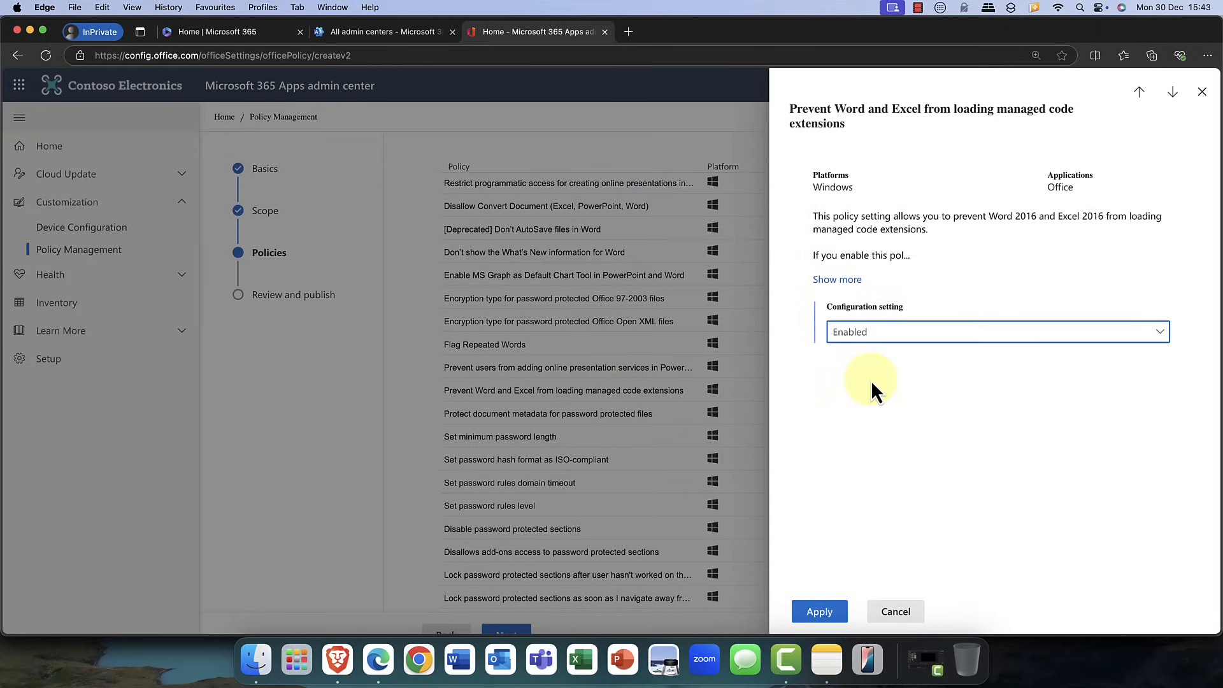
{"action": "left_click", "coordinate": [818, 611]}
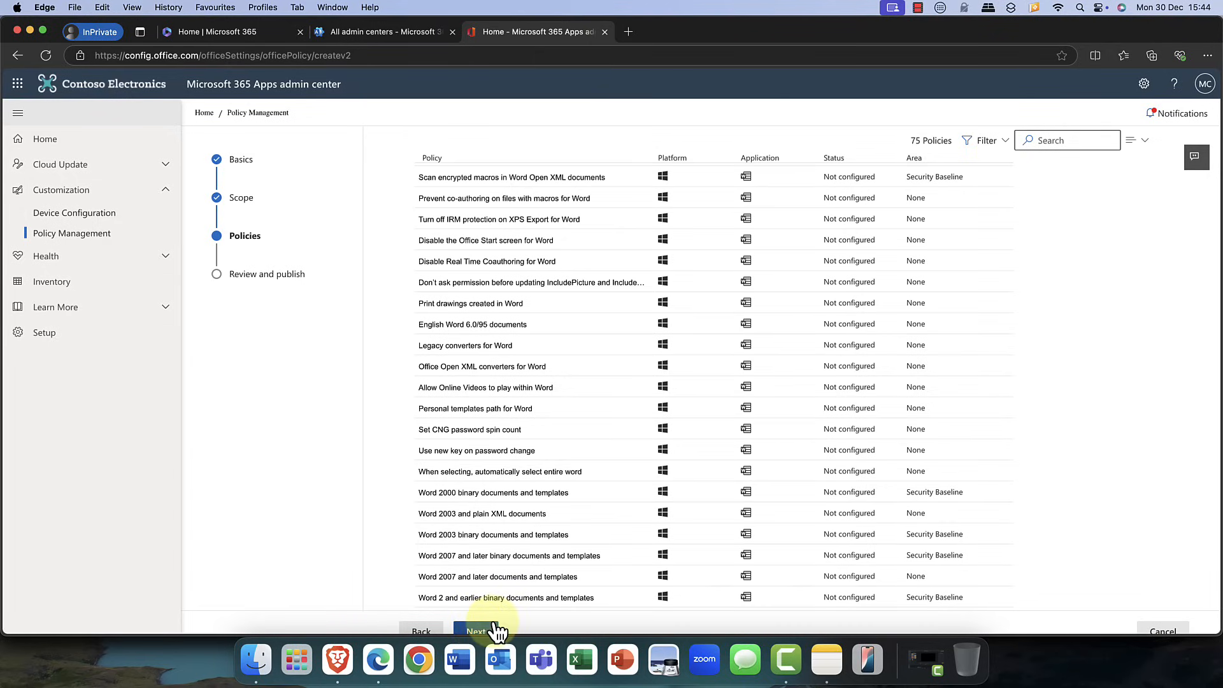
- Create London Office Policy from Review and publish and select it in the list
{"action": "left_click", "coordinate": [475, 632]}
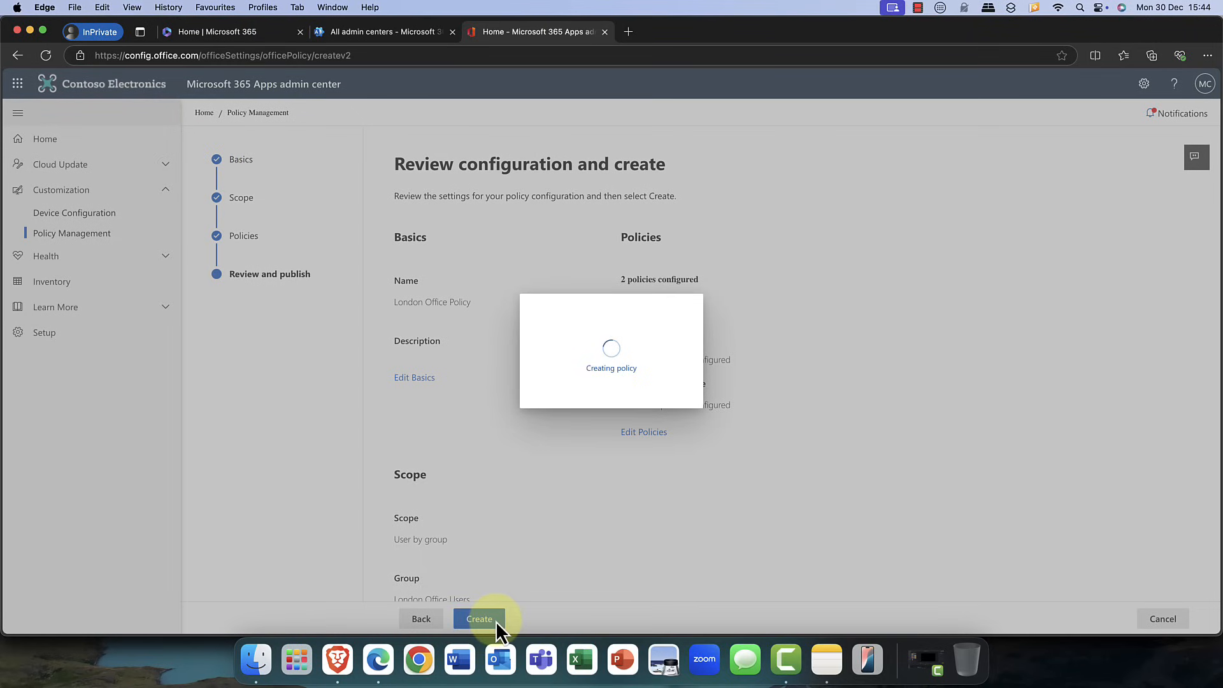
{"action": "mouse_move", "coordinate": [577, 402]}
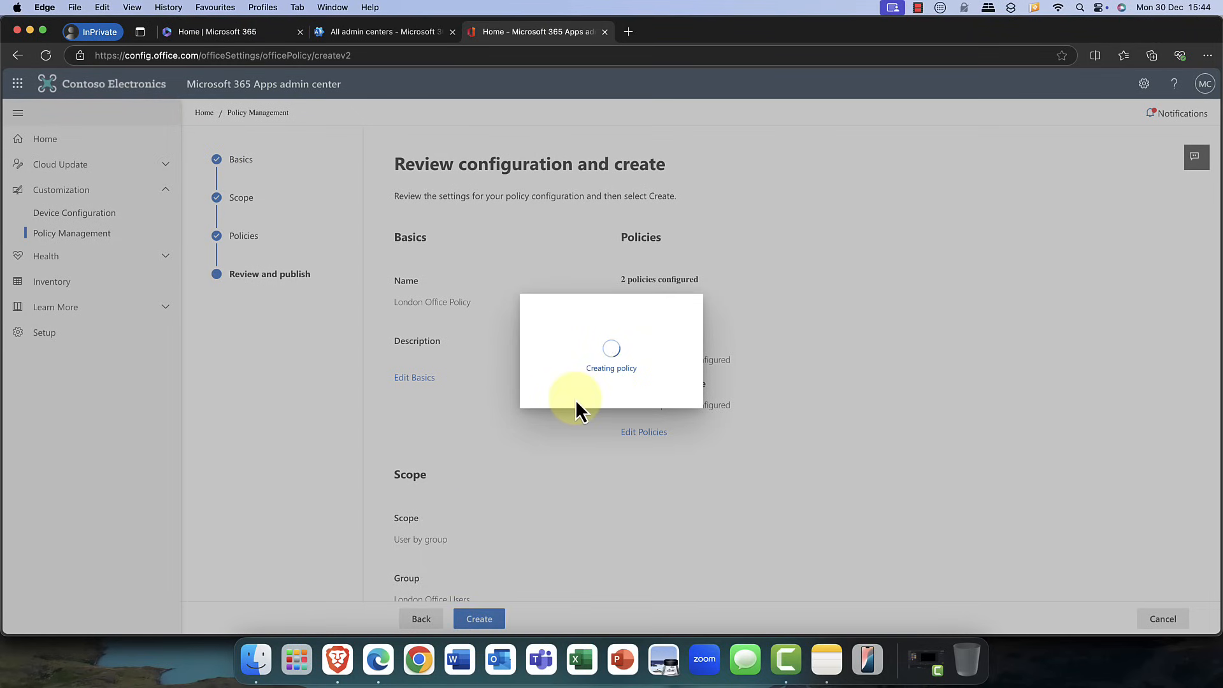
{"action": "left_click", "coordinate": [479, 619]}
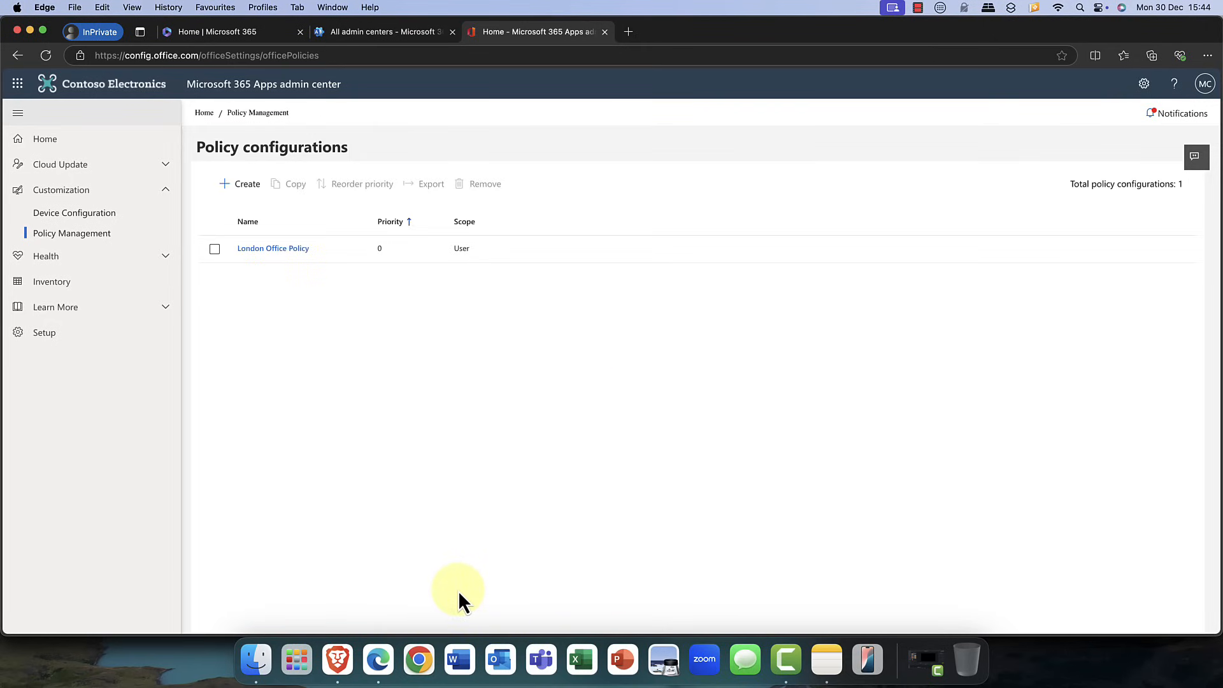
{"action": "mouse_move", "coordinate": [370, 257]}
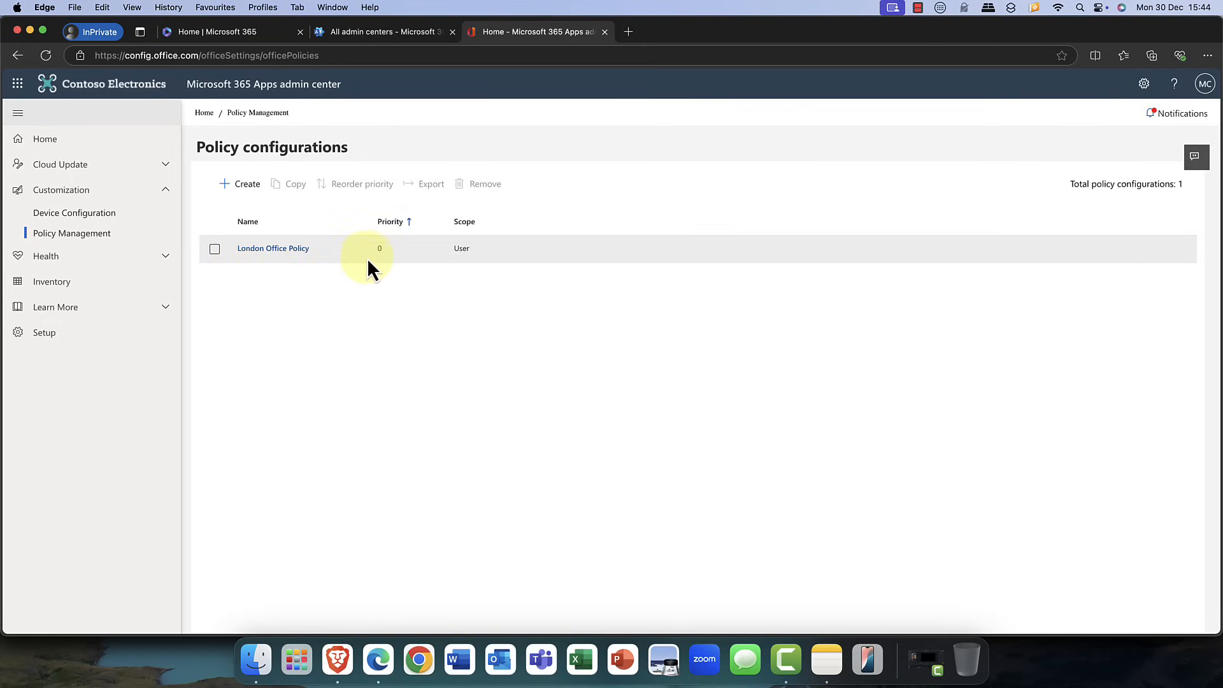
{"action": "mouse_move", "coordinate": [420, 263]}
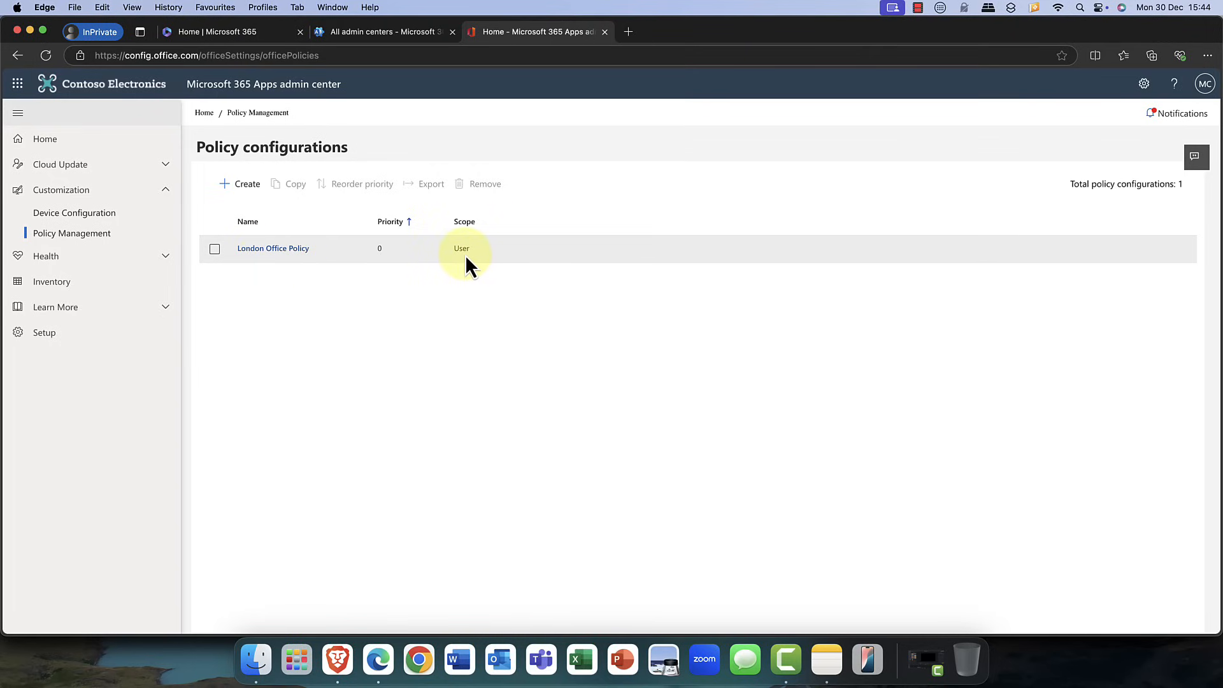
{"action": "left_click", "coordinate": [214, 248]}
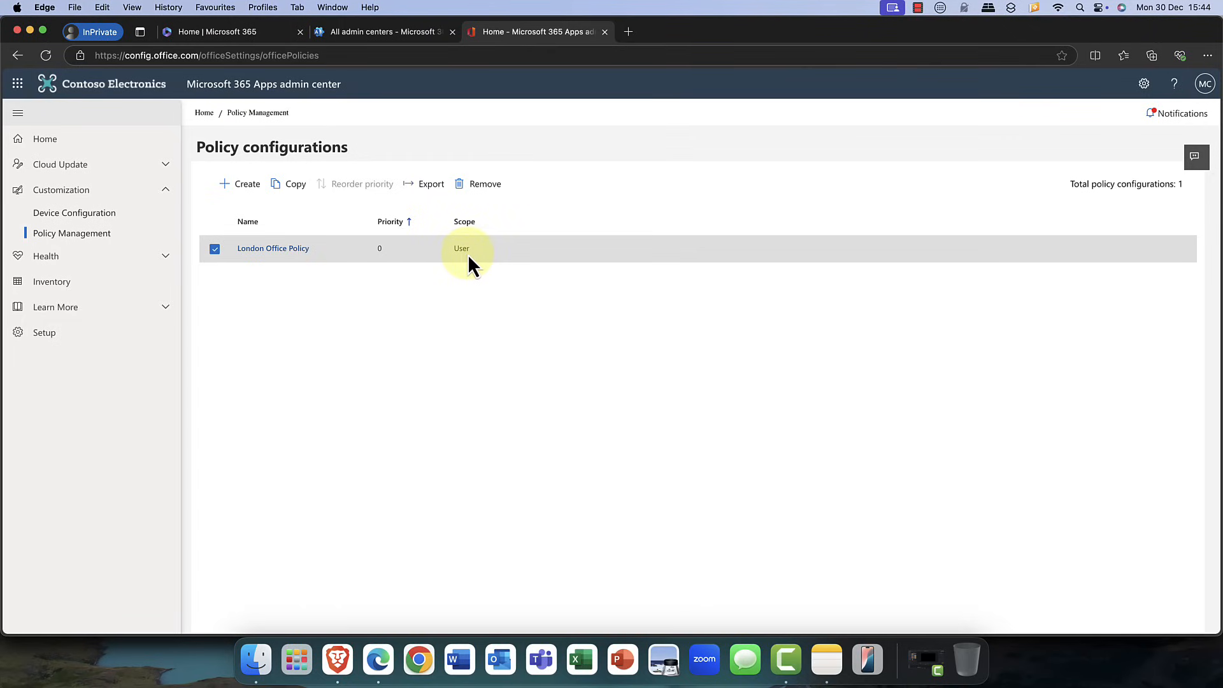
{"action": "mouse_move", "coordinate": [308, 275]}
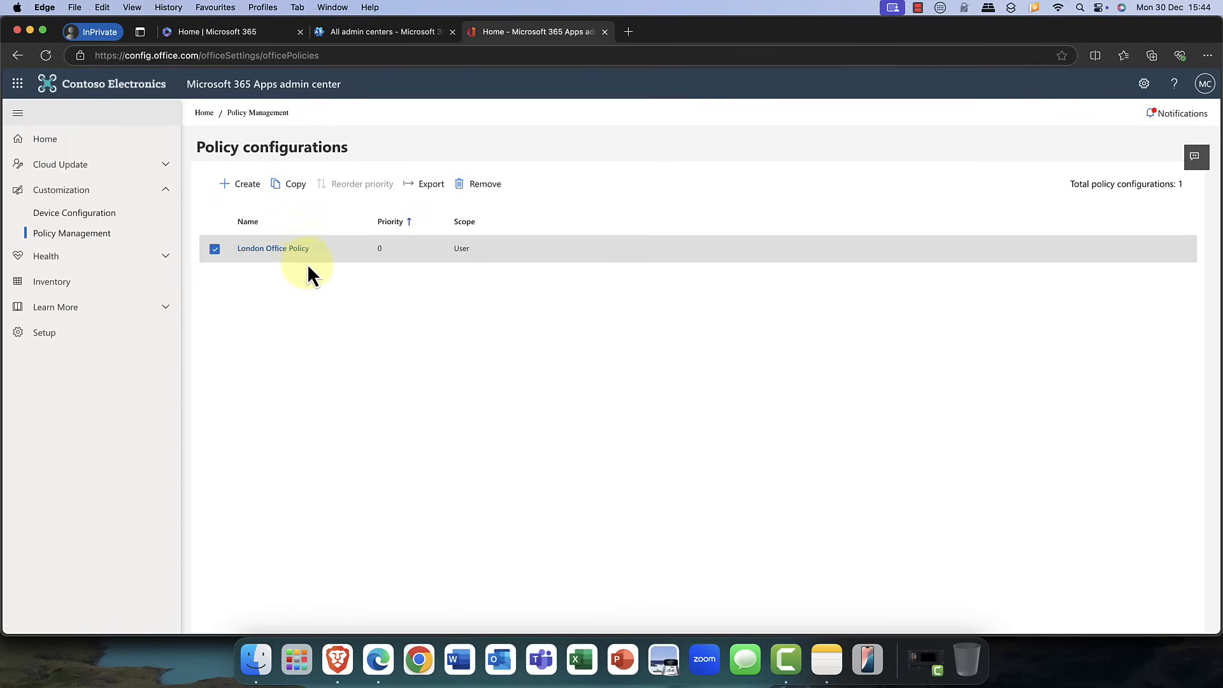
{"action": "mouse_move", "coordinate": [277, 273]}
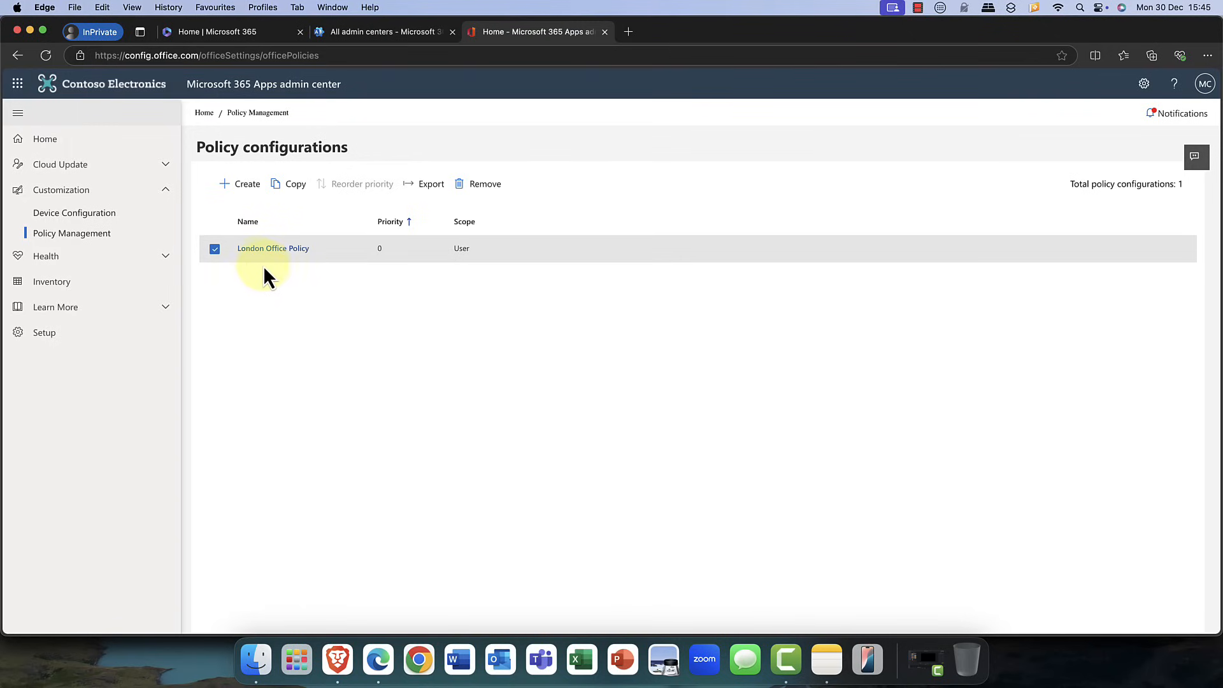
{"action": "mouse_move", "coordinate": [170, 261]}
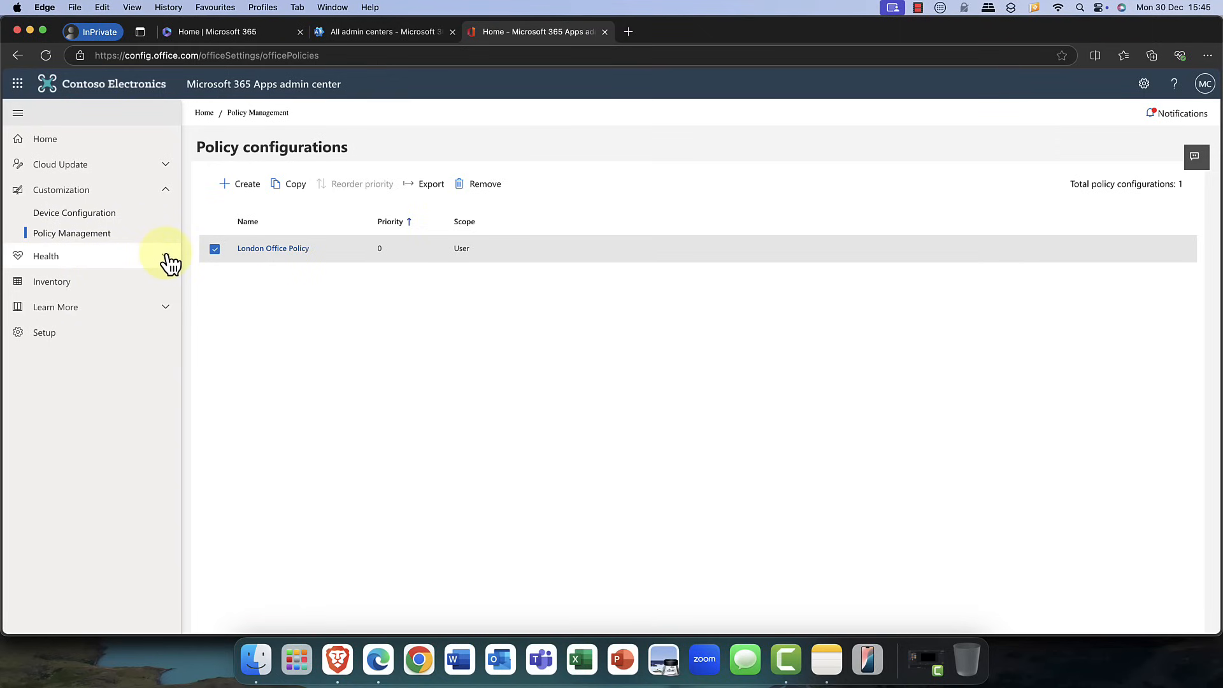
- View OneDrive Sync health, then the Inventory page, and expand Learn More
{"action": "left_click", "coordinate": [45, 256]}
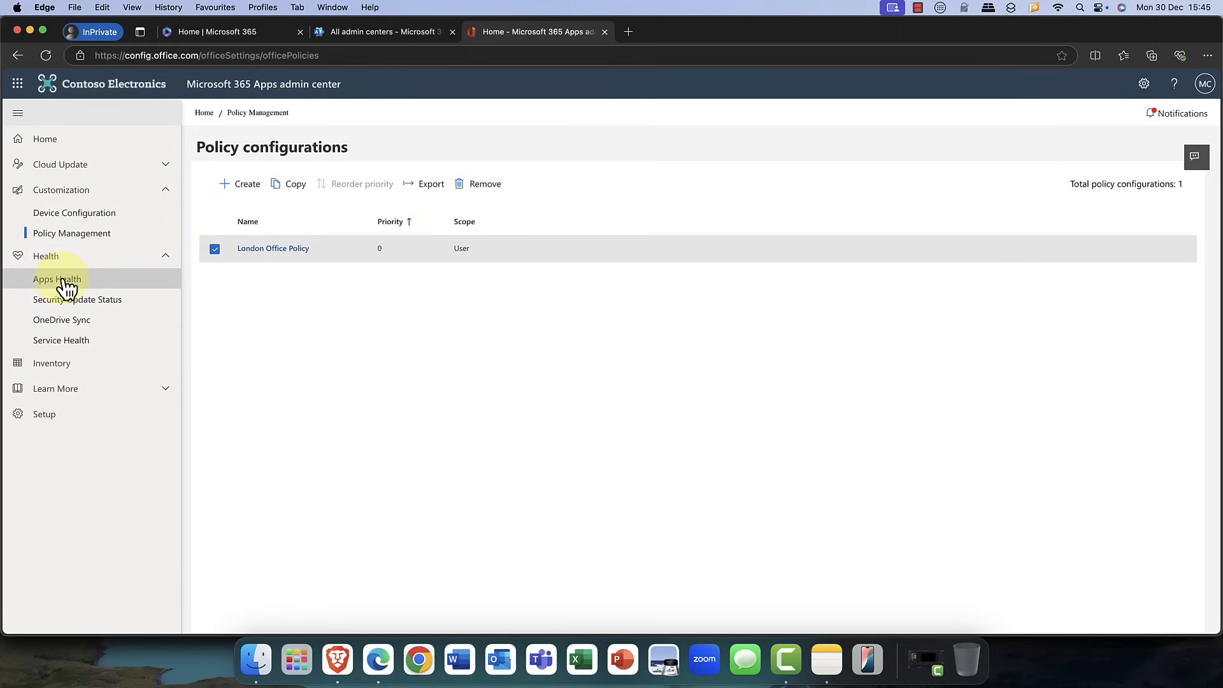
{"action": "left_click", "coordinate": [56, 279]}
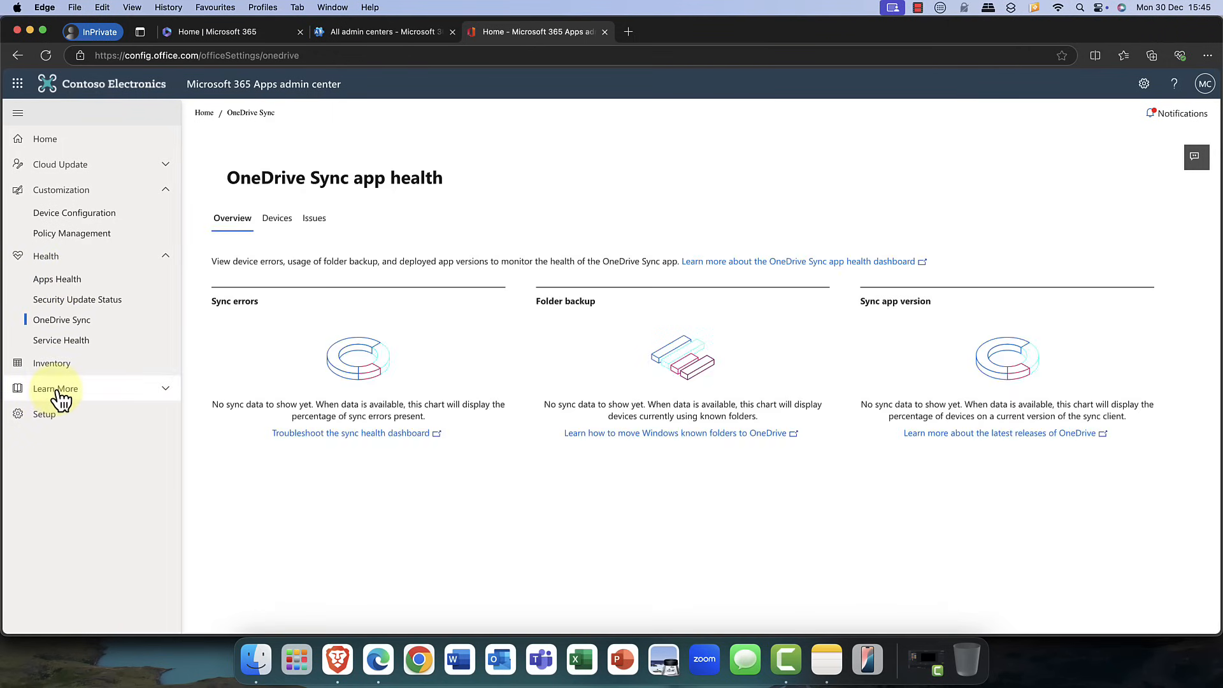
{"action": "left_click", "coordinate": [52, 363]}
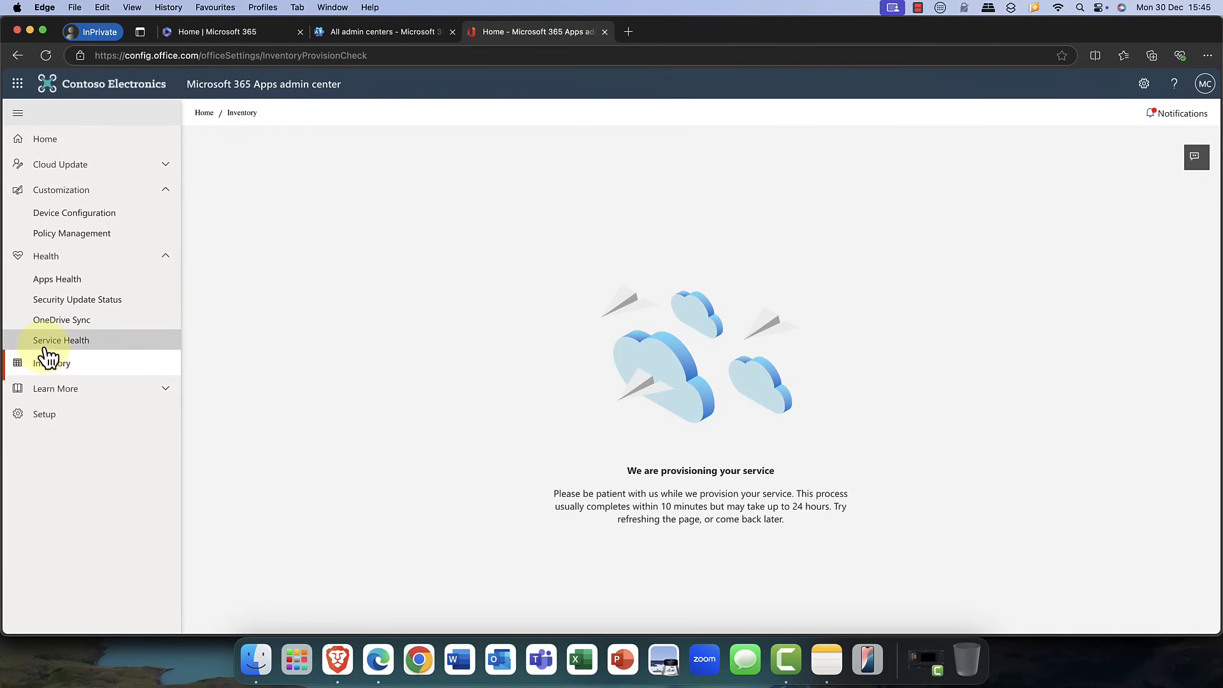
{"action": "mouse_move", "coordinate": [170, 261]}
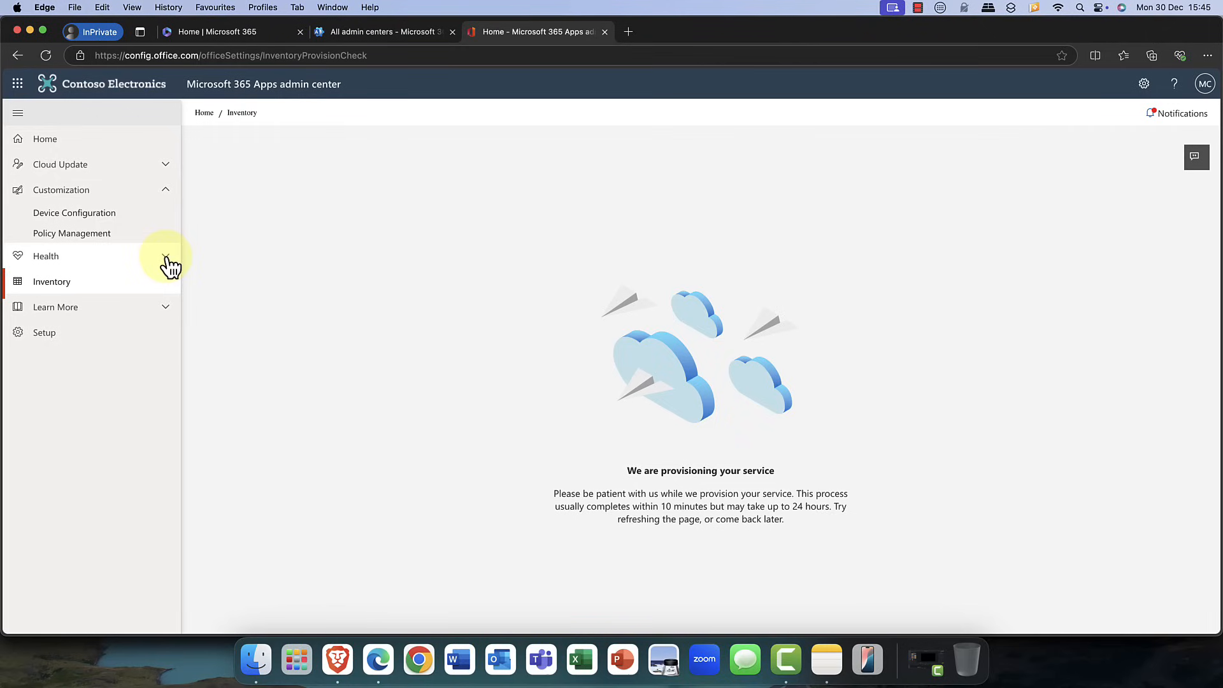
{"action": "mouse_move", "coordinate": [149, 288]}
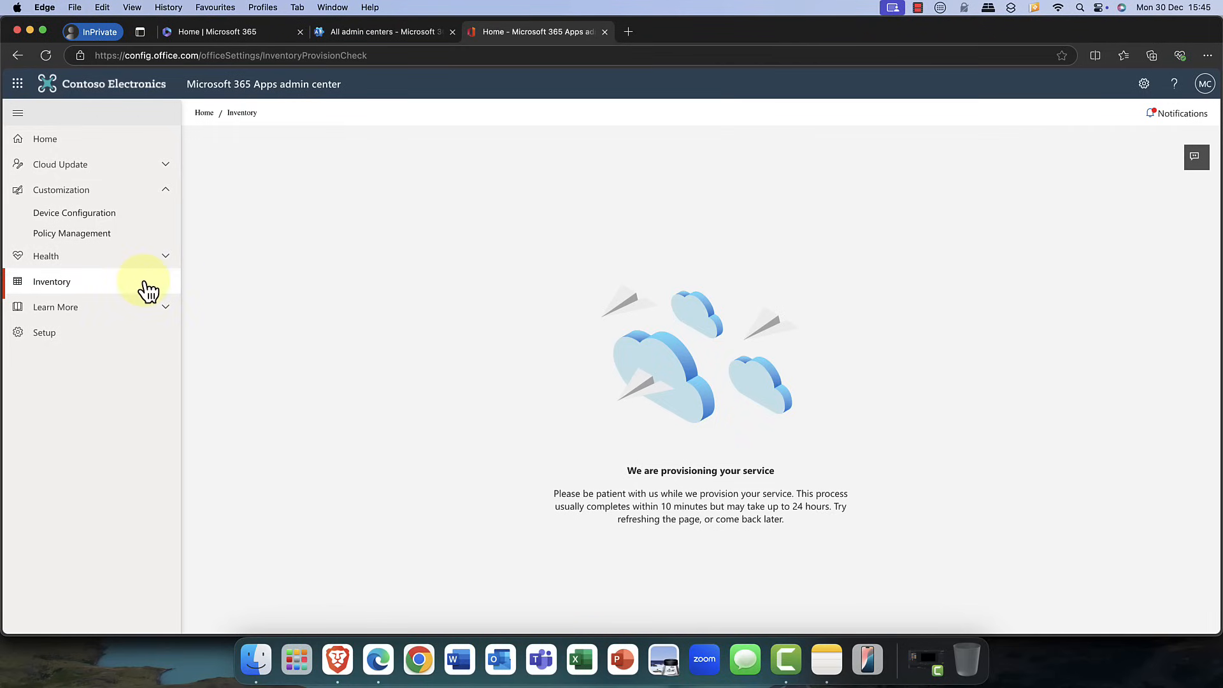
{"action": "left_click", "coordinate": [55, 306]}
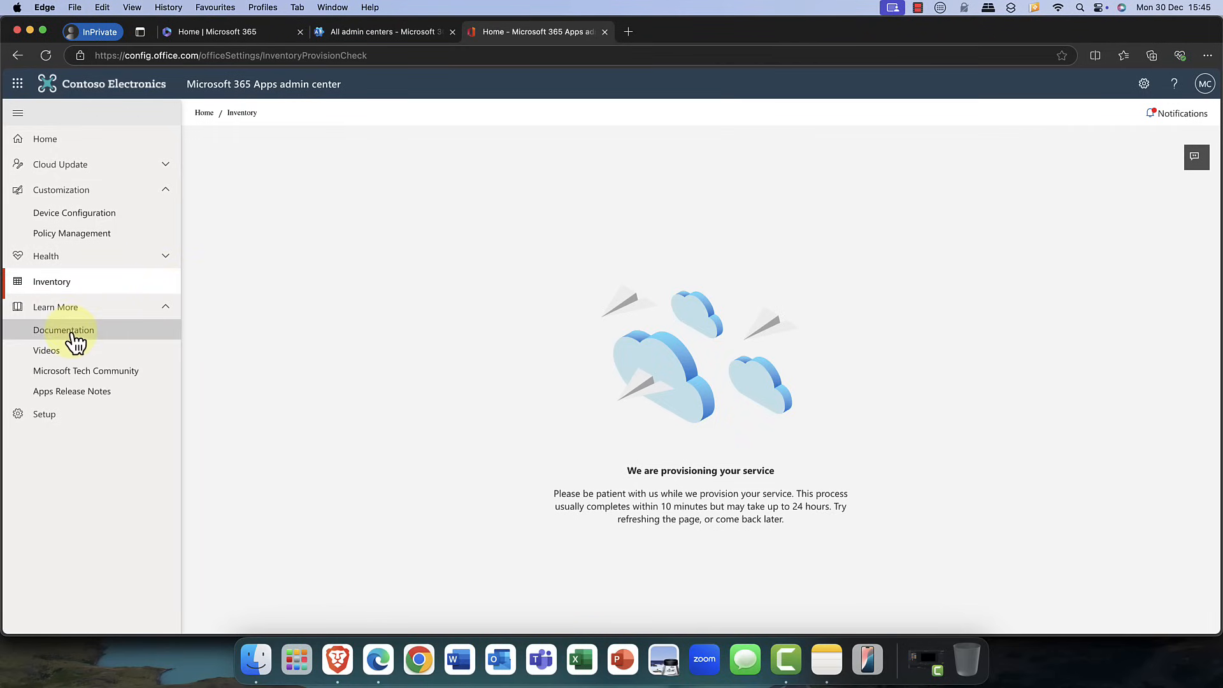
- Open the Documentation and deployment Videos pages, rejecting YouTube's extra cookies
{"action": "left_click", "coordinate": [63, 330]}
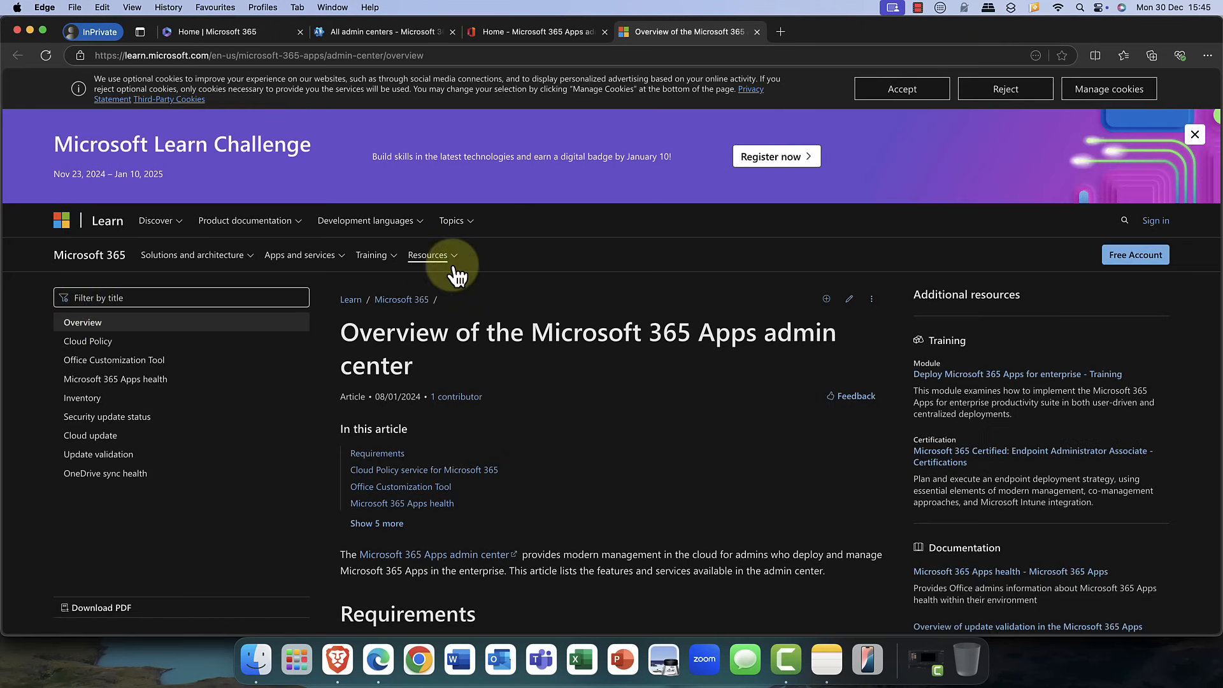
{"action": "scroll", "scroll_direction": "down", "scroll_amount": 3}
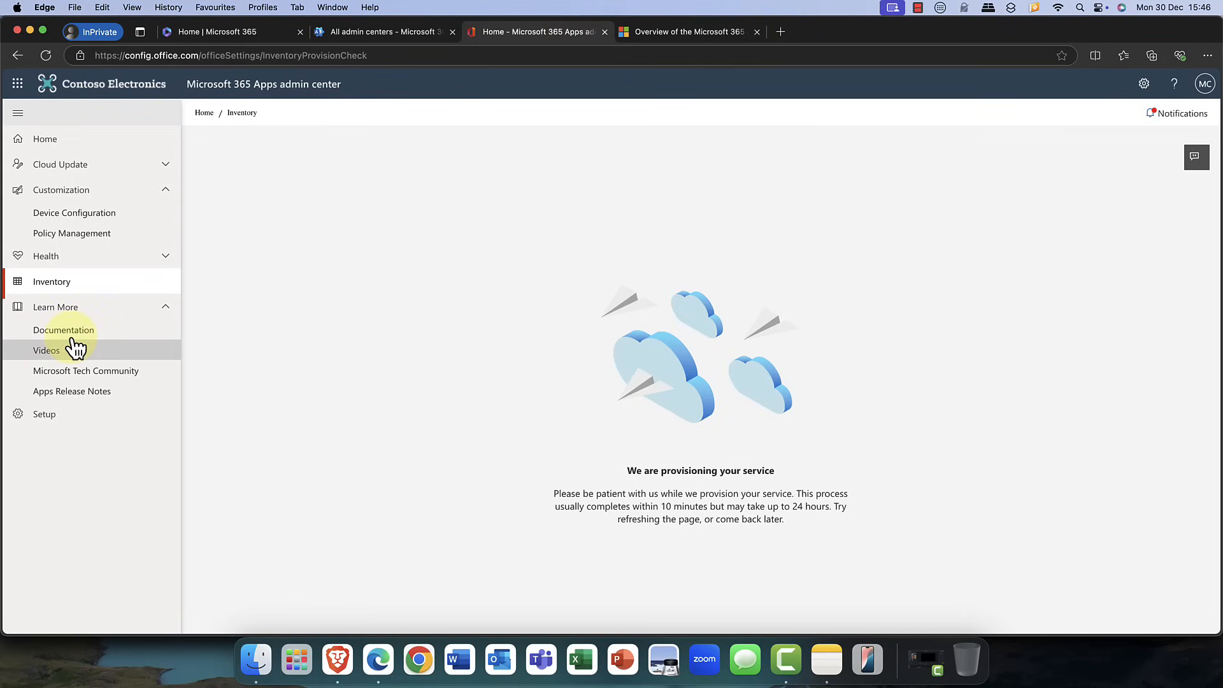
{"action": "mouse_move", "coordinate": [46, 350]}
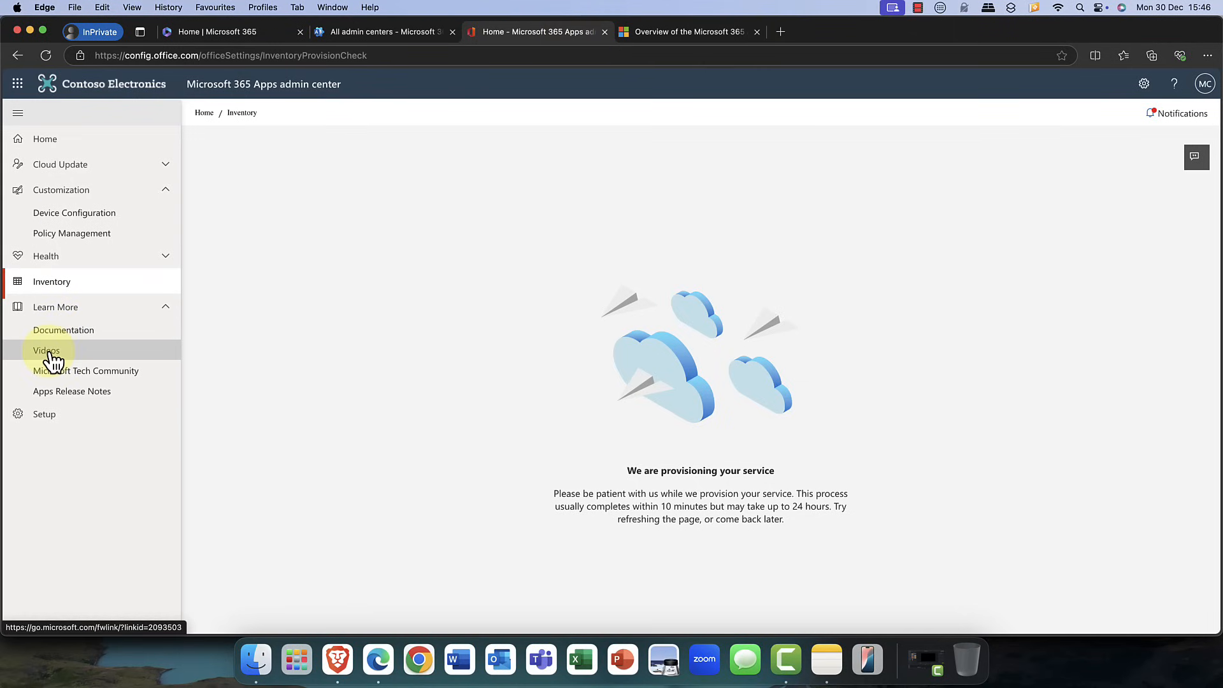
{"action": "left_click", "coordinate": [45, 351]}
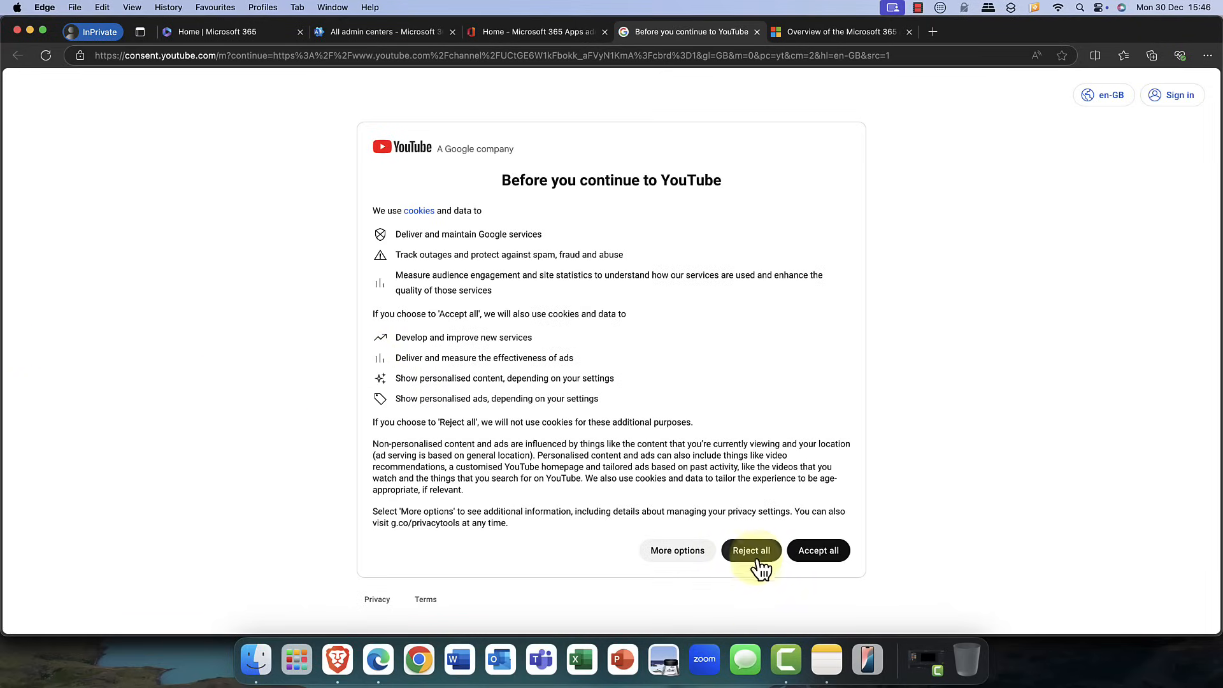
{"action": "left_click", "coordinate": [750, 550]}
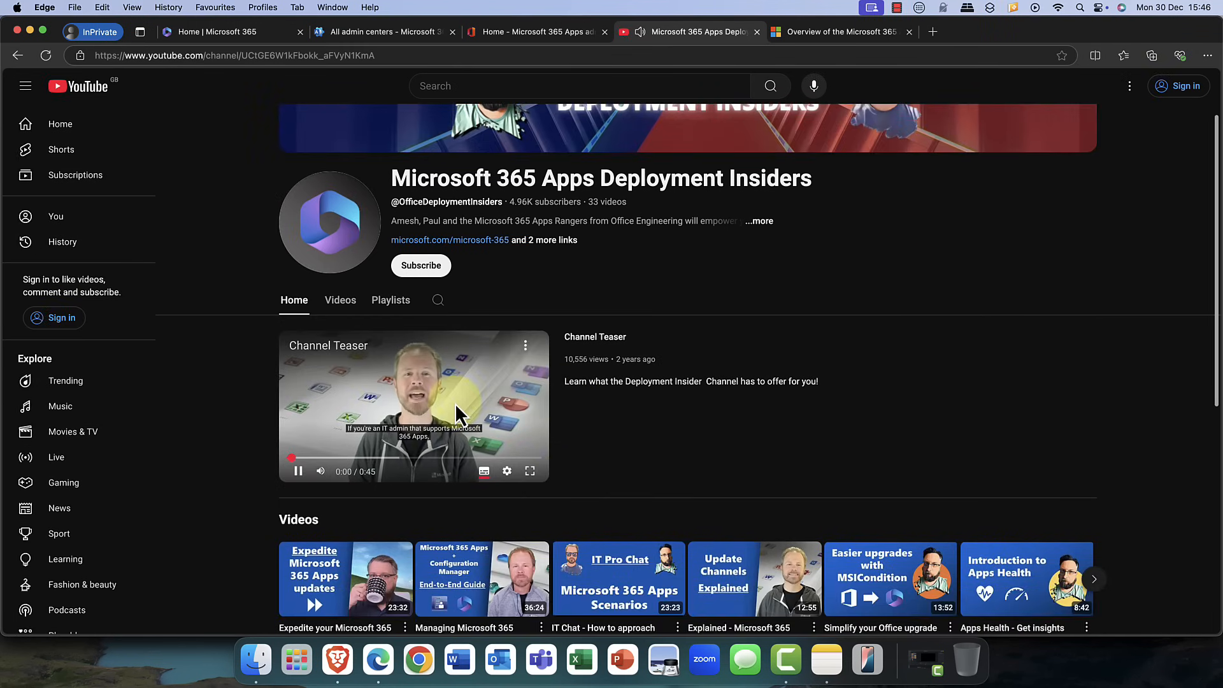
{"action": "scroll", "scroll_direction": "down", "scroll_amount": 3}
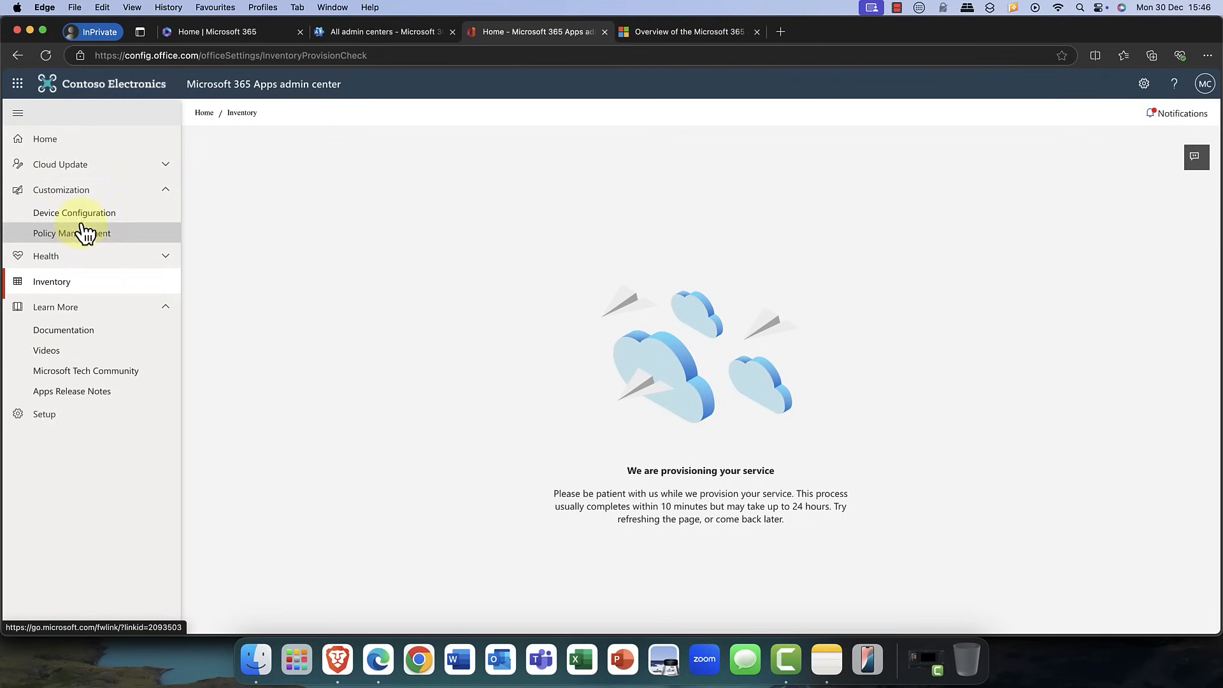
- View the Cloud Update Current channel page, then return to the Home page
{"action": "left_click", "coordinate": [74, 212]}
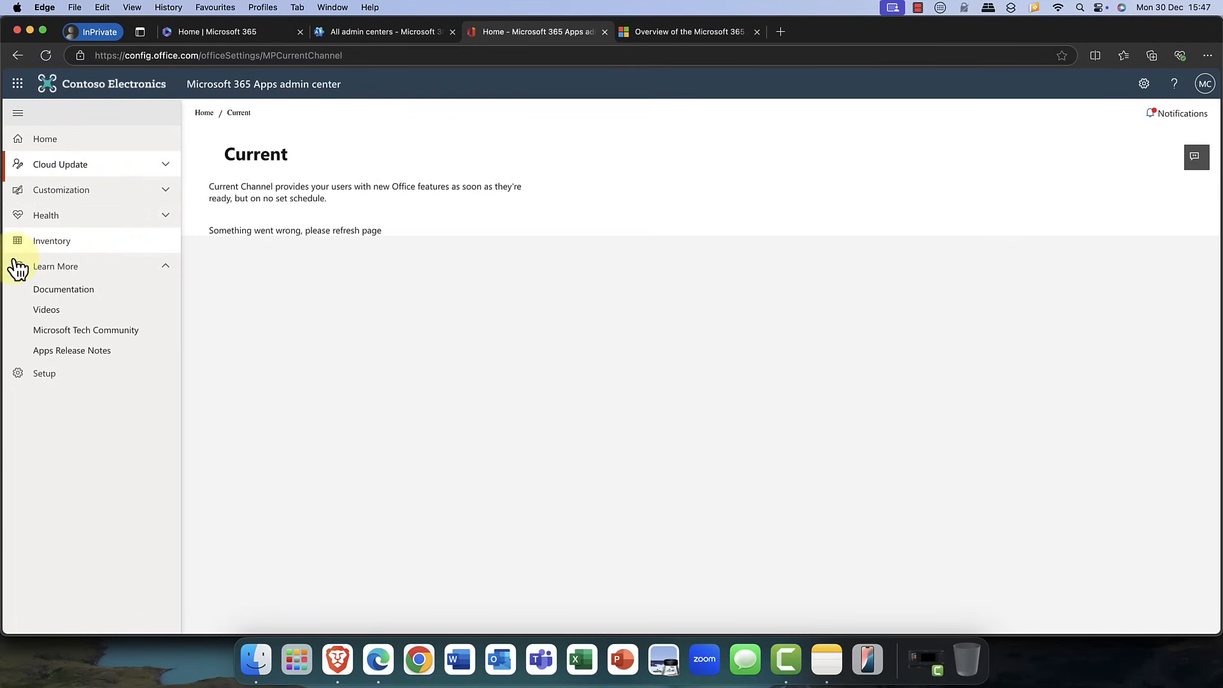
{"action": "left_click", "coordinate": [56, 266]}
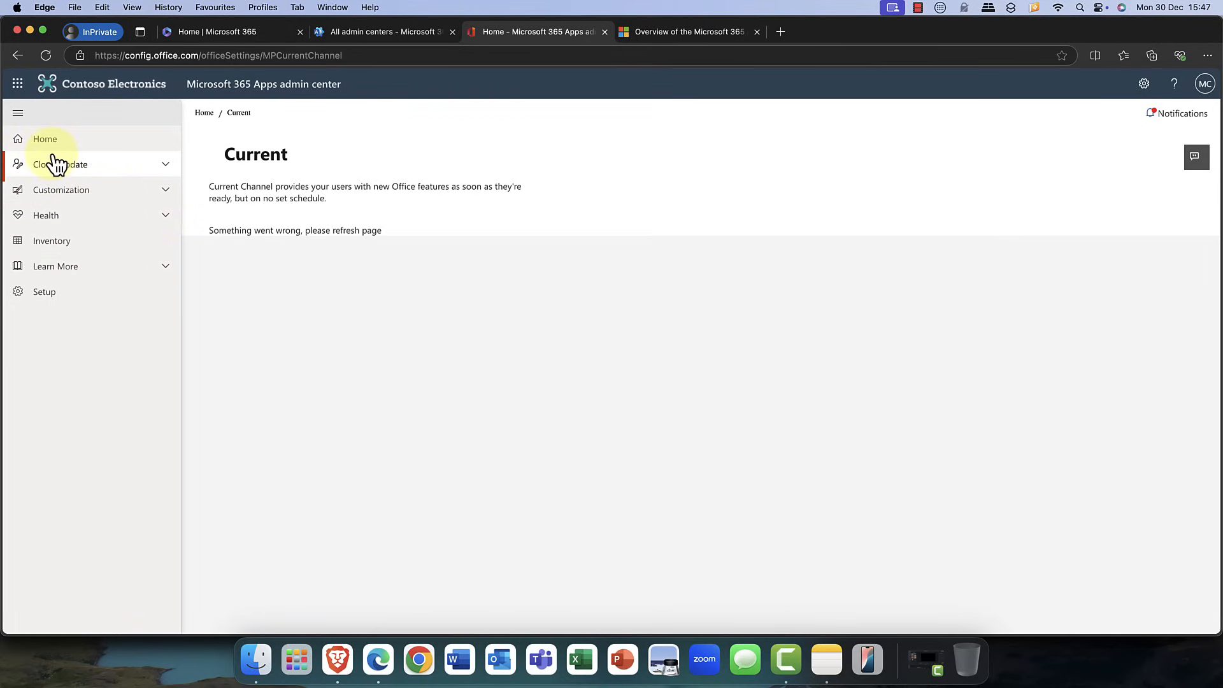
{"action": "mouse_move", "coordinate": [171, 172]}
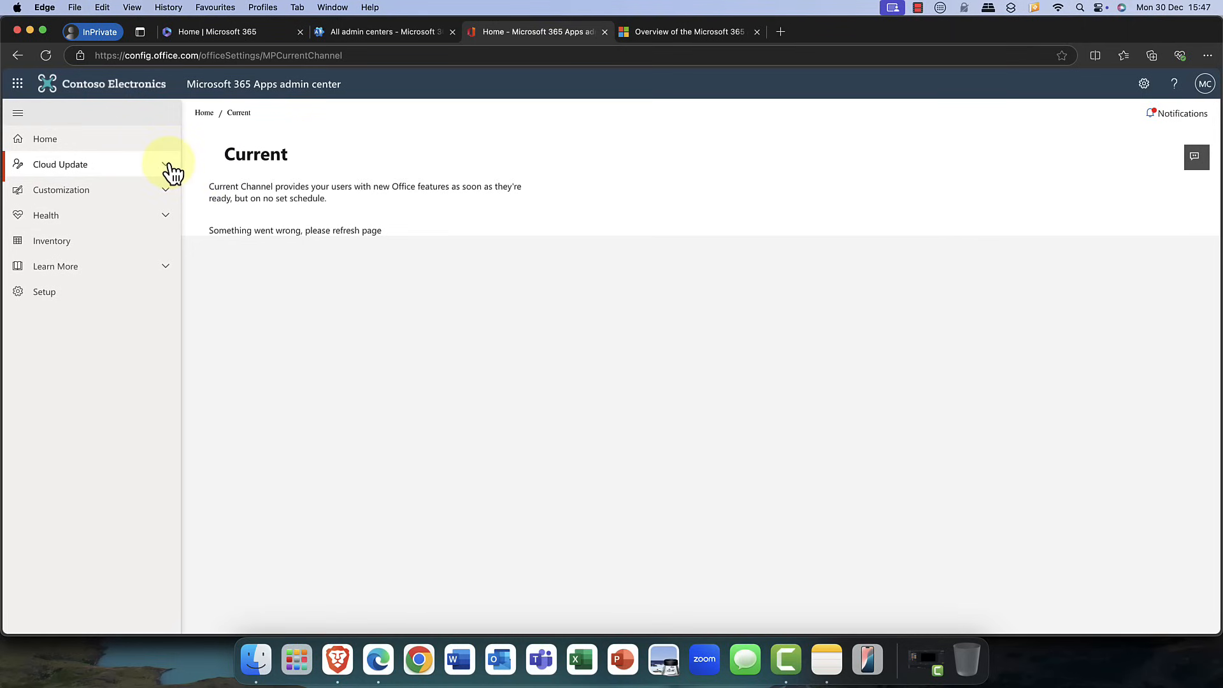
{"action": "left_click", "coordinate": [60, 164]}
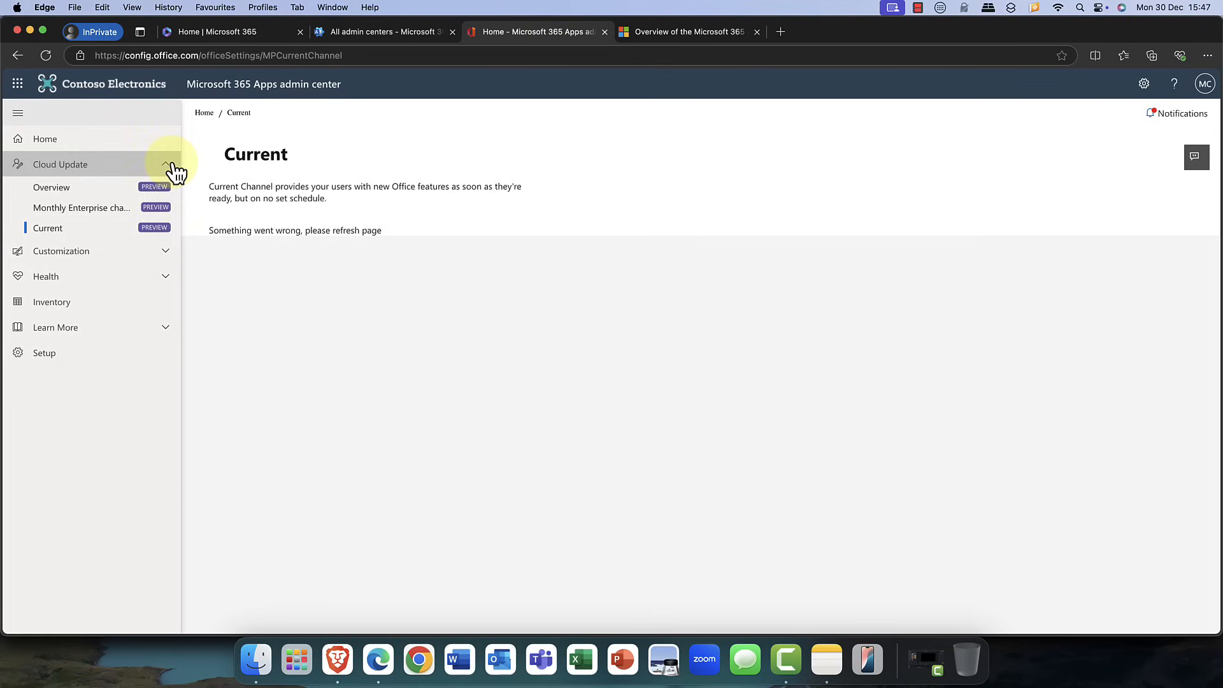
{"action": "left_click", "coordinate": [45, 139]}
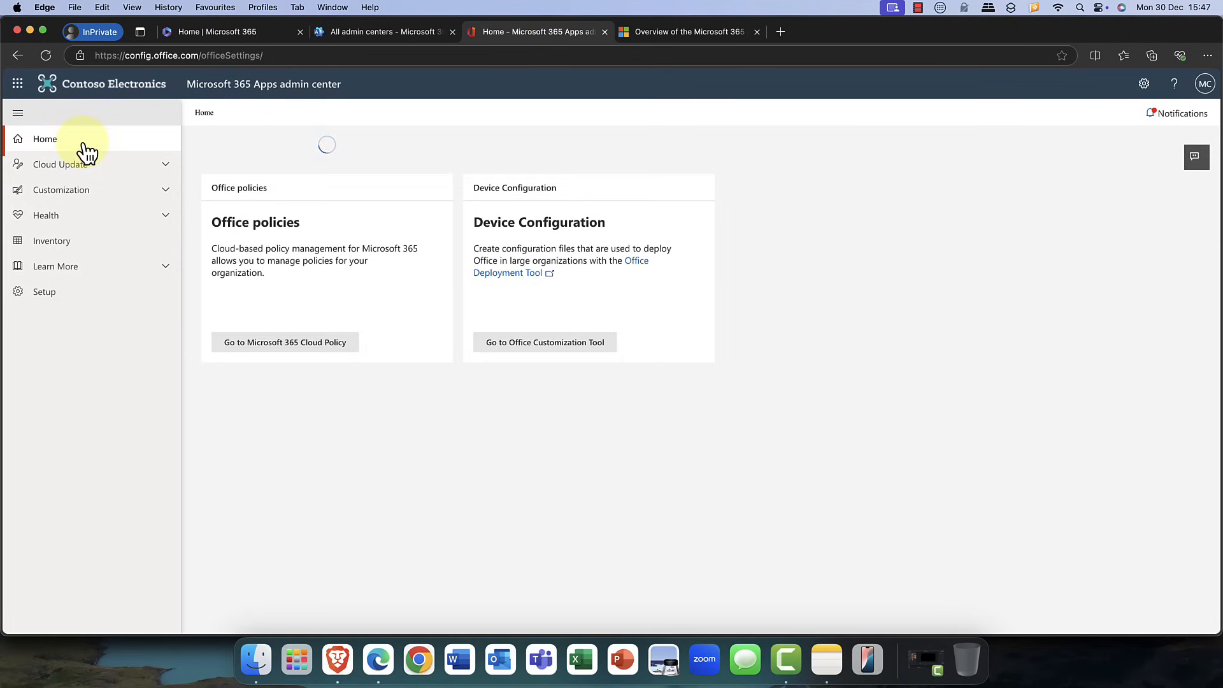